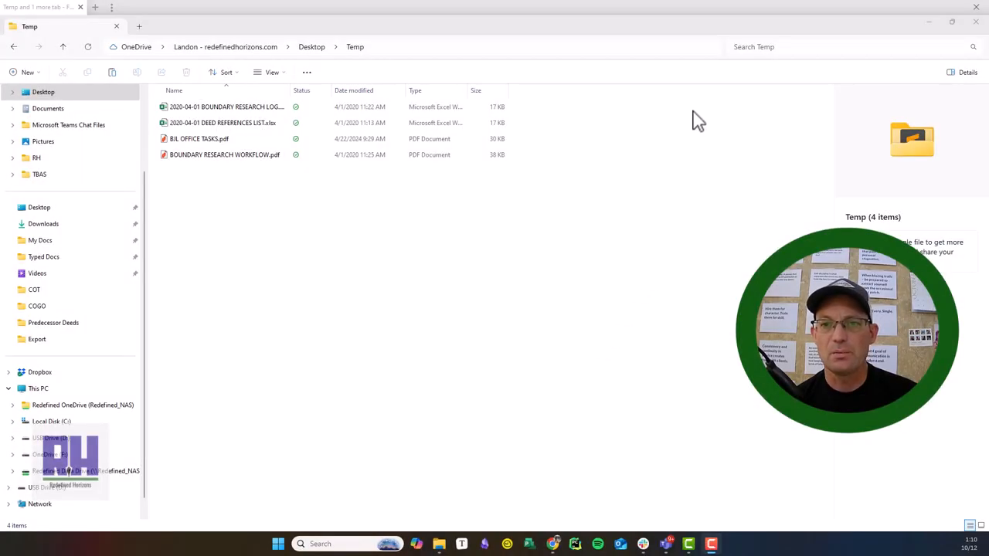
pyautogui.moveTo(761, 40)
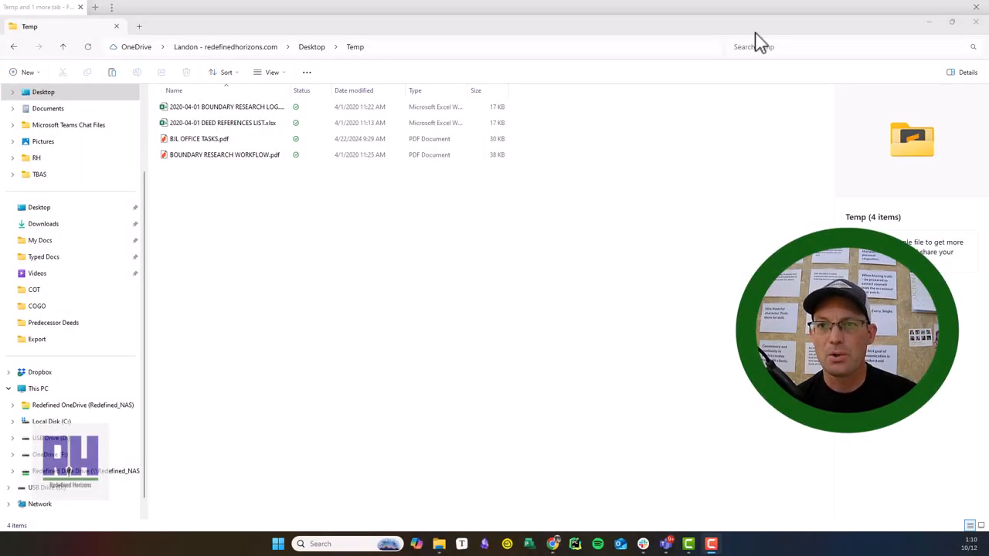
pyautogui.moveTo(719, 45)
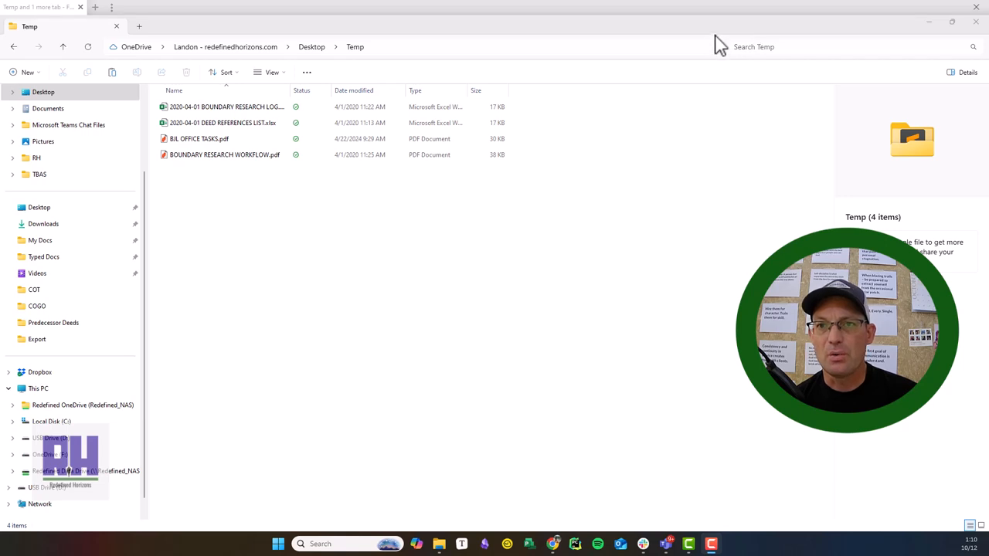
pyautogui.moveTo(742, 50)
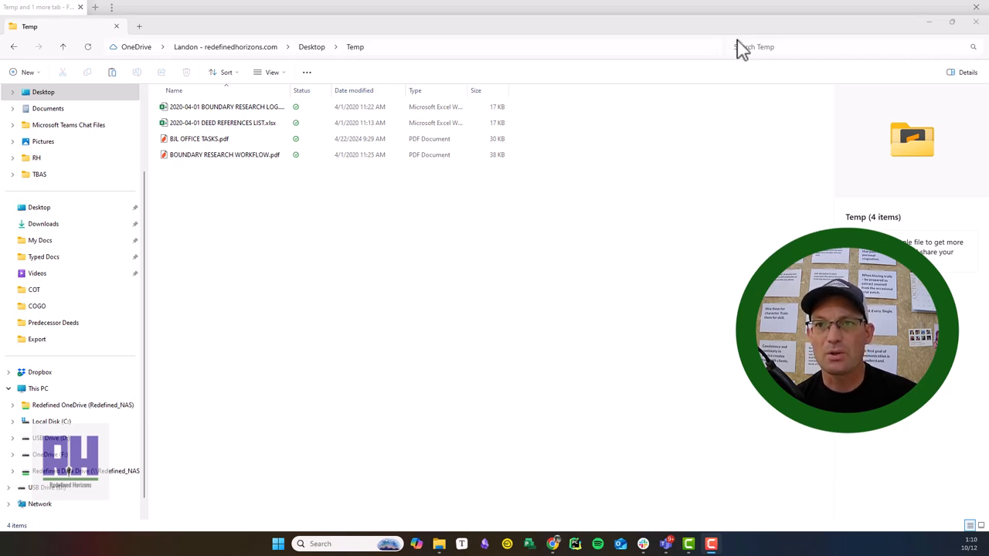
pyautogui.moveTo(537, 116)
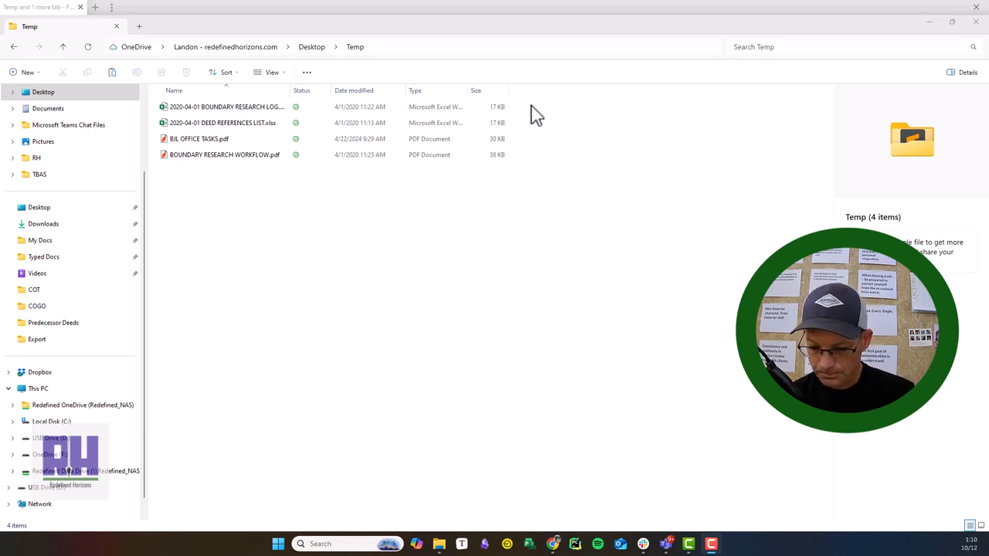
pyautogui.moveTo(549, 123)
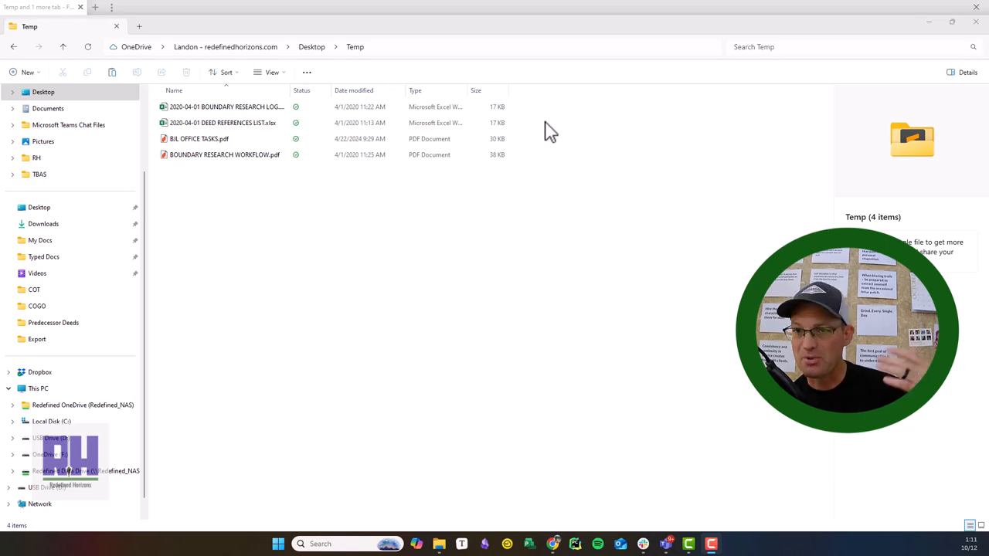
pyautogui.moveTo(541, 138)
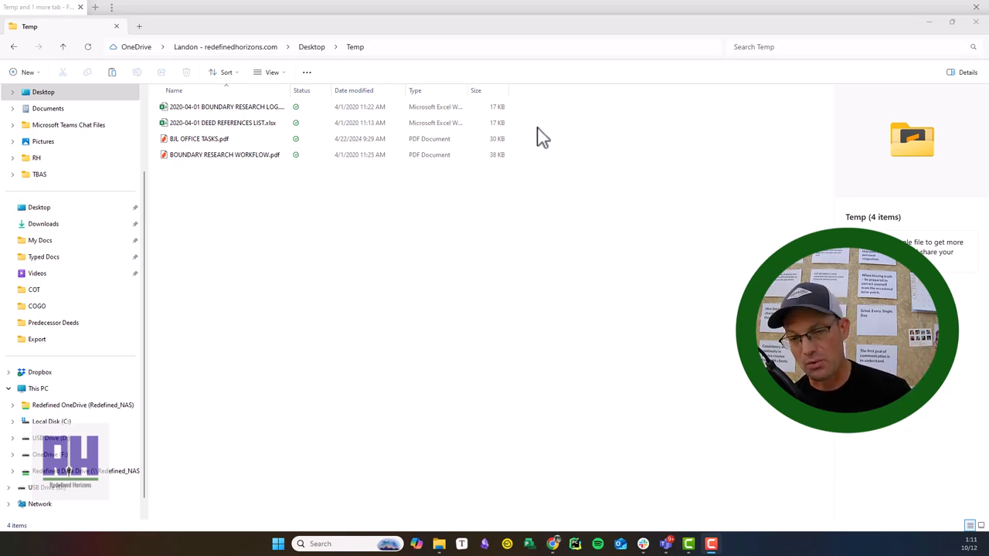
pyautogui.moveTo(535, 314)
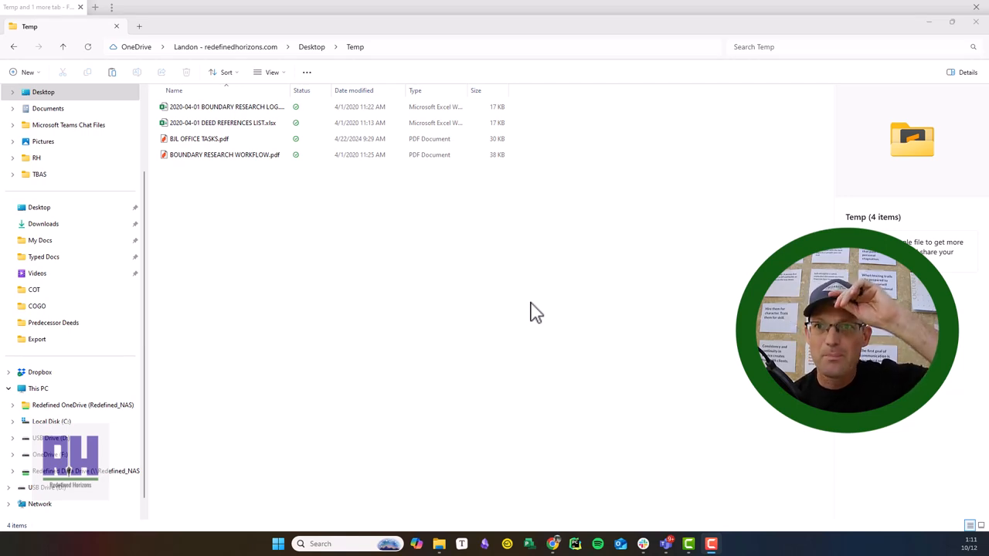
pyautogui.moveTo(402, 268)
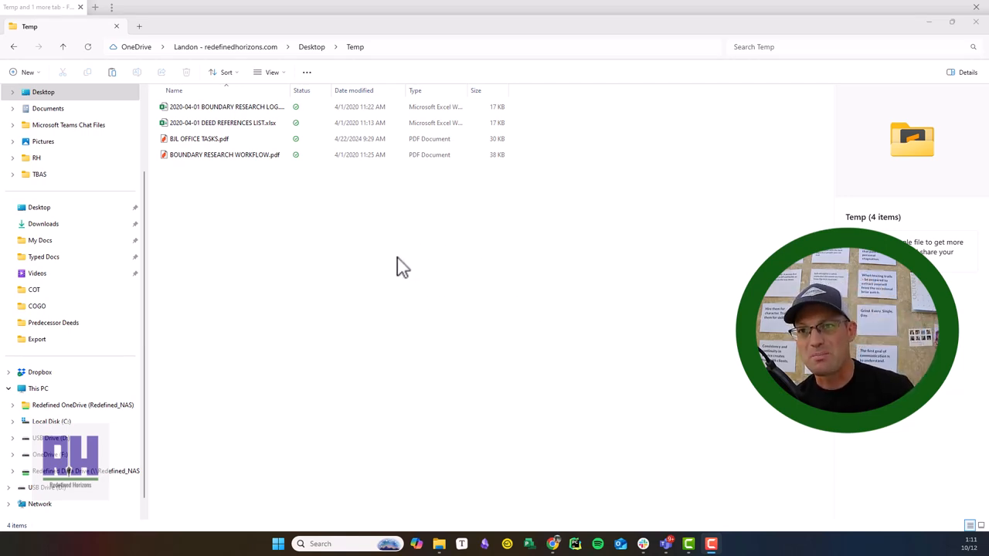
pyautogui.moveTo(179, 359)
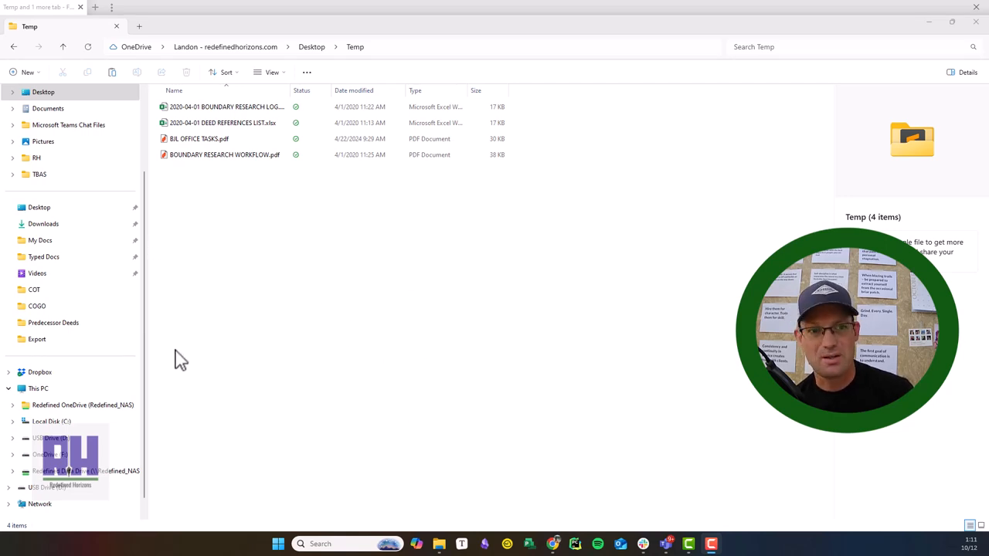
pyautogui.moveTo(109, 359)
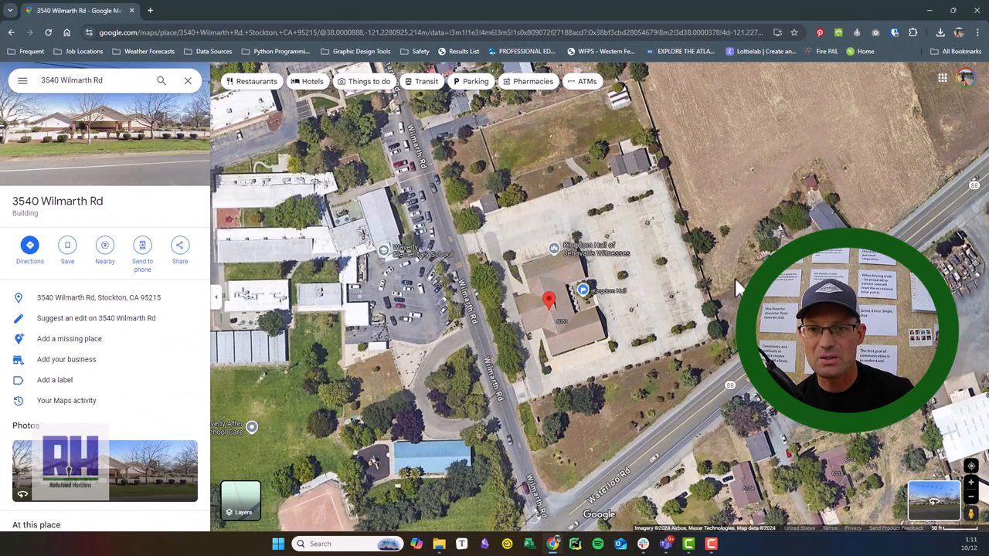
pyautogui.moveTo(483, 456)
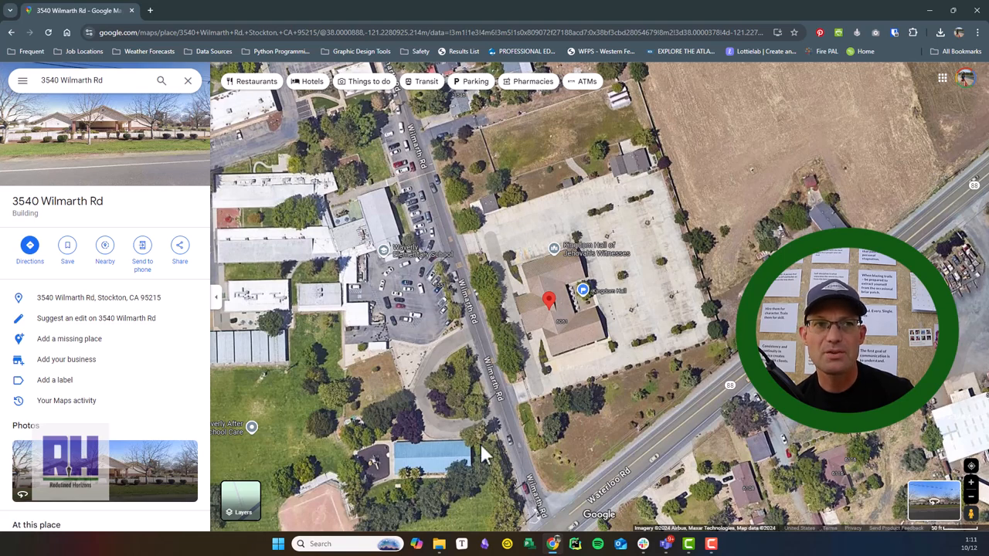
pyautogui.moveTo(699, 192)
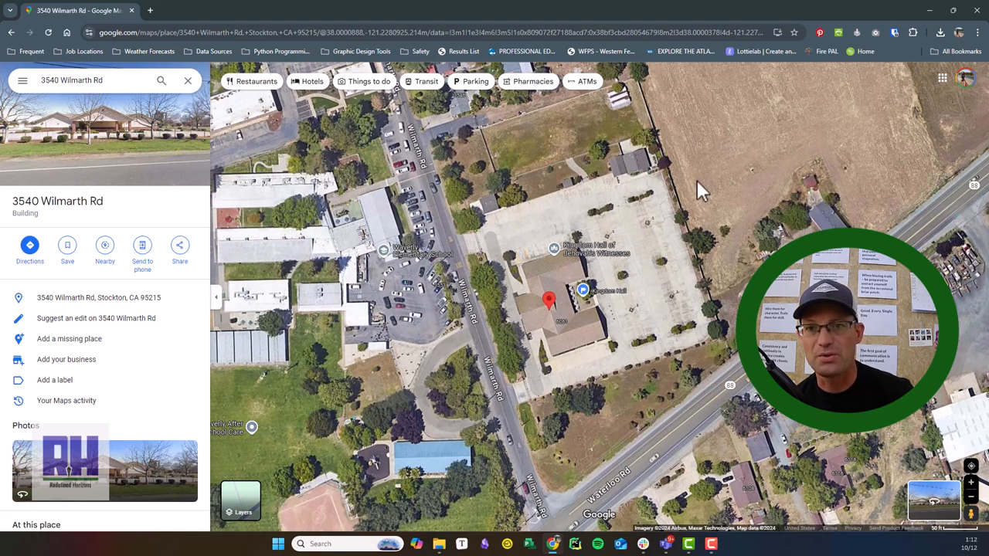
# - Select BOUNDARY RESEARCH WORKFLOW.pdf in the OneDrive Desktop Temp folder
pyautogui.scroll(-3)
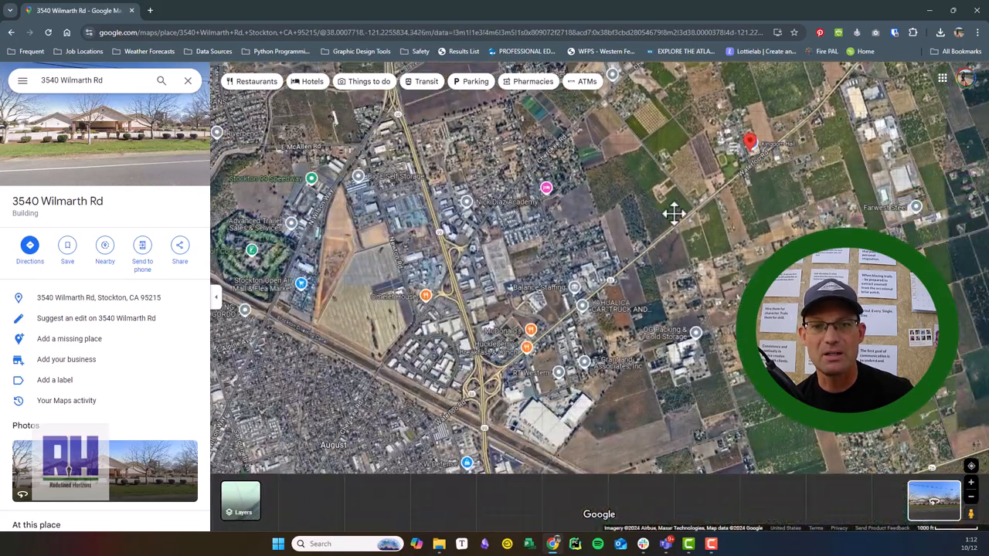
pyautogui.moveTo(674, 214); pyautogui.dragTo(633, 430)
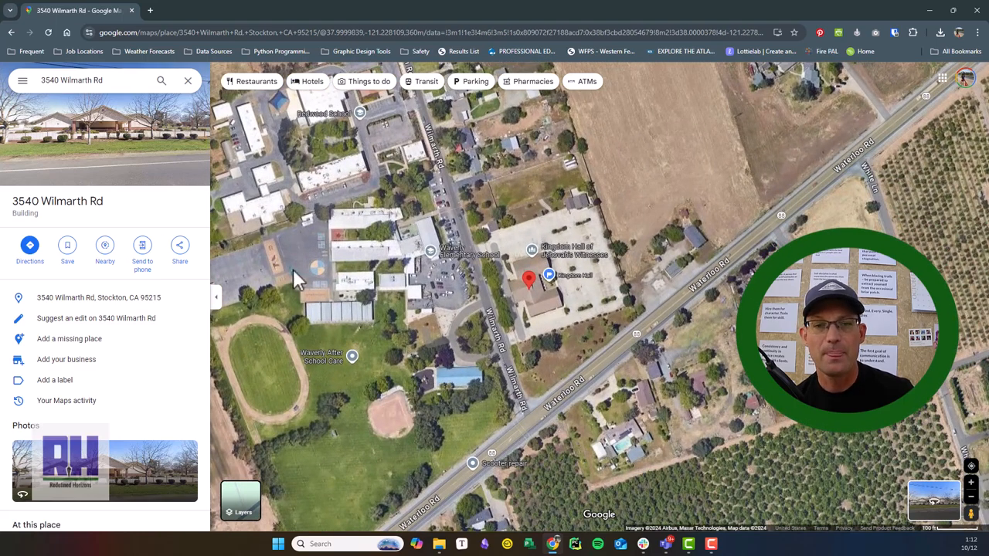
pyautogui.moveTo(657, 208)
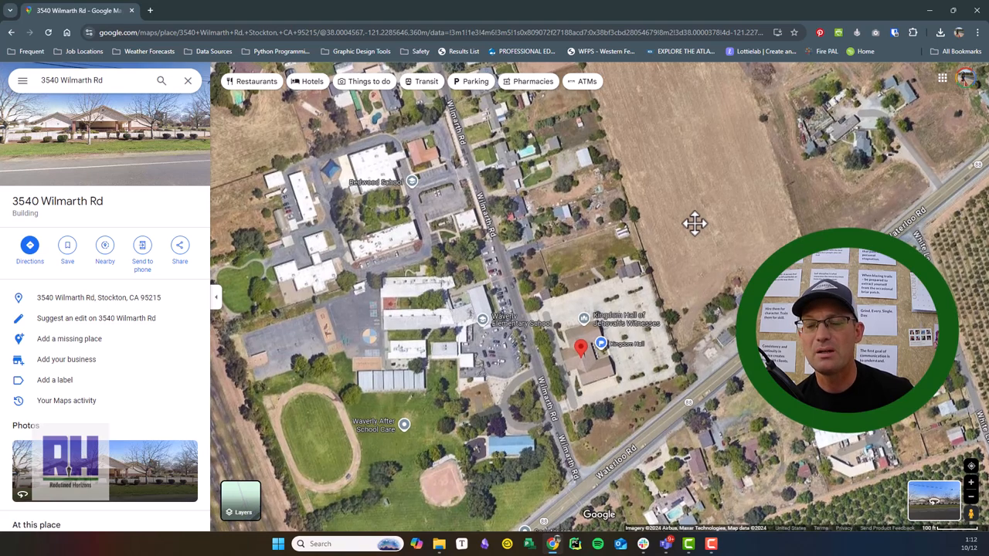
pyautogui.moveTo(679, 162)
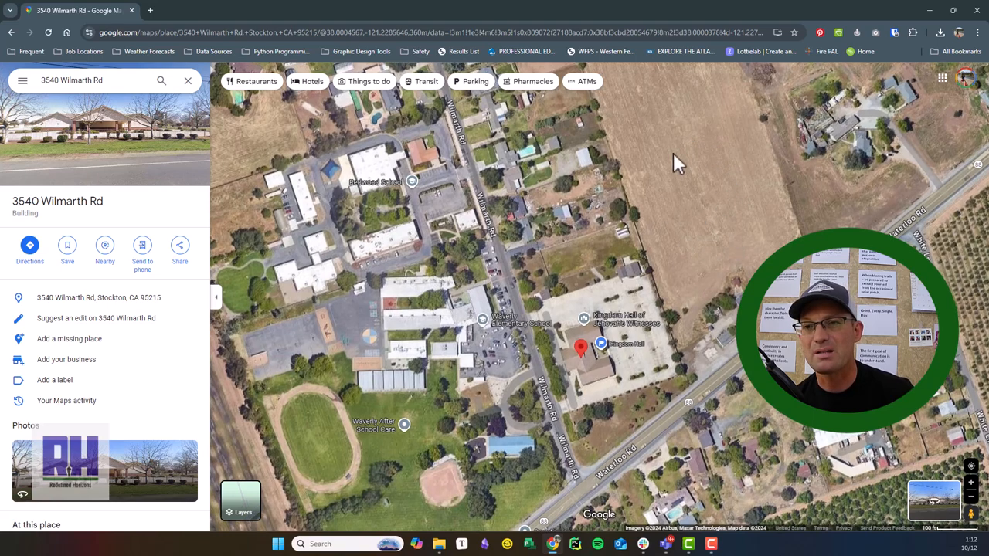
pyautogui.moveTo(711, 197)
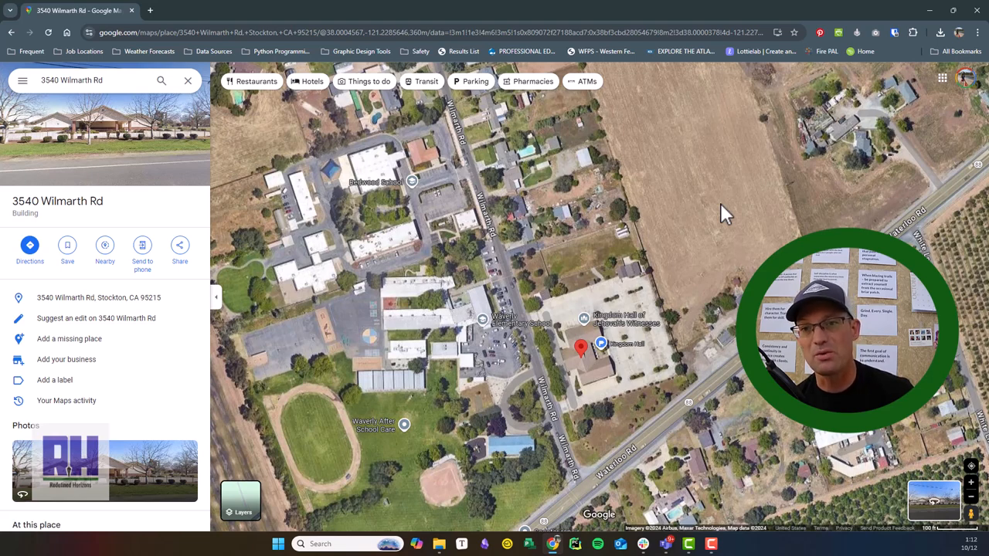
pyautogui.moveTo(598, 302)
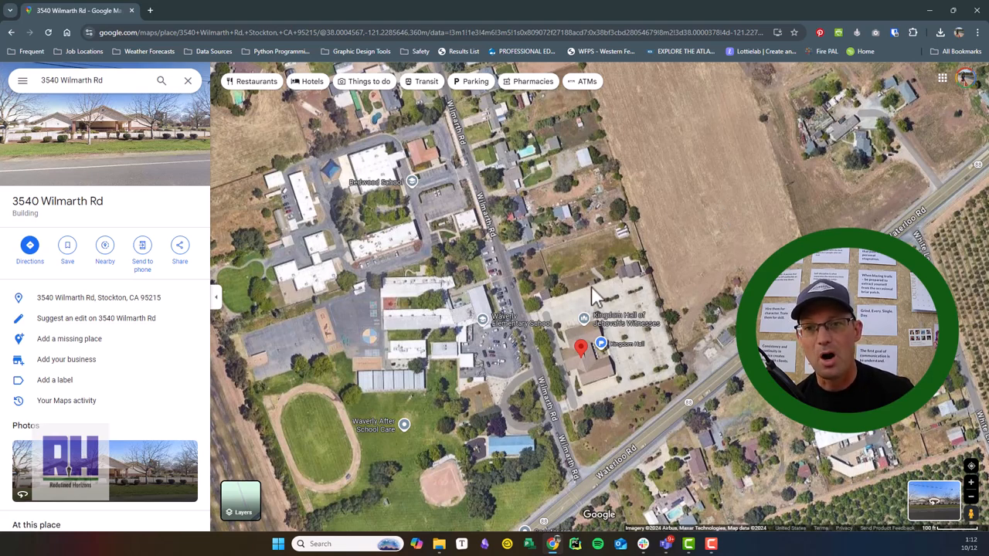
pyautogui.moveTo(537, 259)
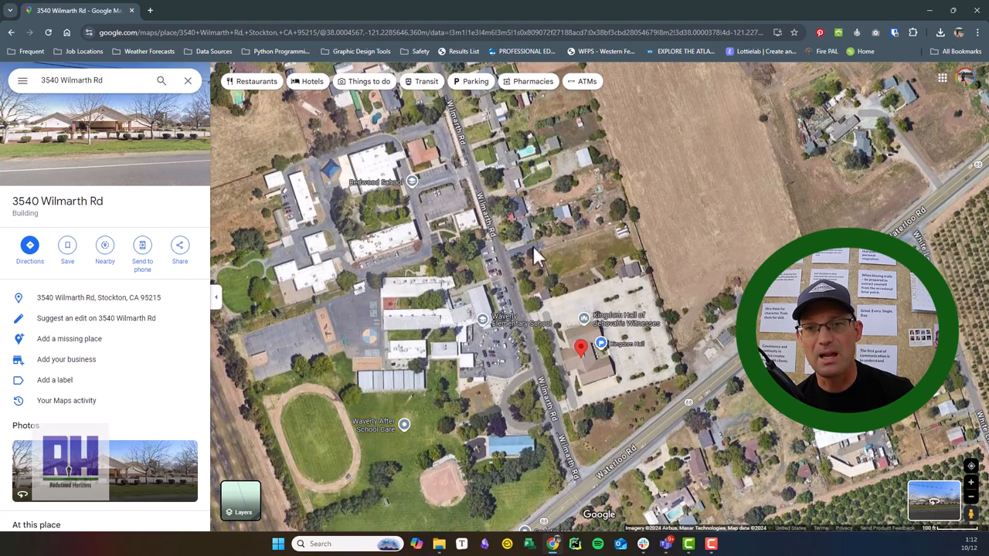
pyautogui.moveTo(602, 268)
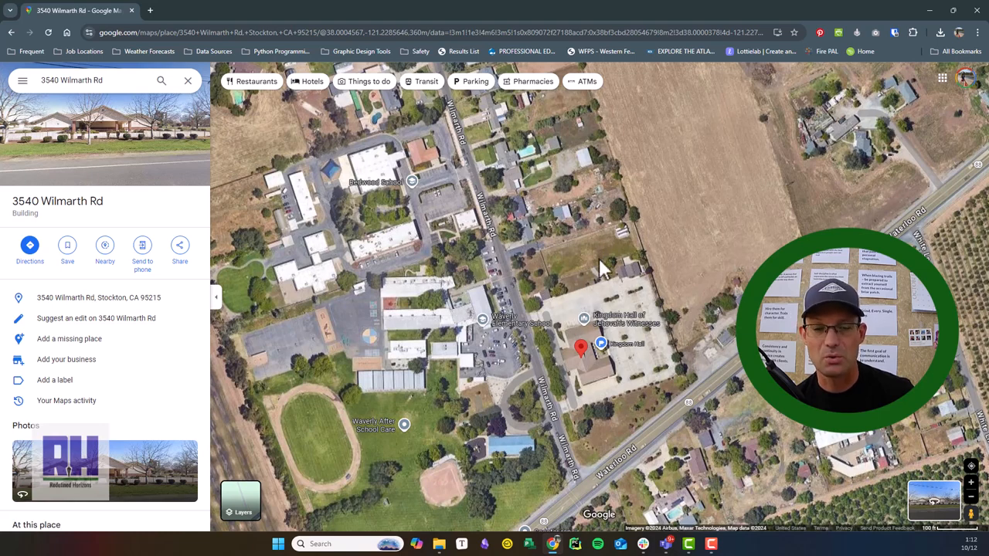
pyautogui.moveTo(630, 309)
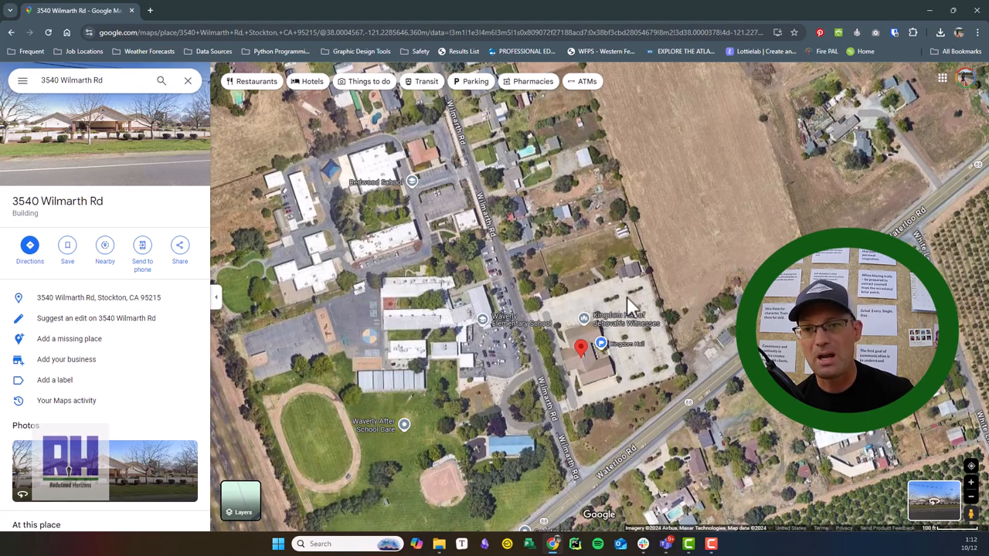
pyautogui.moveTo(344, 266)
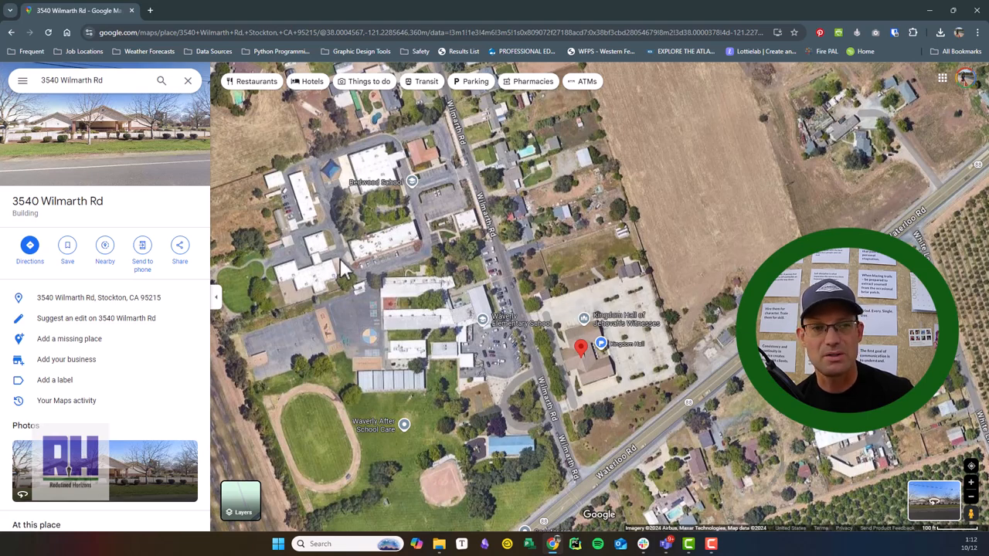
pyautogui.moveTo(561, 279)
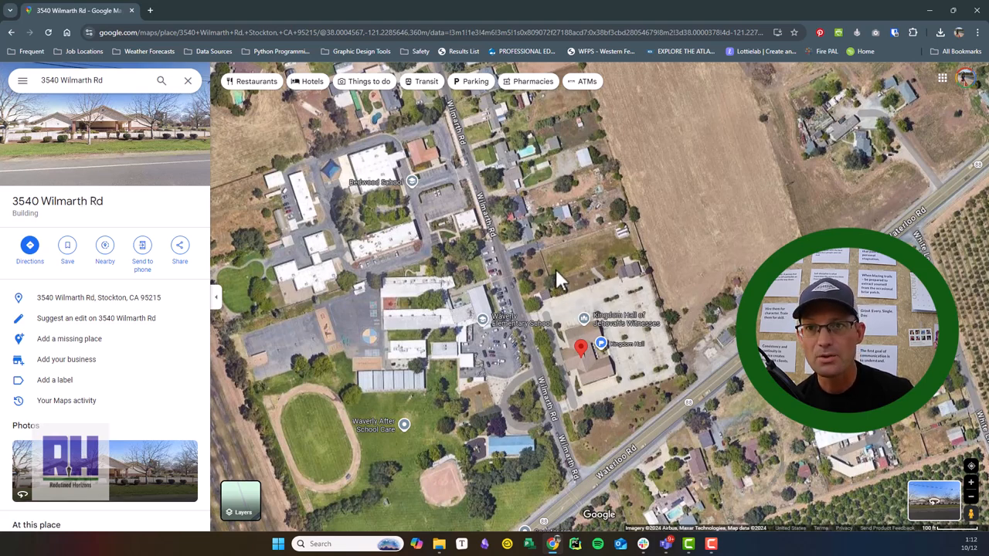
pyautogui.moveTo(568, 232)
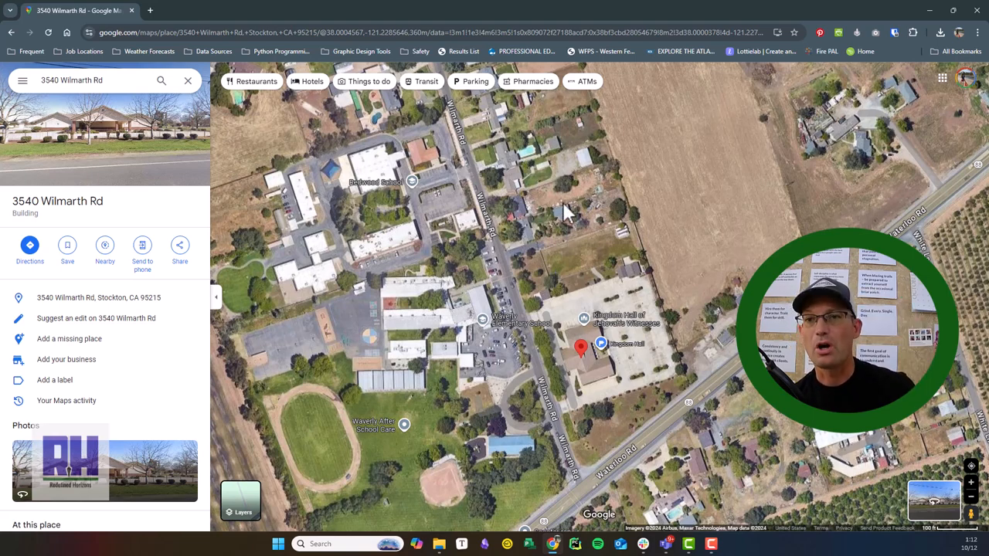
pyautogui.moveTo(761, 71)
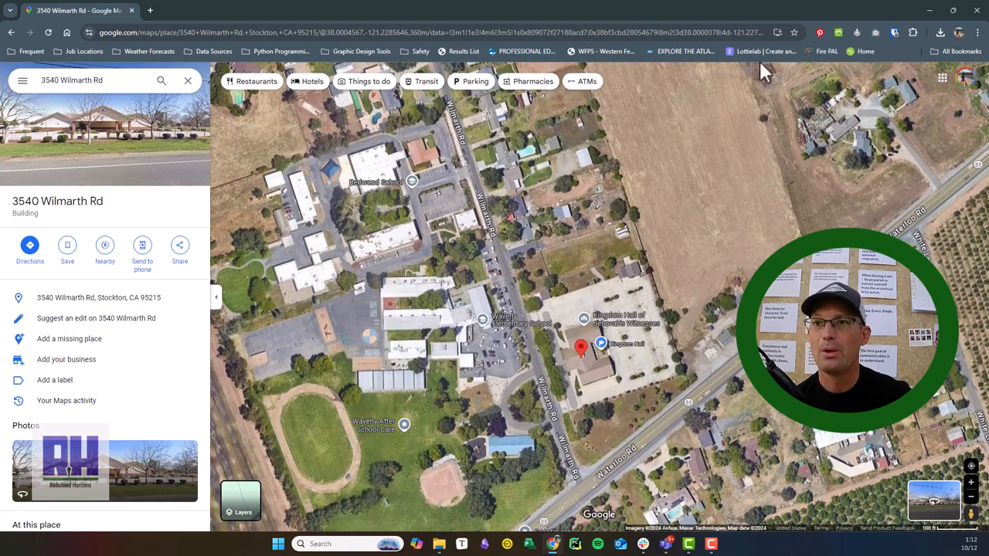
pyautogui.moveTo(720, 108)
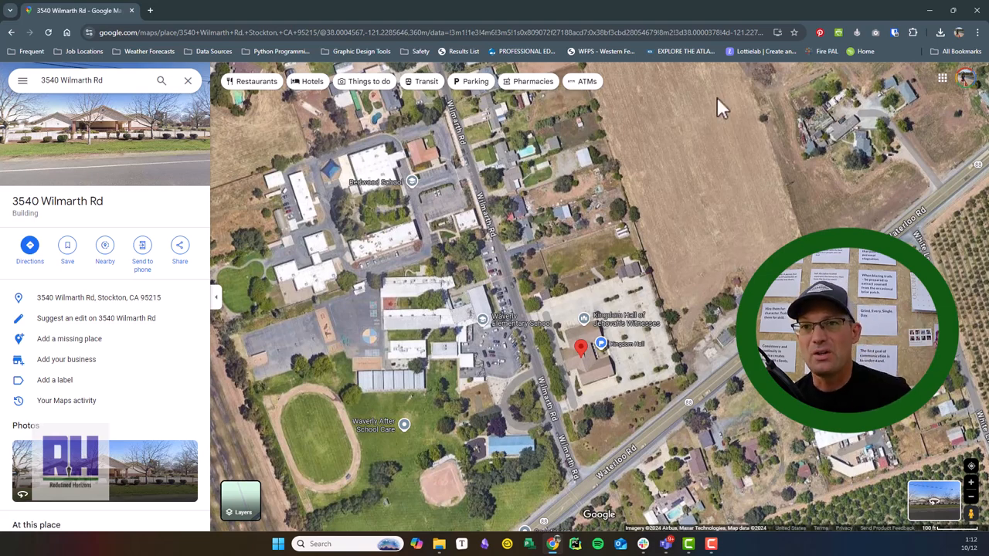
pyautogui.moveTo(669, 164)
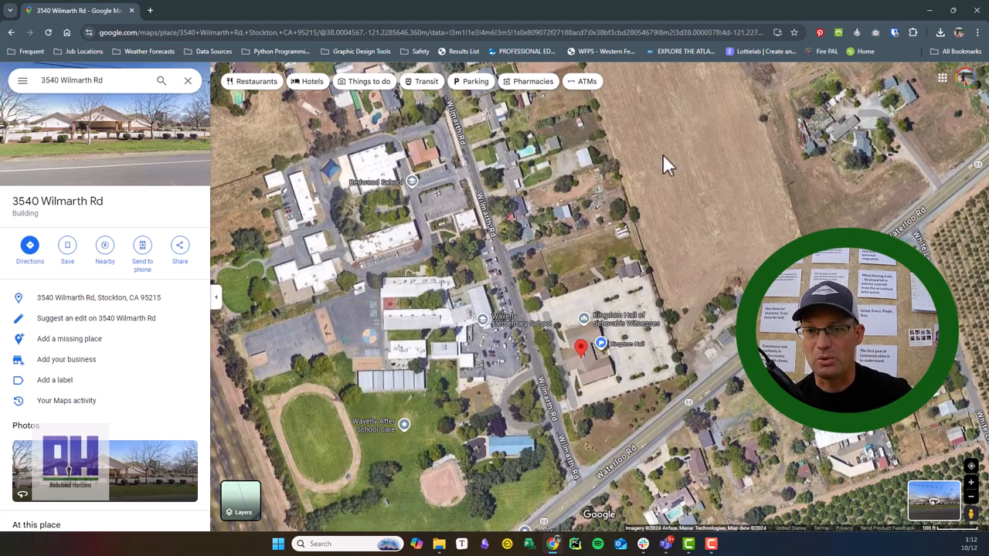
pyautogui.moveTo(485, 114)
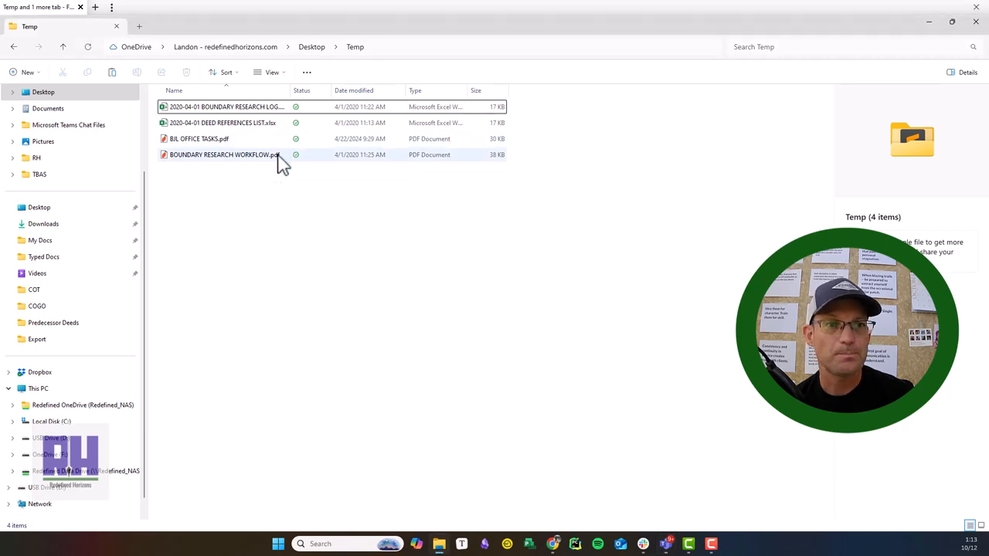
pyautogui.click(224, 155)
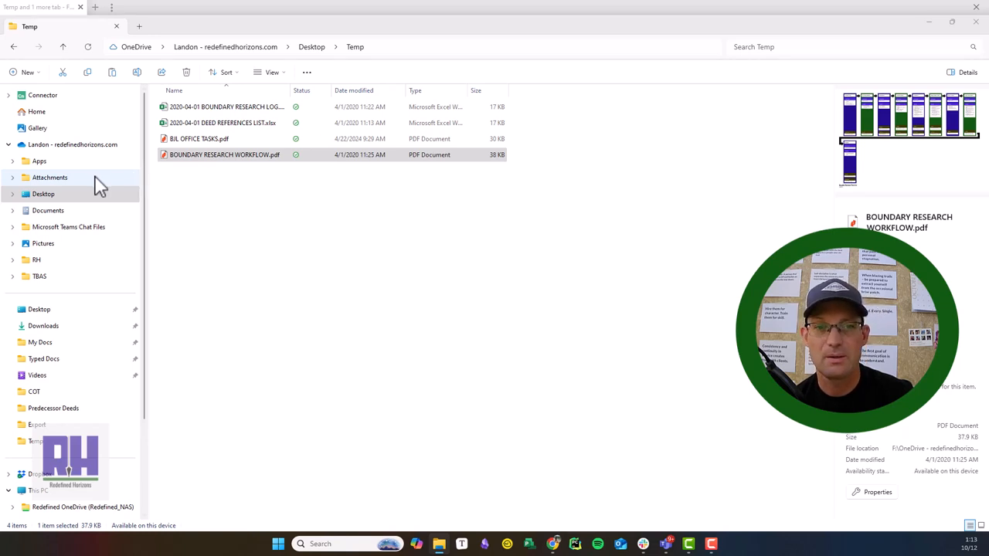
pyautogui.moveTo(30, 184)
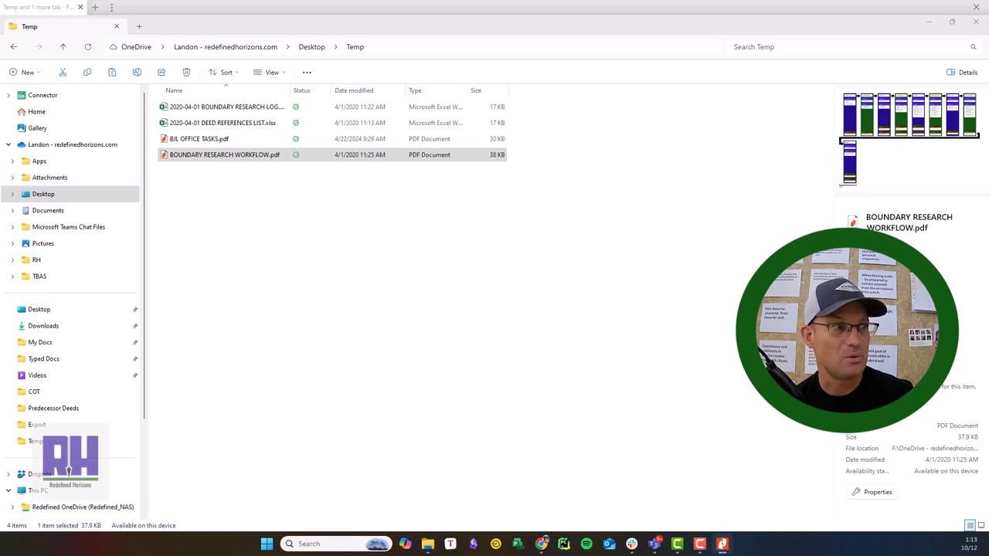
# - Read through BOUNDARY RESEARCH WORKFLOW.pdf in Nitro Pro, then return to the Wilmarth Rd map
pyautogui.doubleClick(225, 155)
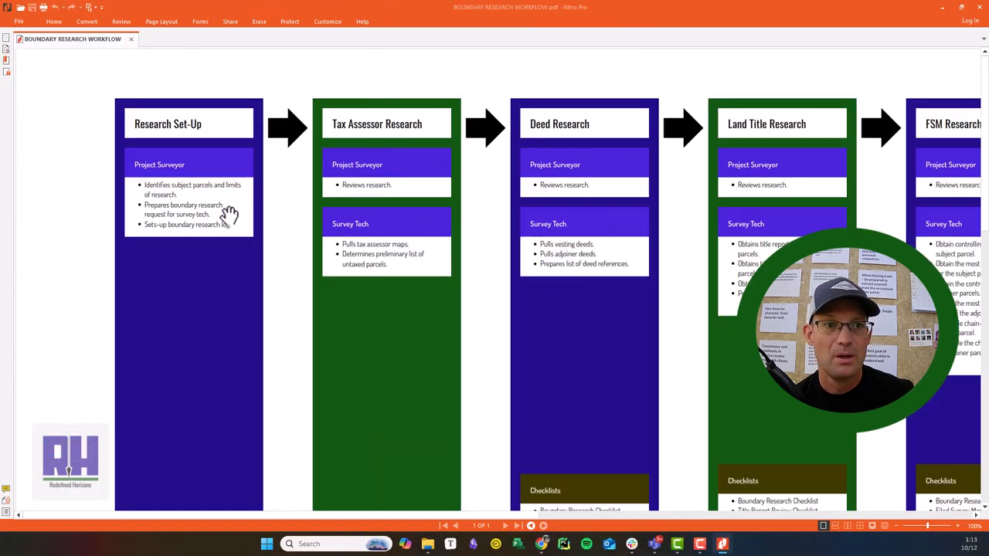
pyautogui.scroll(3)
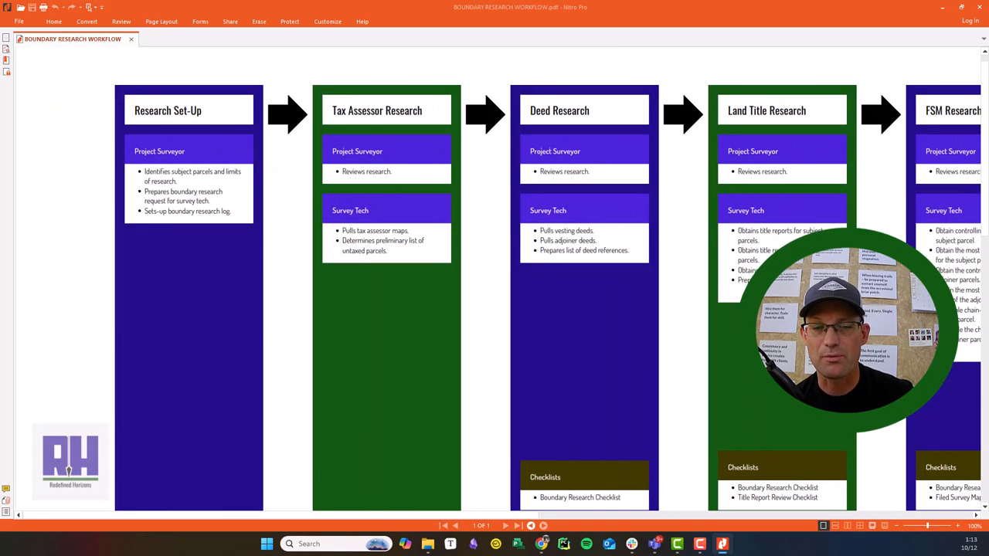
pyautogui.scroll(3)
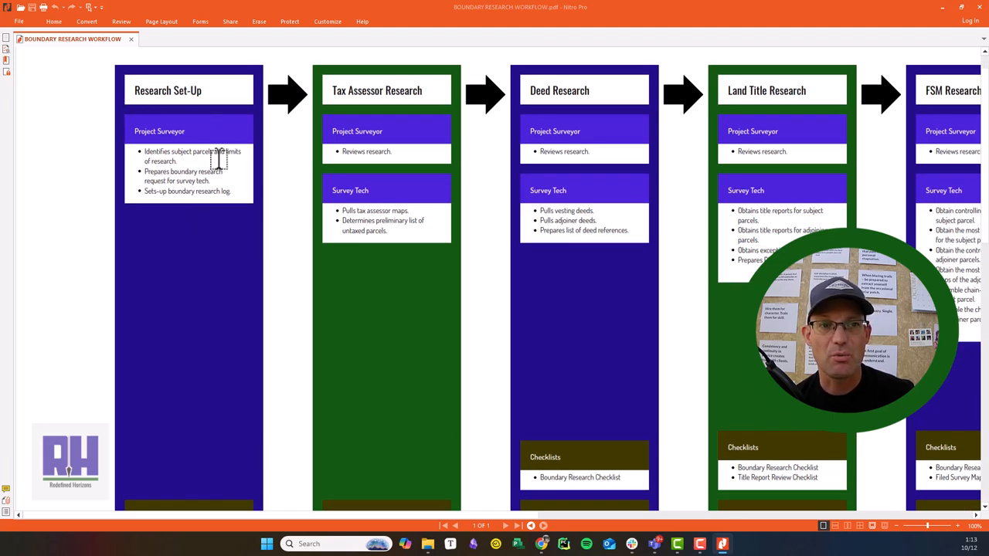
pyautogui.moveTo(234, 205)
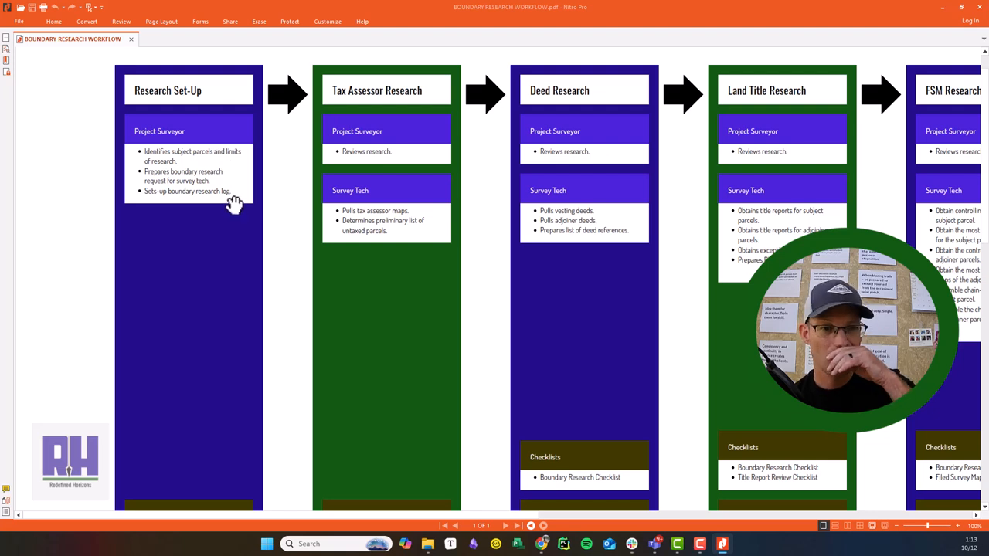
pyautogui.scroll(-3)
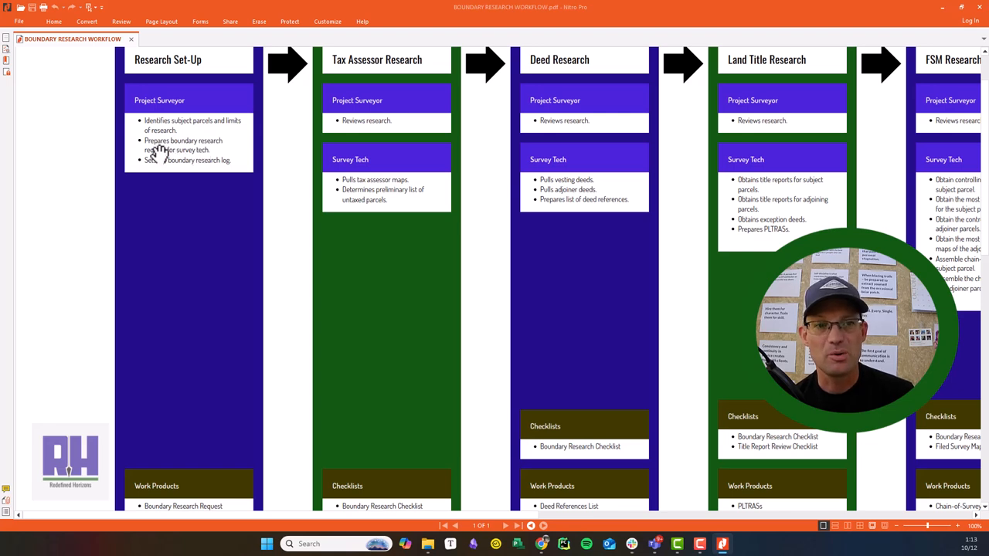
pyautogui.moveTo(220, 156)
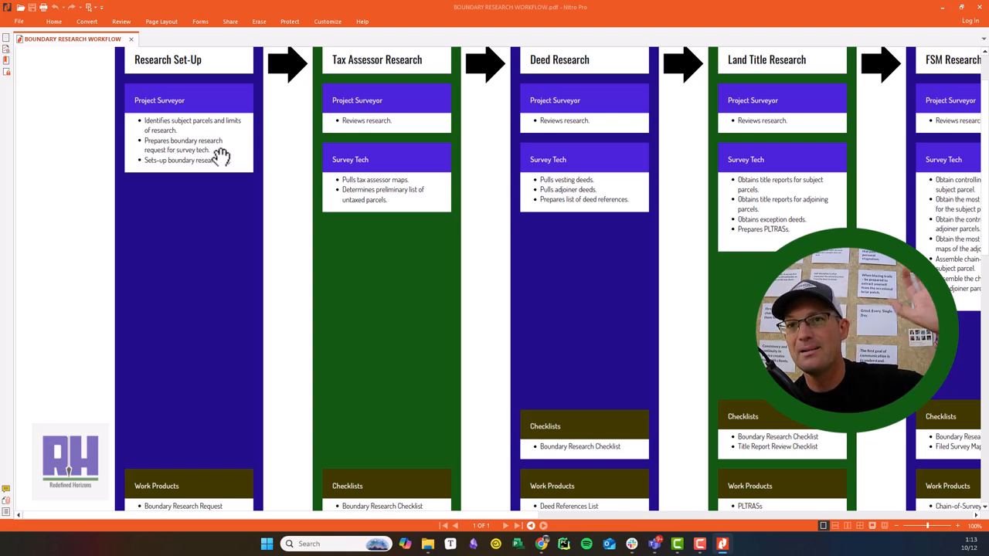
pyautogui.moveTo(212, 160)
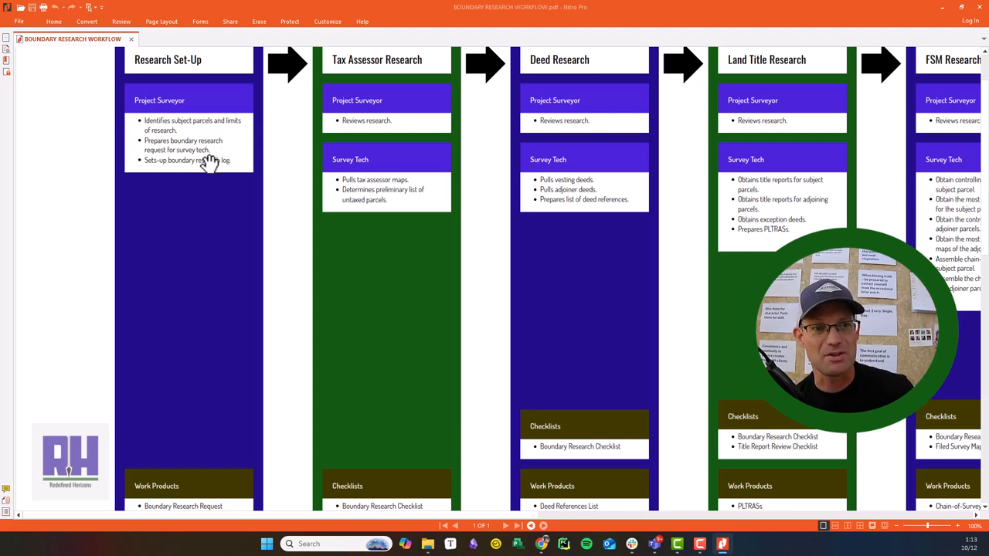
pyautogui.scroll(-3)
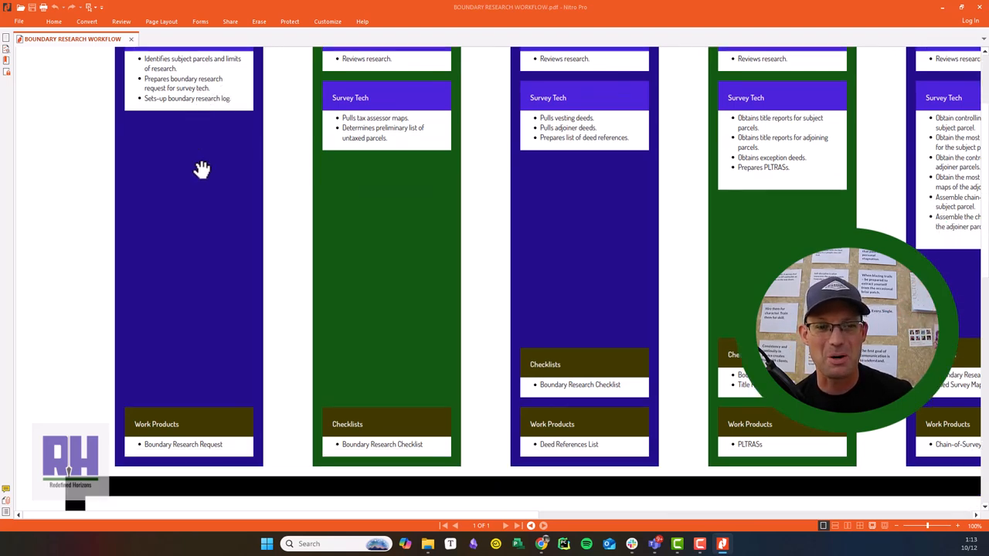
pyautogui.scroll(-3)
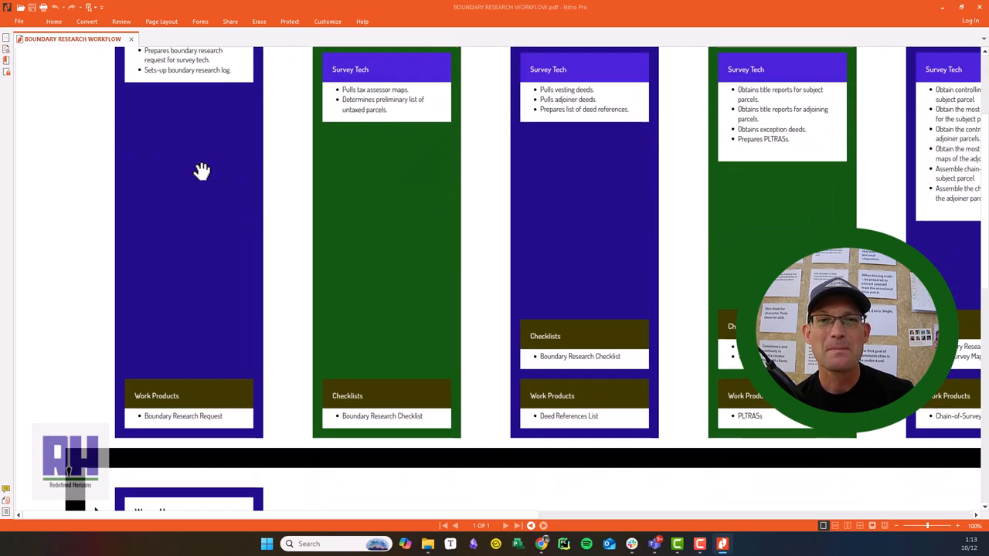
pyautogui.scroll(3)
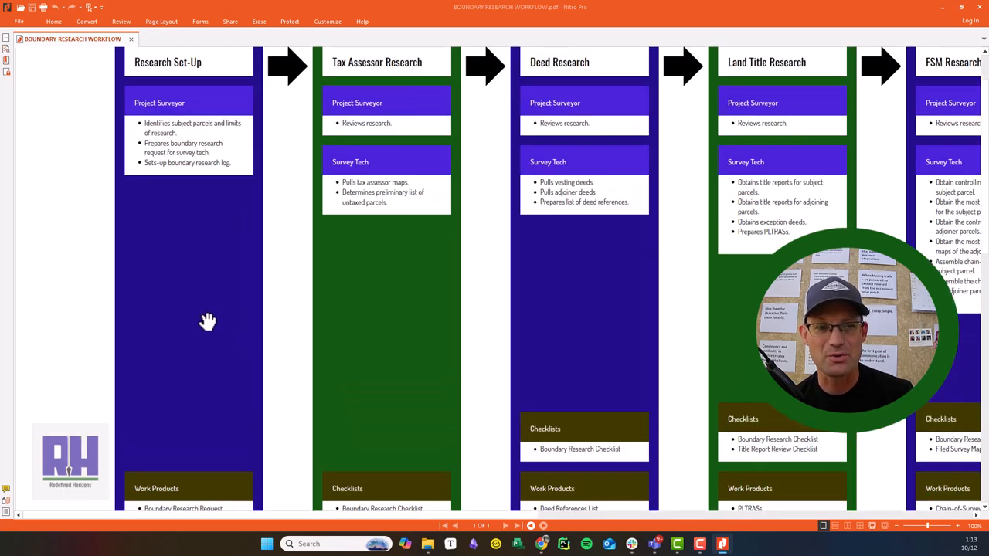
pyautogui.scroll(3)
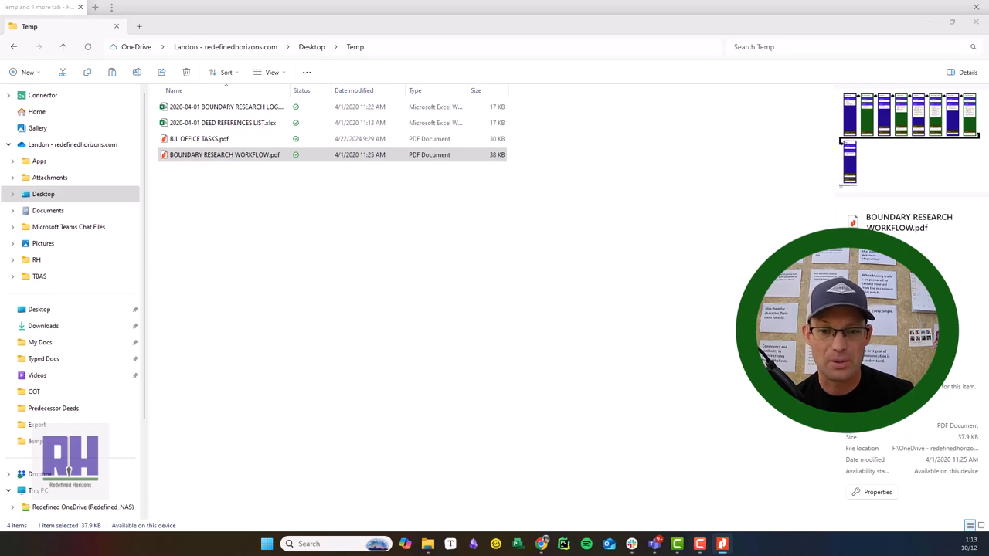
pyautogui.moveTo(543, 543)
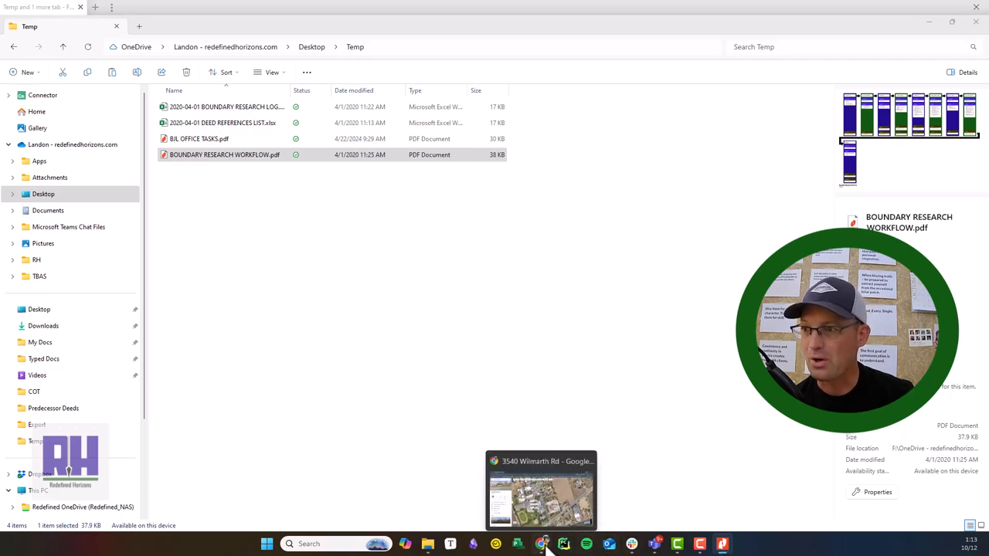
pyautogui.click(541, 490)
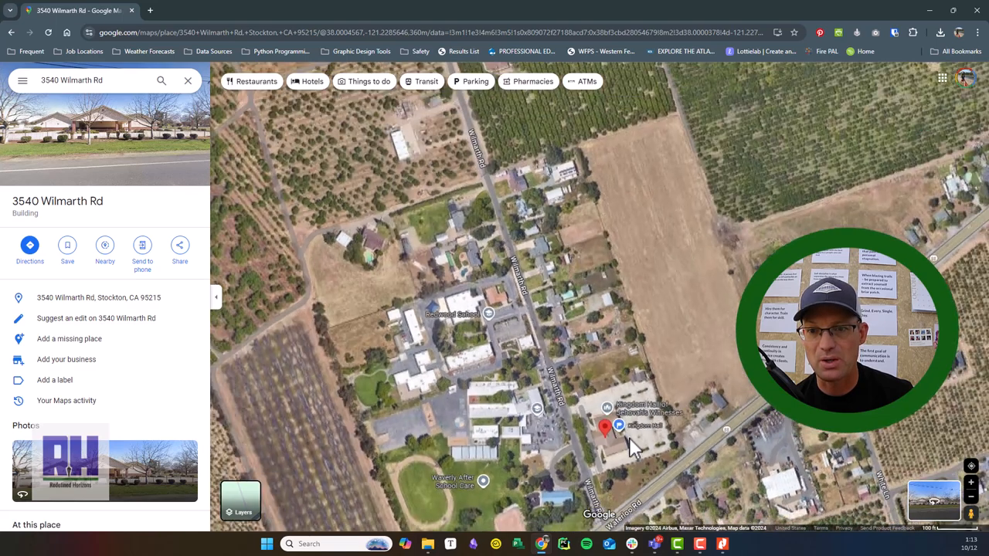
pyautogui.scroll(-3)
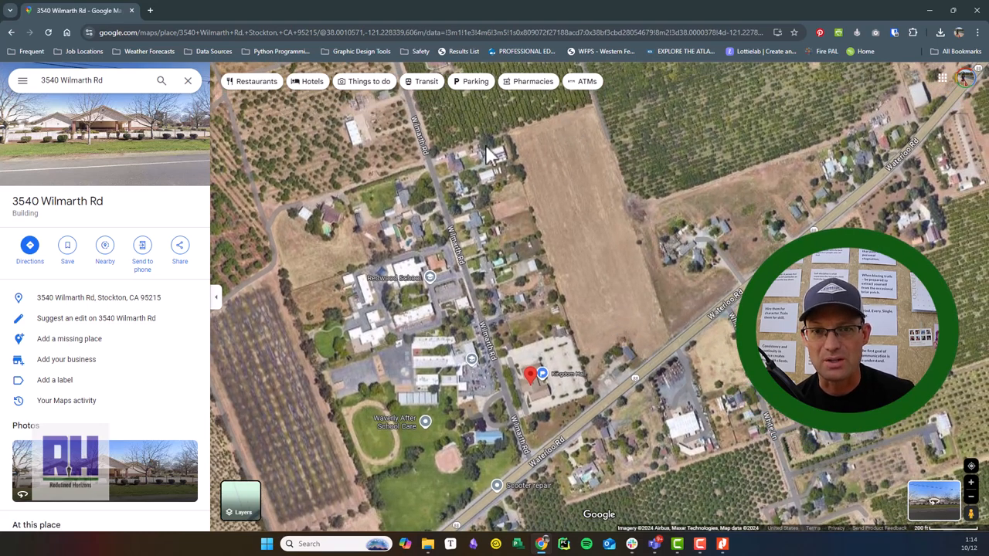
pyautogui.moveTo(553, 376)
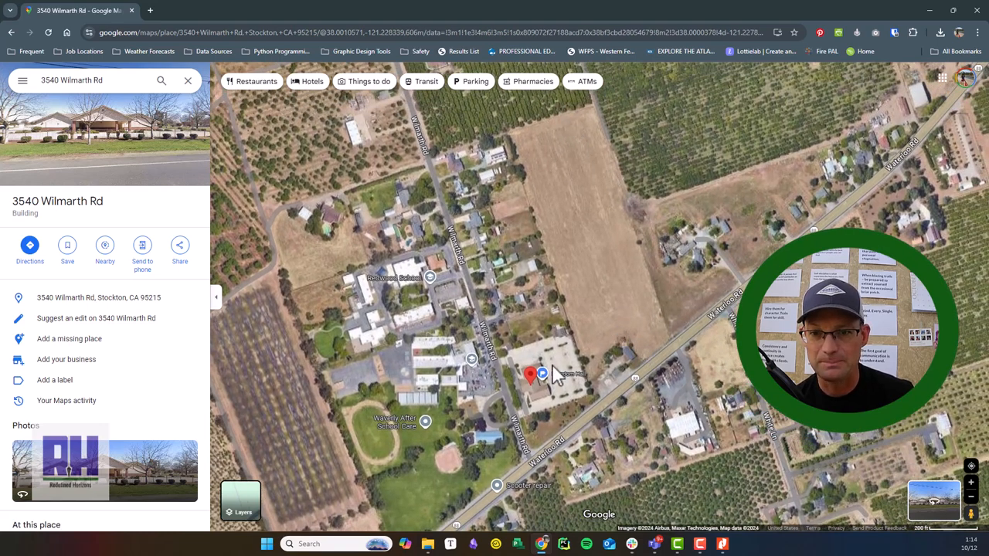
pyautogui.moveTo(673, 398)
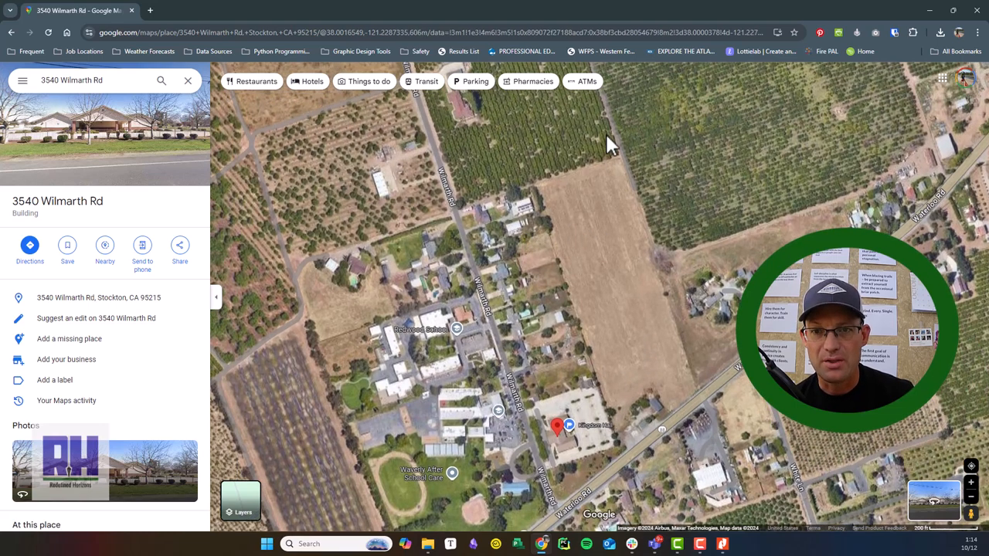
pyautogui.moveTo(626, 123)
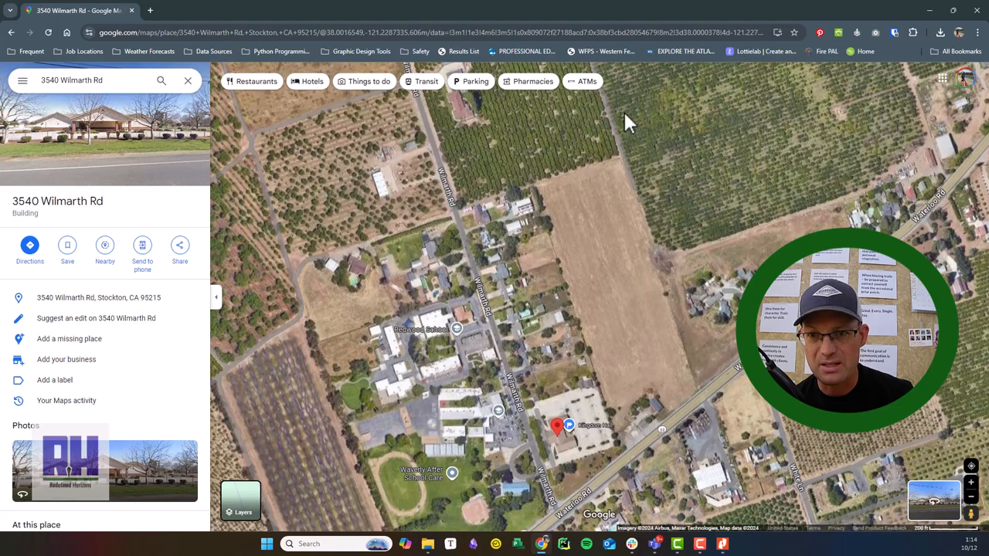
pyautogui.moveTo(385, 520)
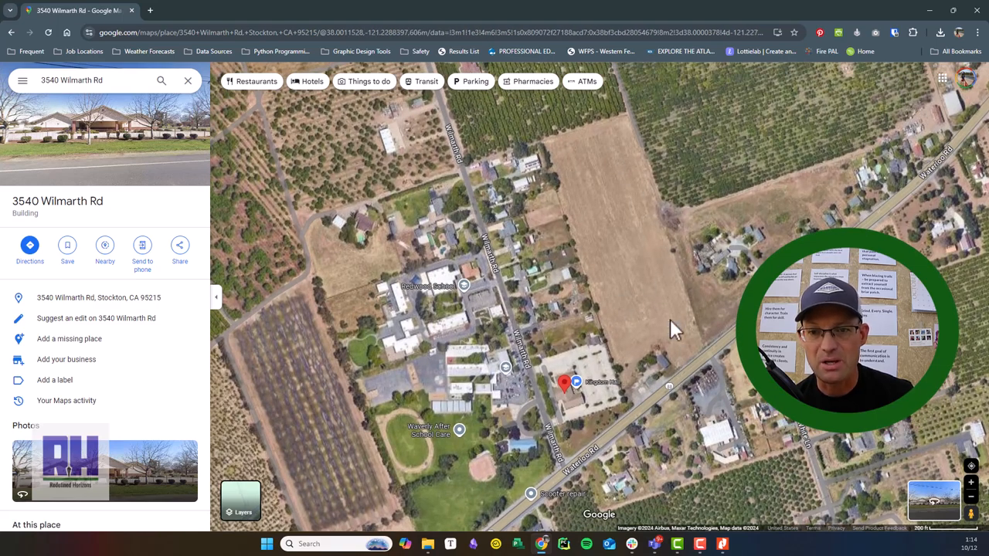
pyautogui.scroll(-3)
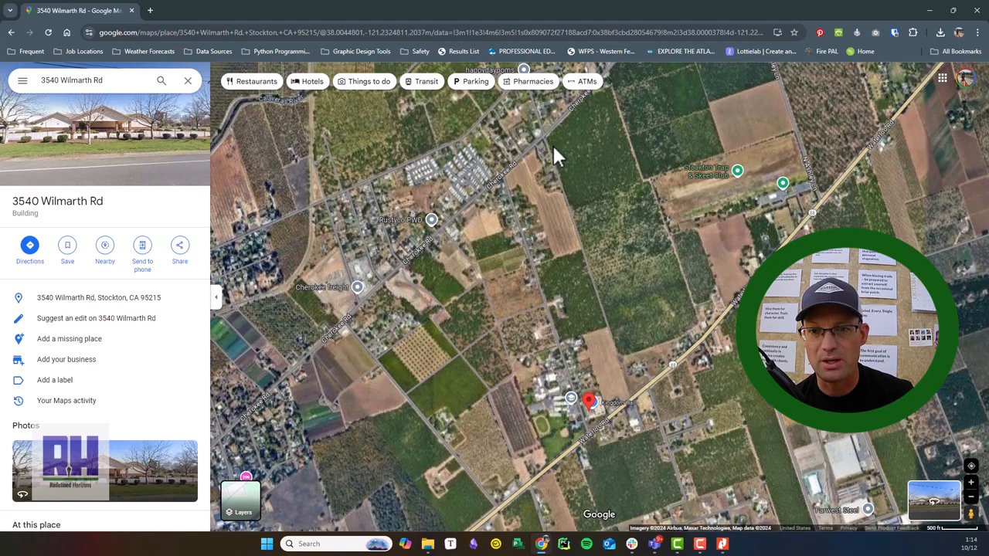
pyautogui.moveTo(516, 384)
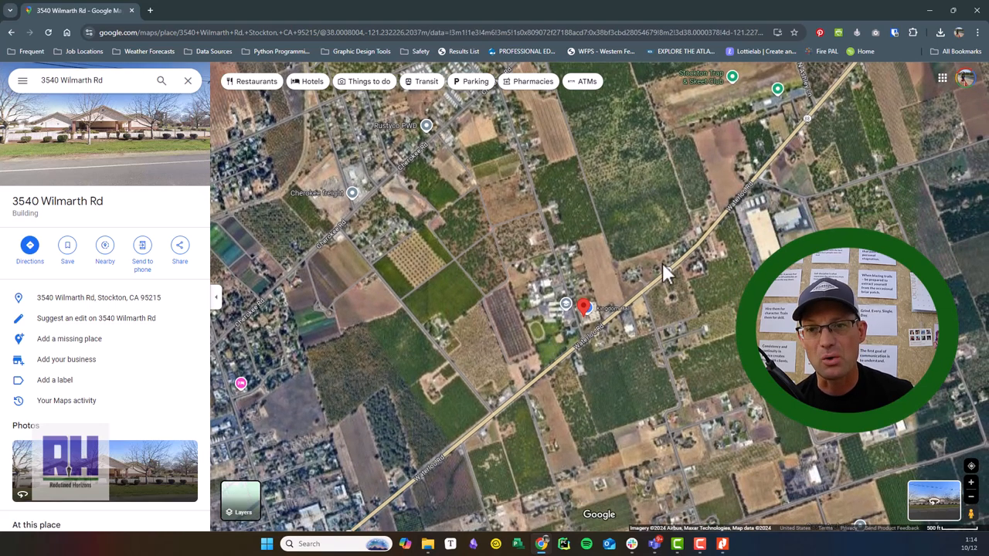
pyautogui.moveTo(564, 249)
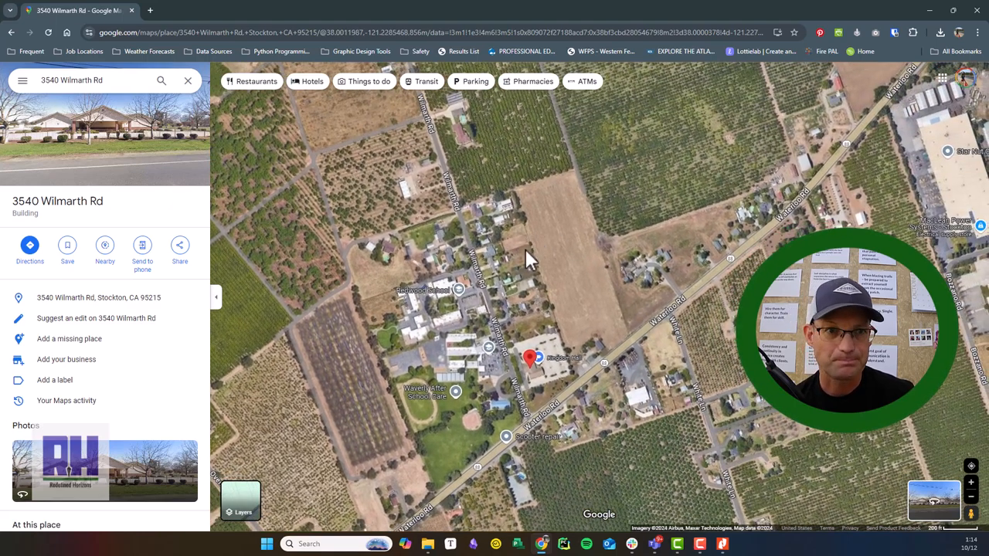
pyautogui.scroll(-3)
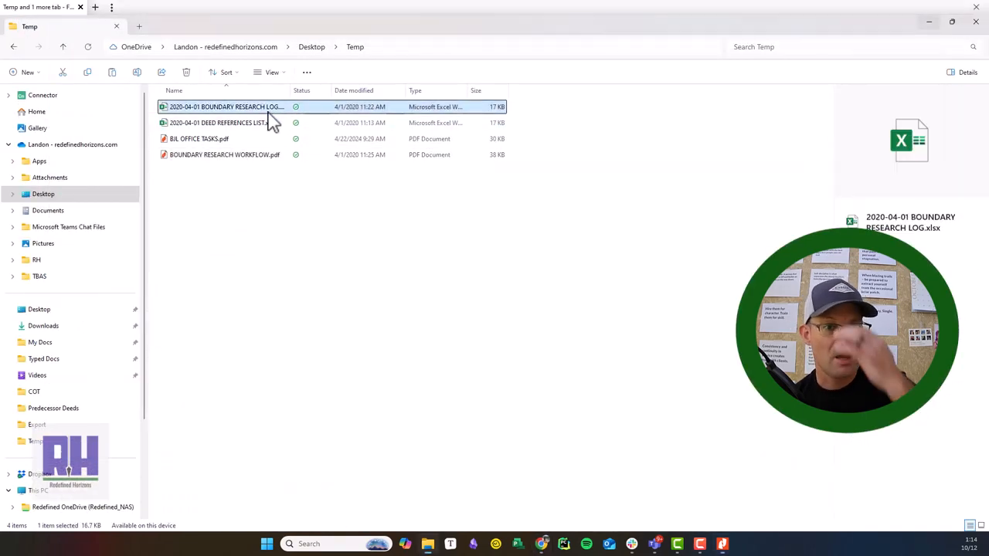
pyautogui.rightClick(224, 107)
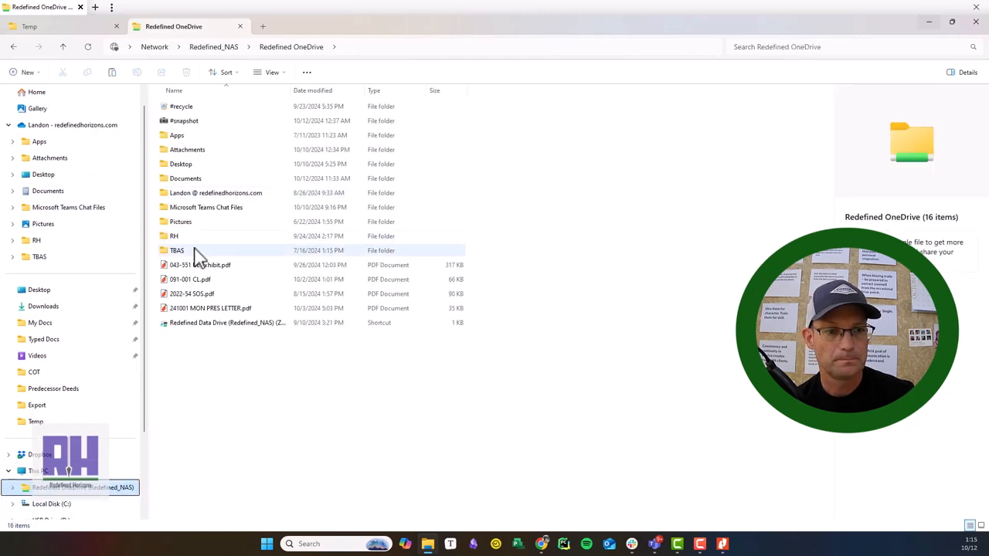
pyautogui.doubleClick(174, 235)
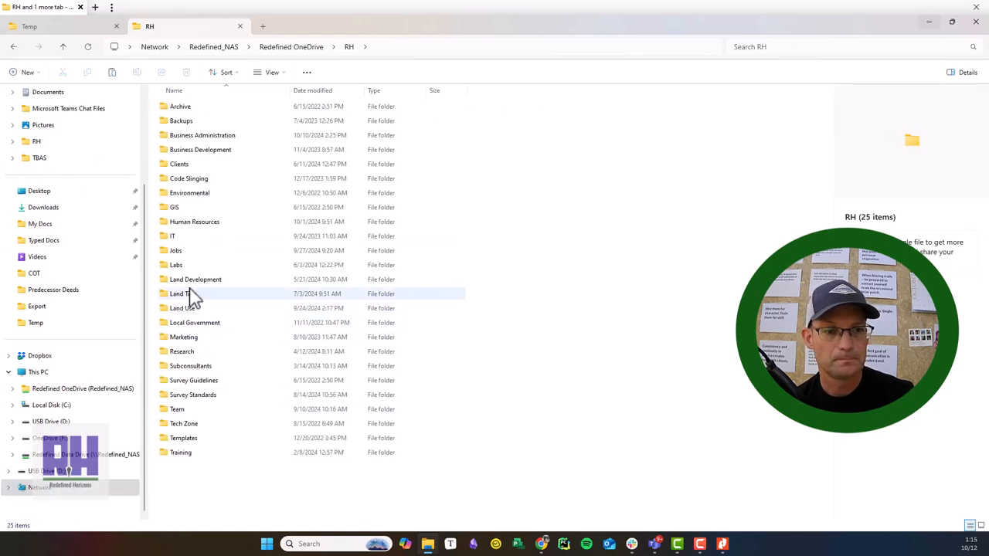
pyautogui.doubleClick(176, 251)
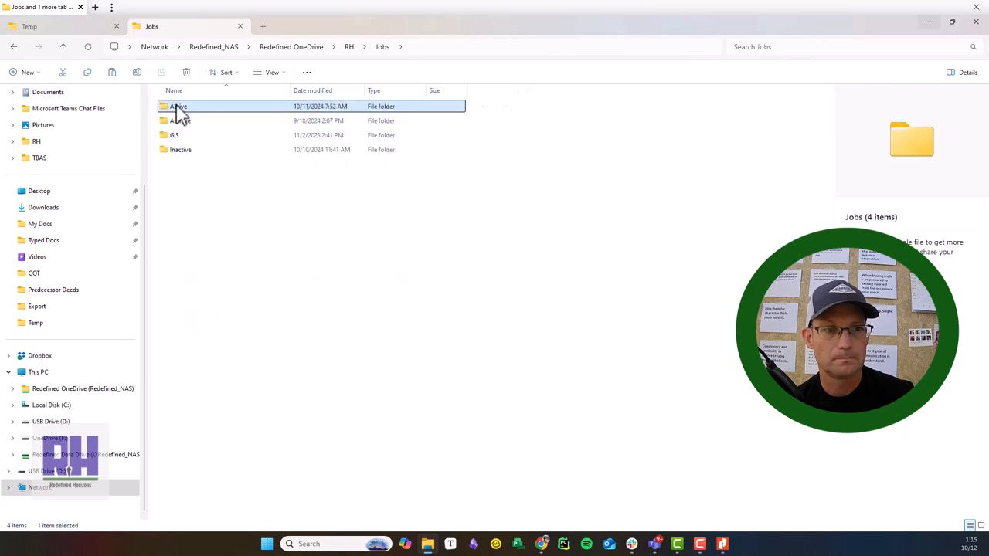
pyautogui.doubleClick(178, 106)
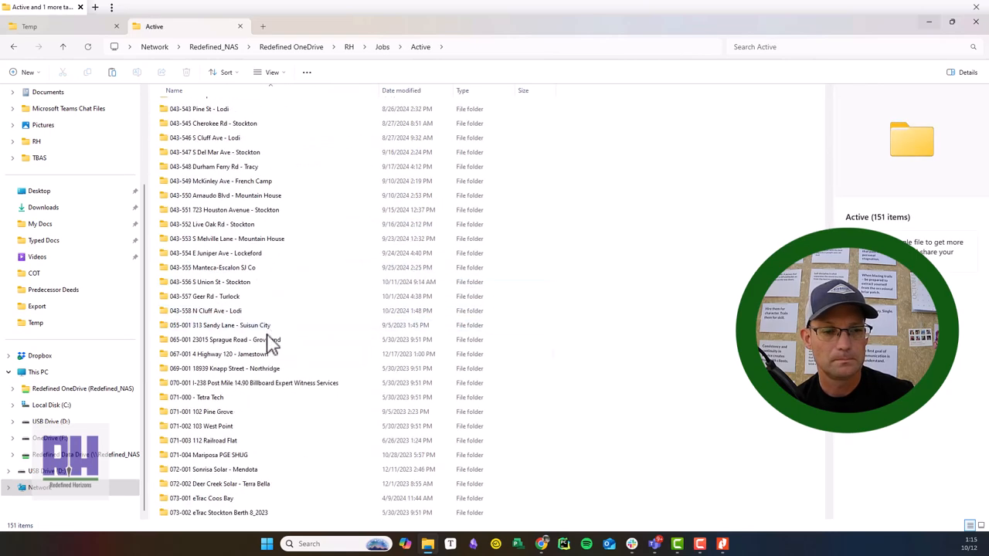
pyautogui.scroll(-3)
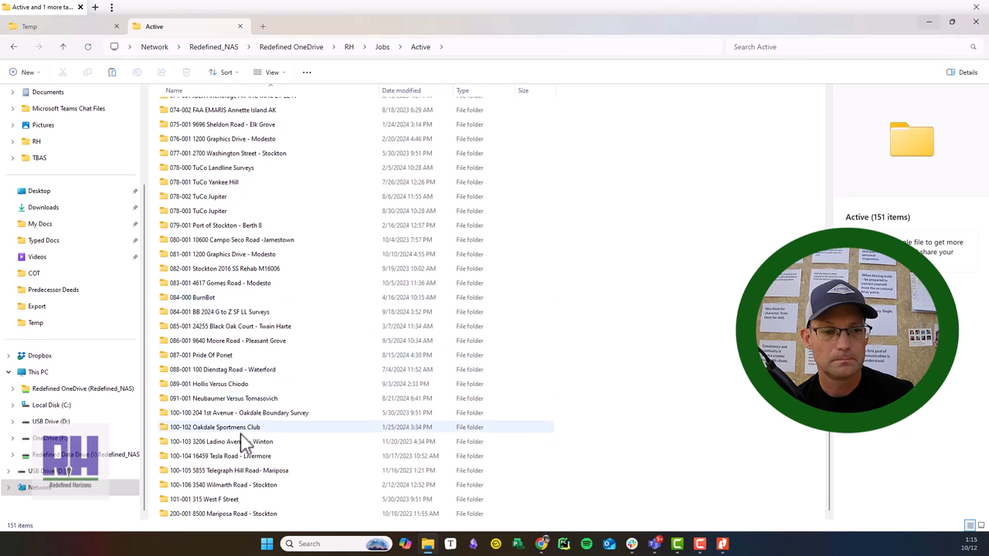
pyautogui.click(223, 485)
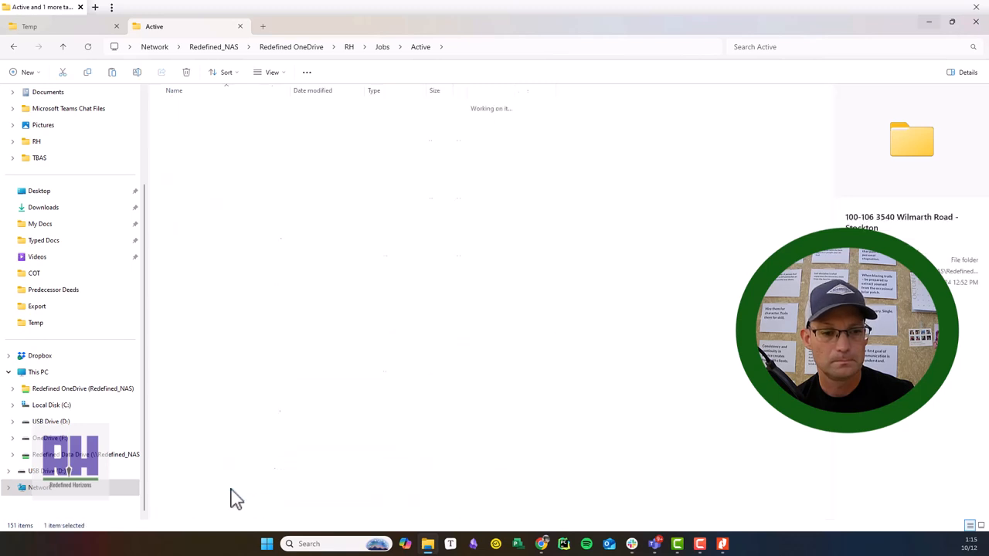
pyautogui.doubleClick(911, 140)
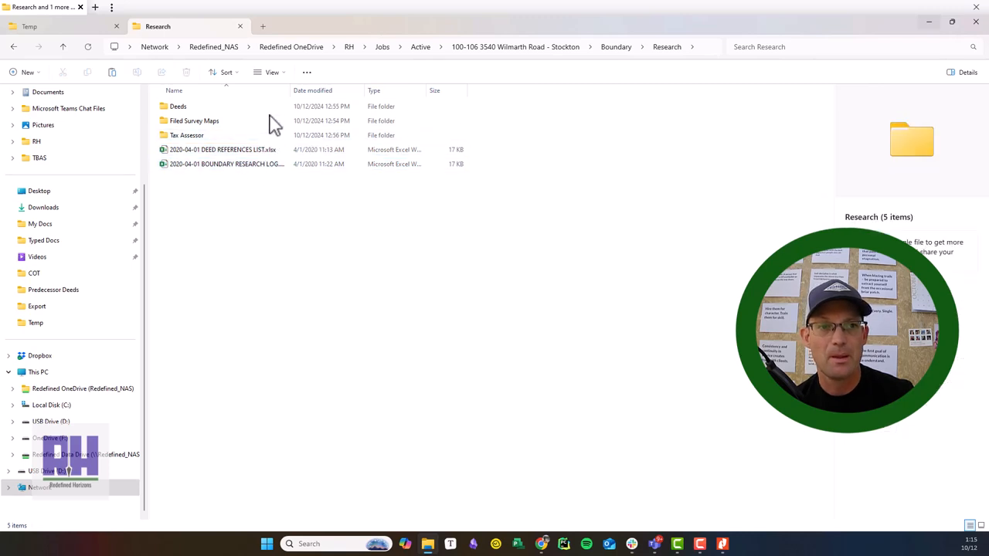
pyautogui.rightClick(222, 149)
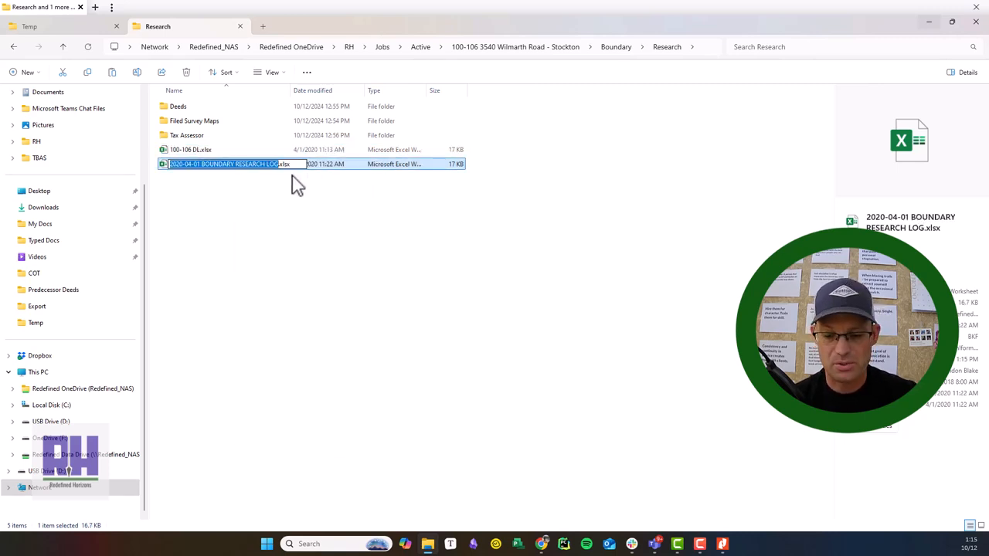
pyautogui.write('100-106 BRL.xlsx')
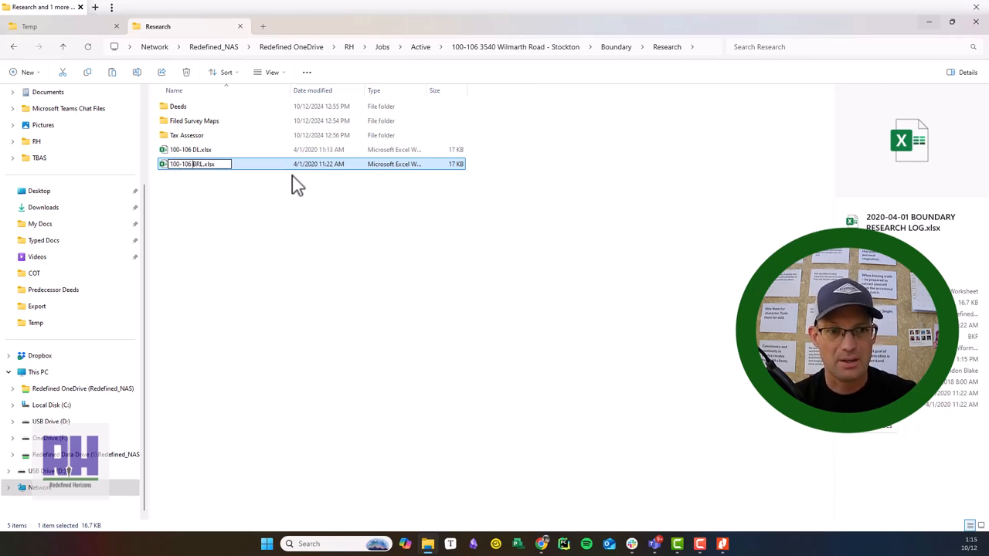
pyautogui.write('241012')
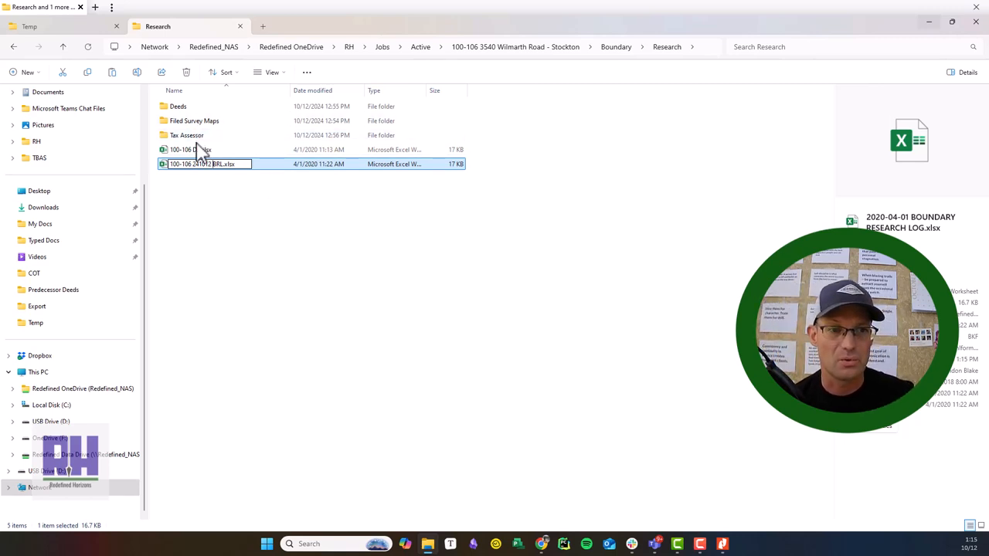
pyautogui.rightClick(202, 164)
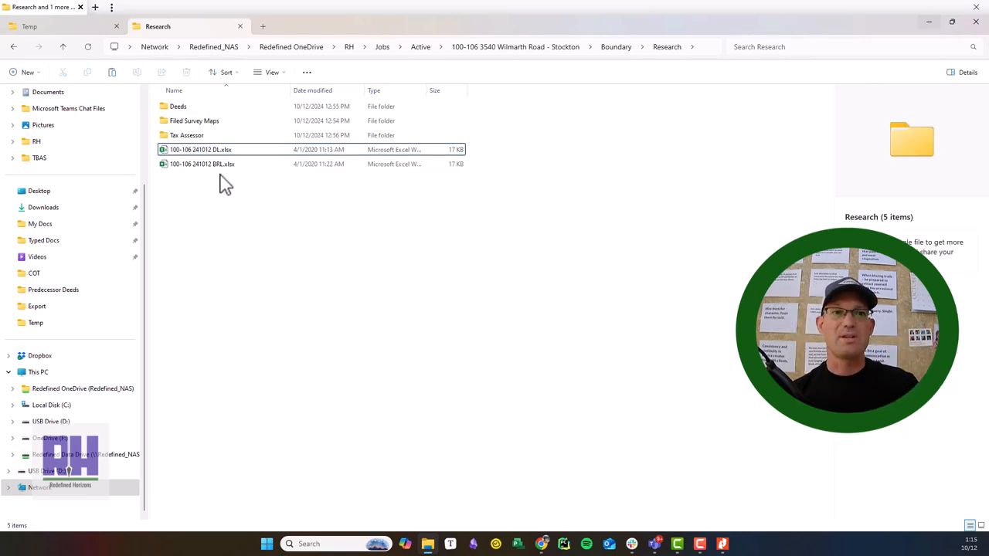
pyautogui.click(202, 164)
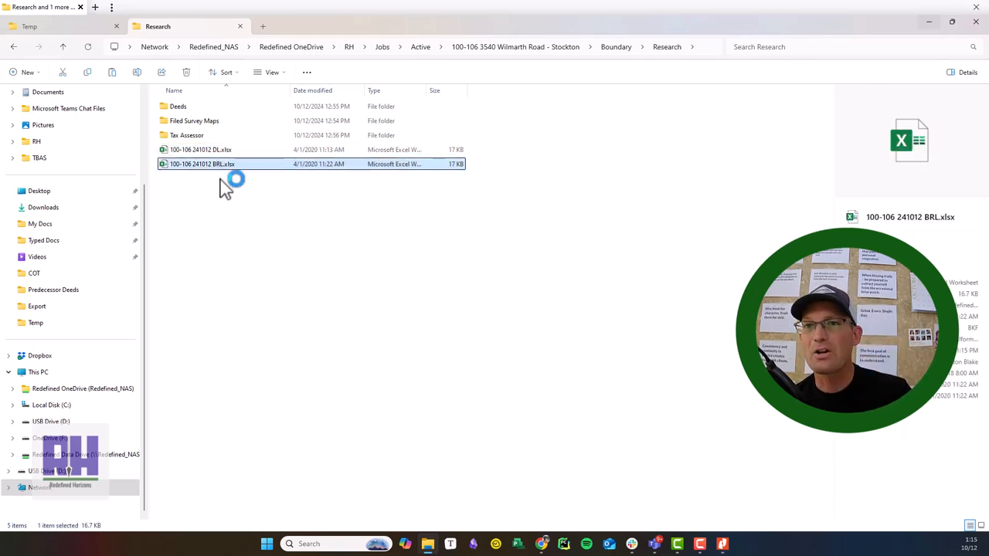
pyautogui.doubleClick(201, 164)
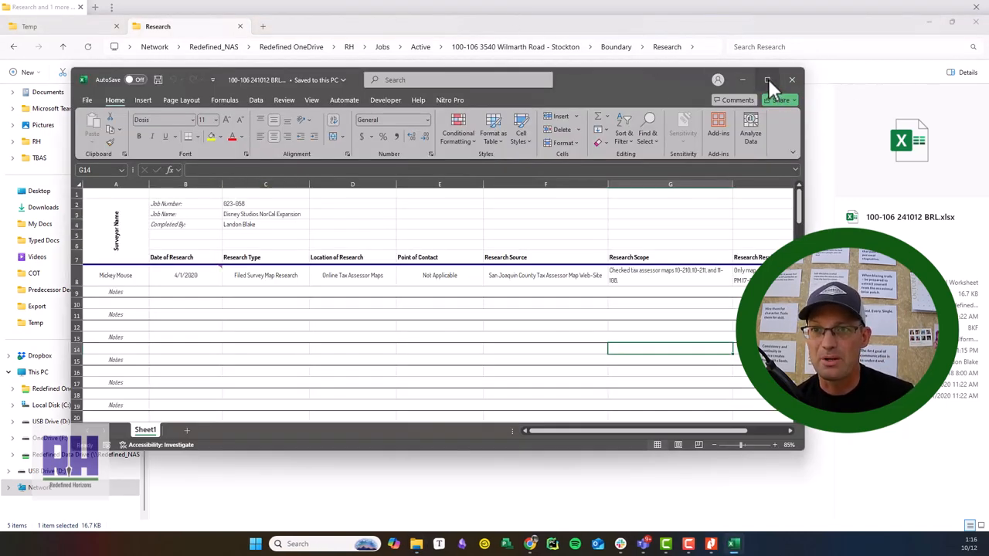
pyautogui.click(767, 79)
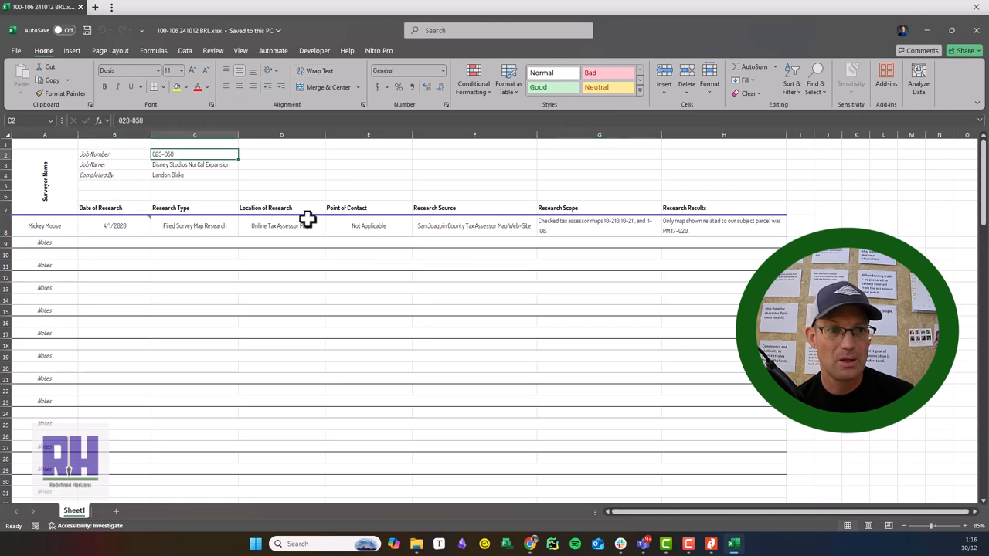
pyautogui.write('100-106')
pyautogui.click(195, 165)
pyautogui.write('3')
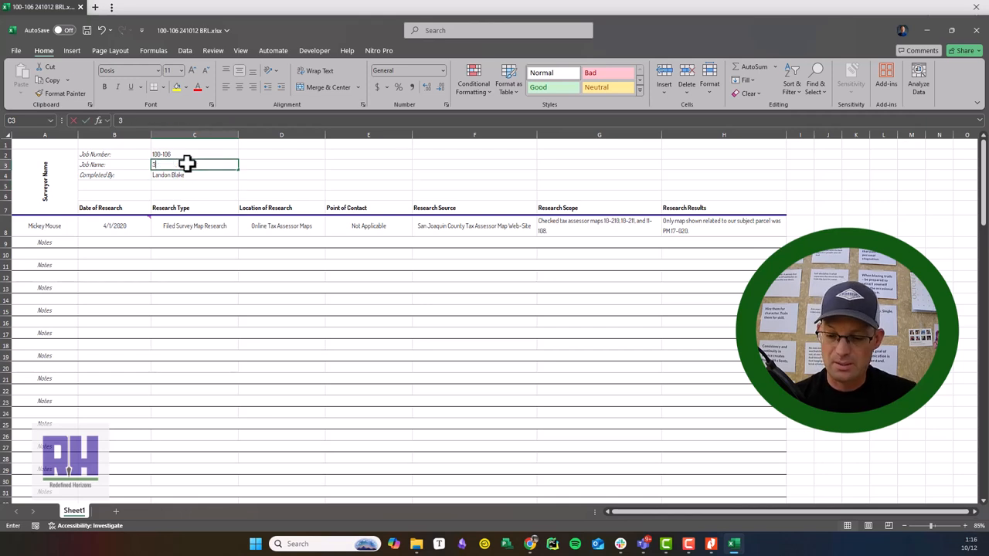
pyautogui.write('540 Wil')
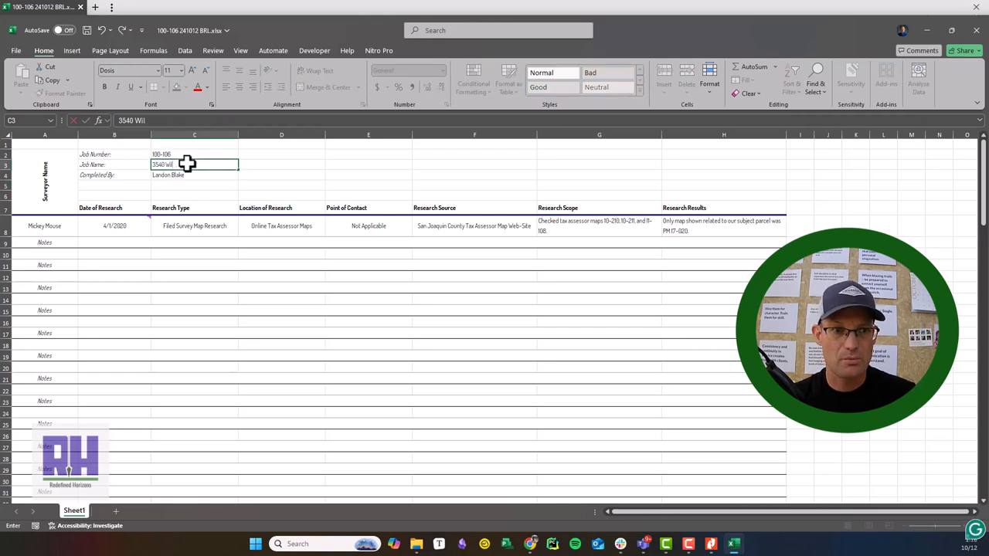
pyautogui.write('marth Road')
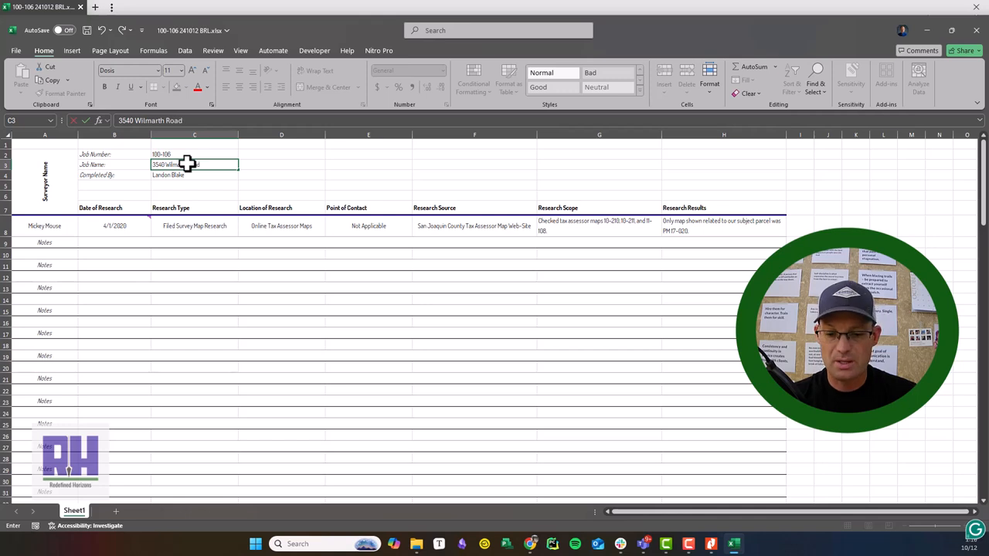
pyautogui.press('Return')
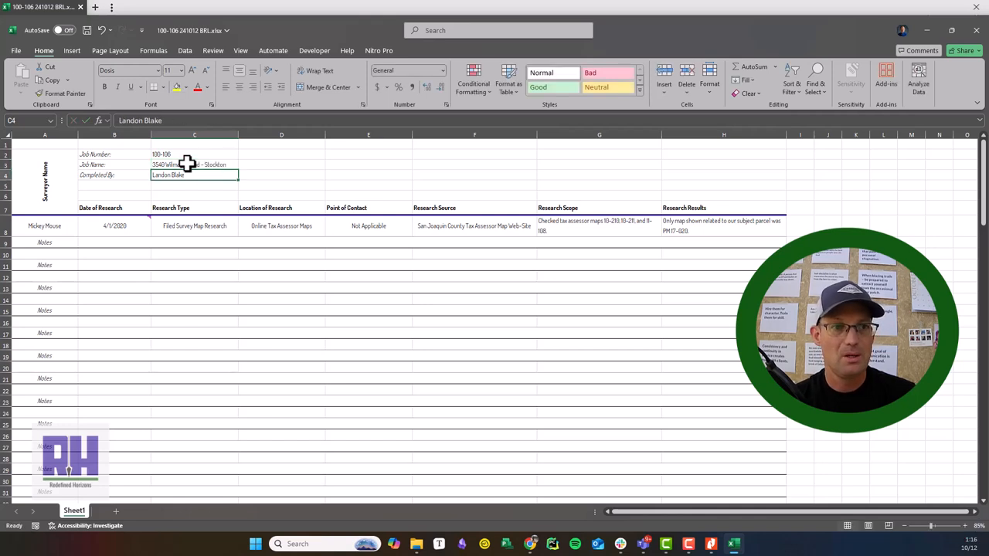
pyautogui.click(44, 225)
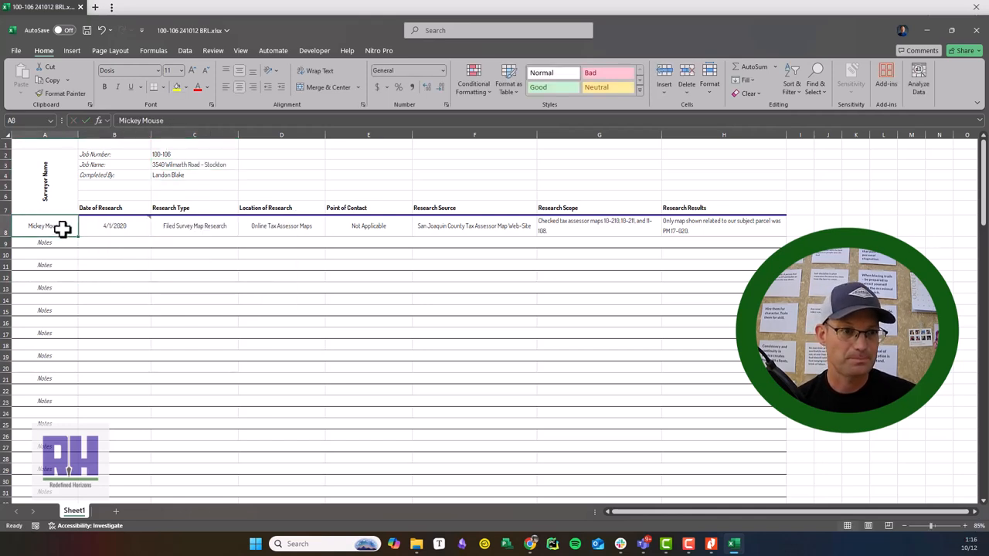
pyautogui.write('Landon m')
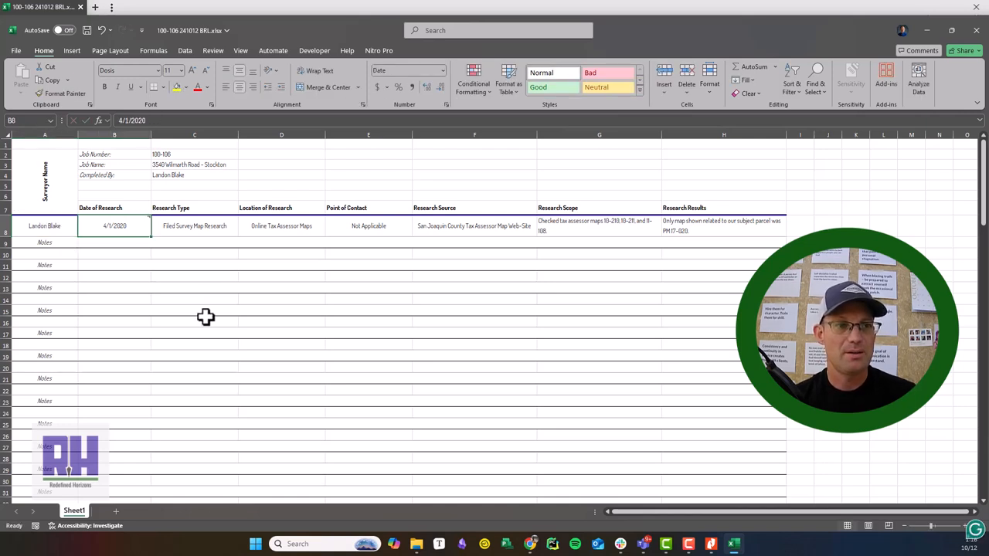
pyautogui.write('10/')
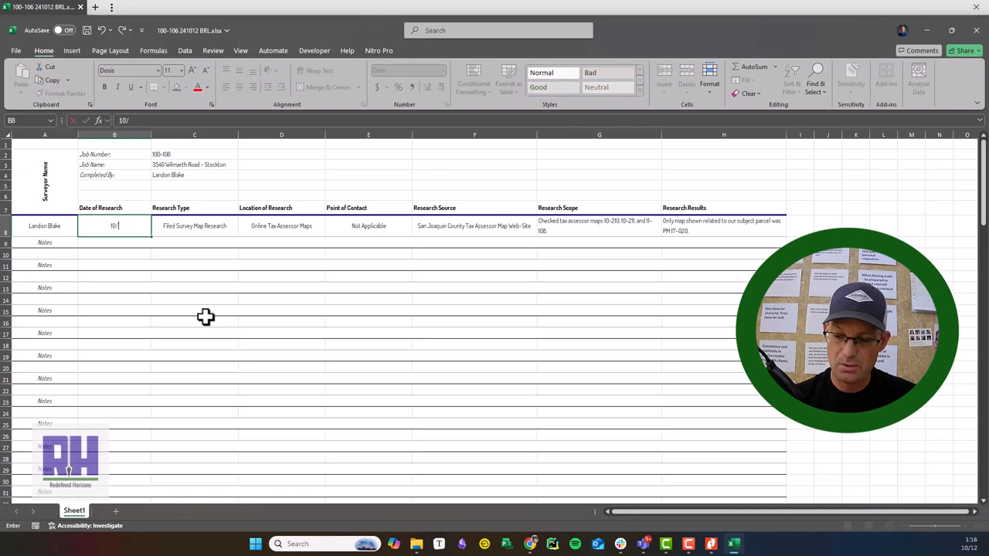
pyautogui.write('12/205')
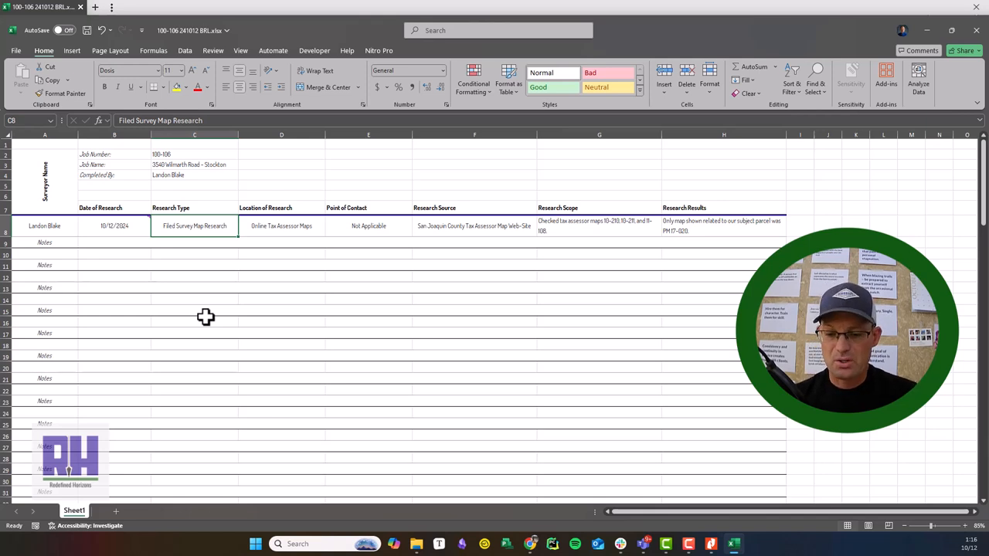
pyautogui.click(281, 225)
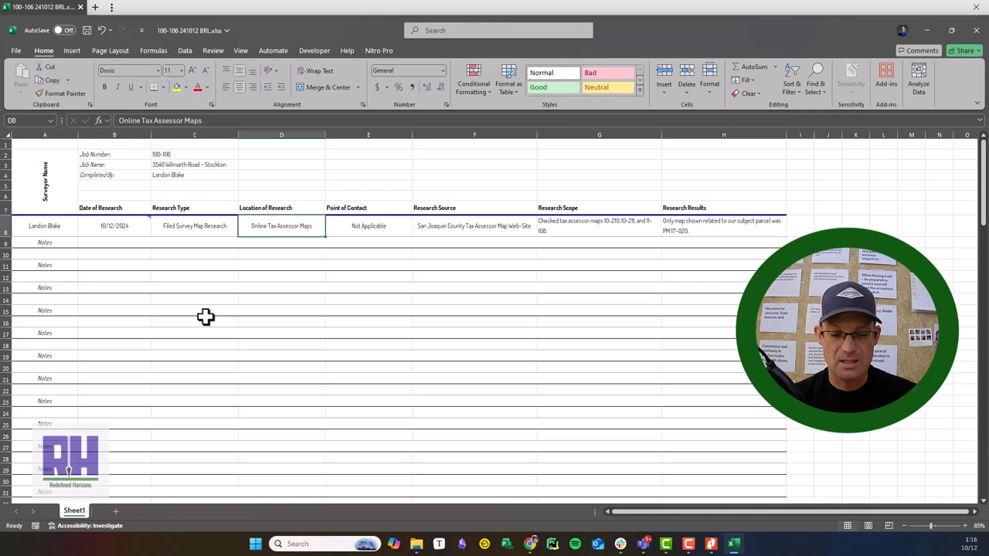
pyautogui.write('San Joaquin')
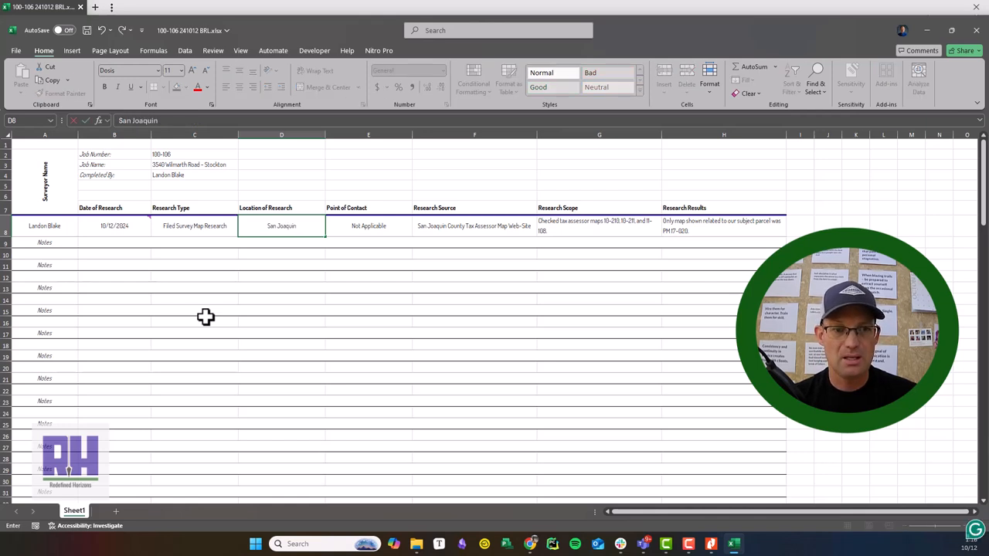
pyautogui.write('County Online Ma')
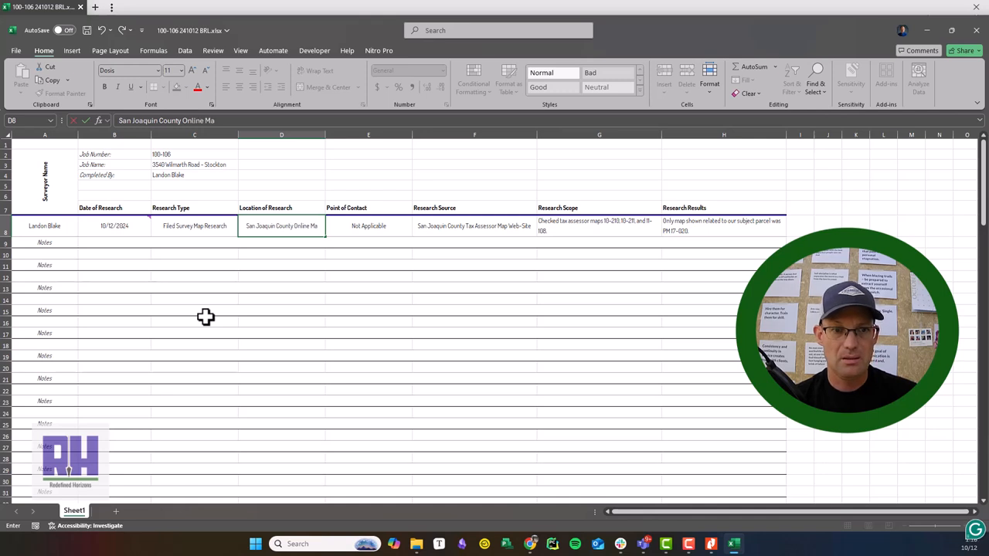
pyautogui.click(368, 226)
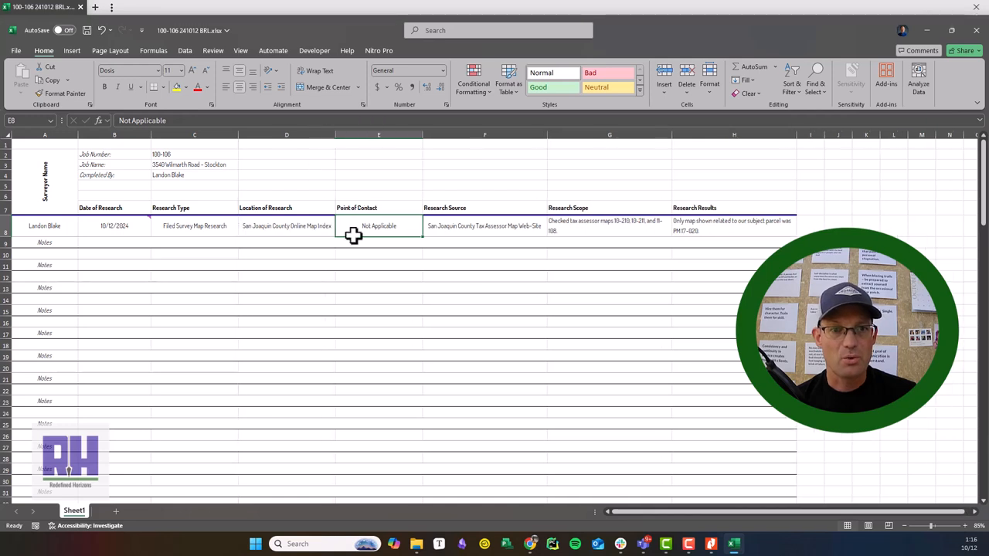
pyautogui.click(484, 225)
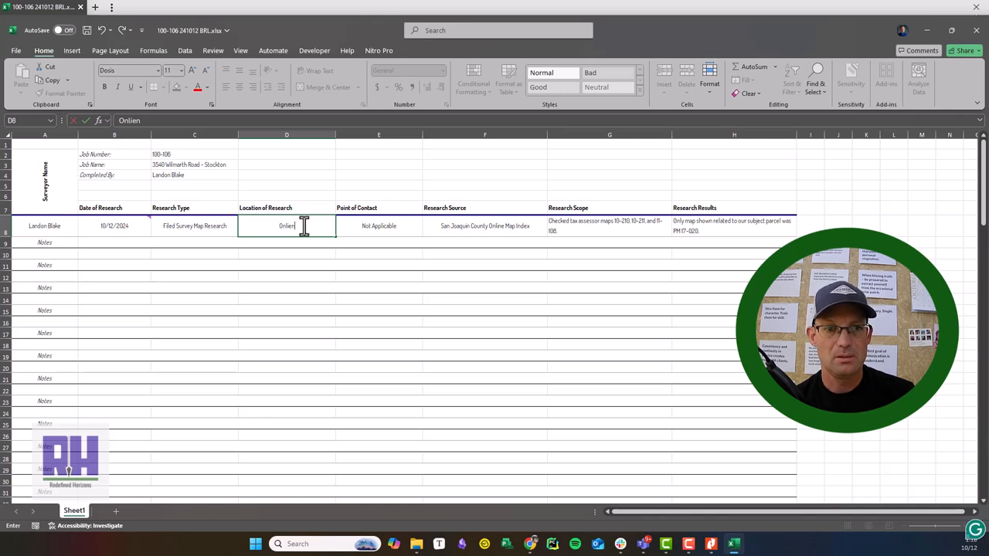
pyautogui.write('Online')
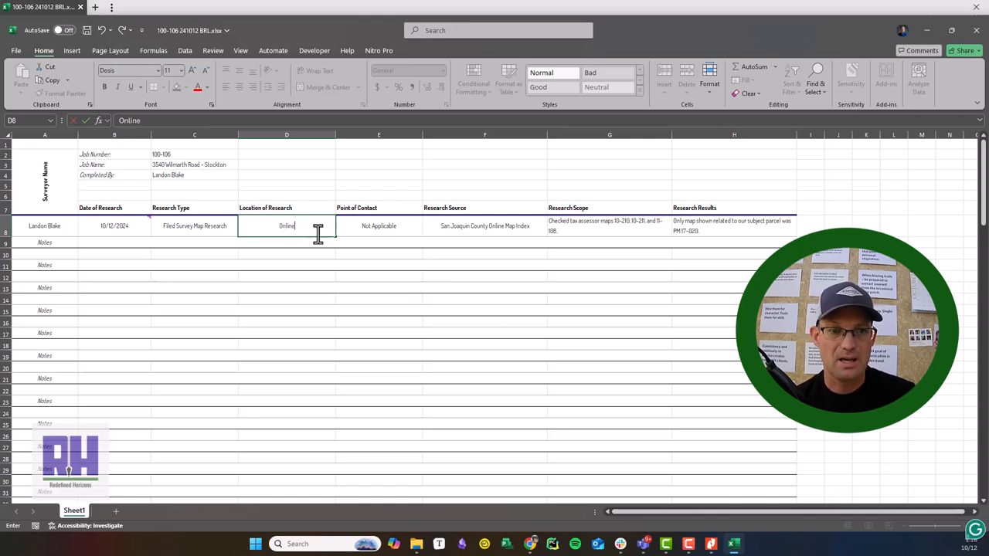
pyautogui.click(610, 225)
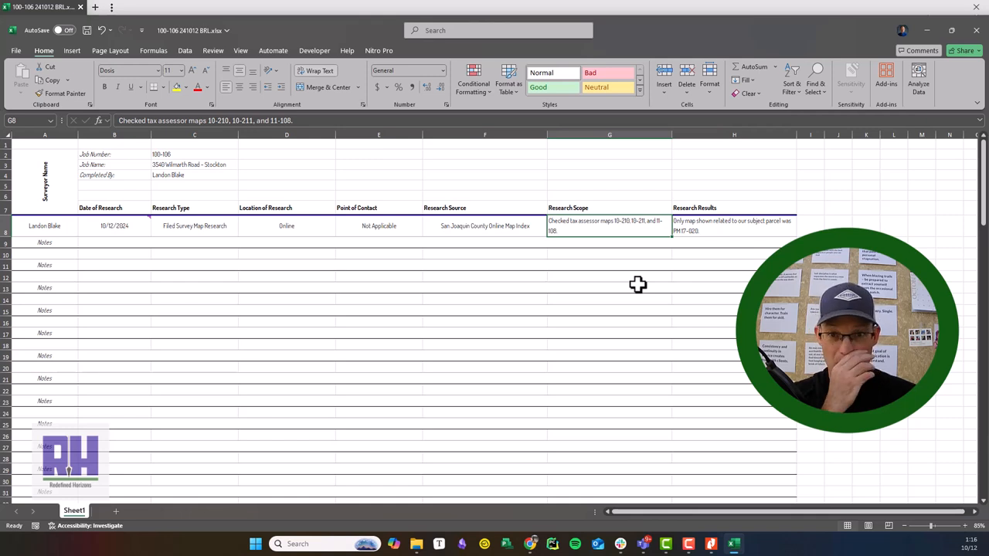
# - Write row 8's results: no subject survey map, one east adjoiner retracement, other parcel maps of record
pyautogui.write('Searche d')
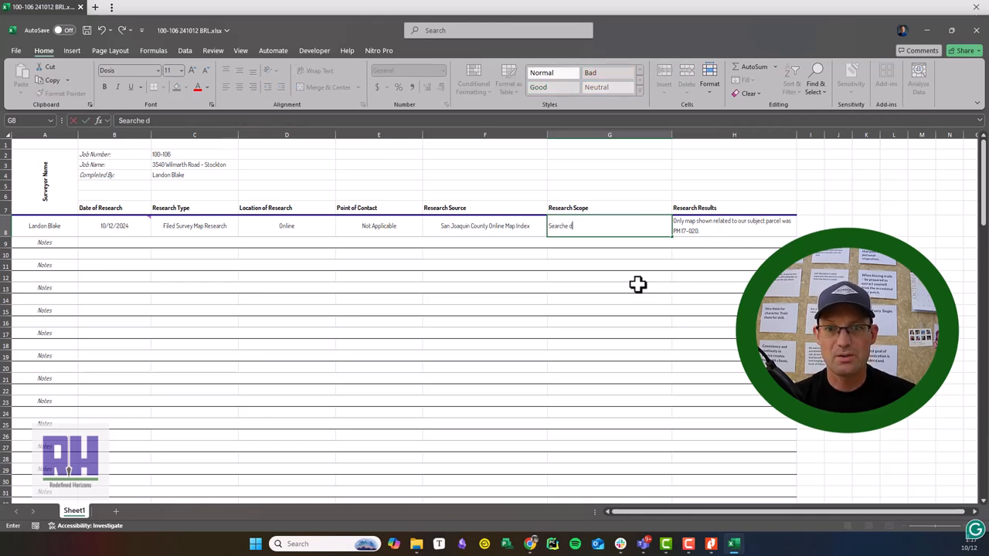
pyautogui.write('Searched for and')
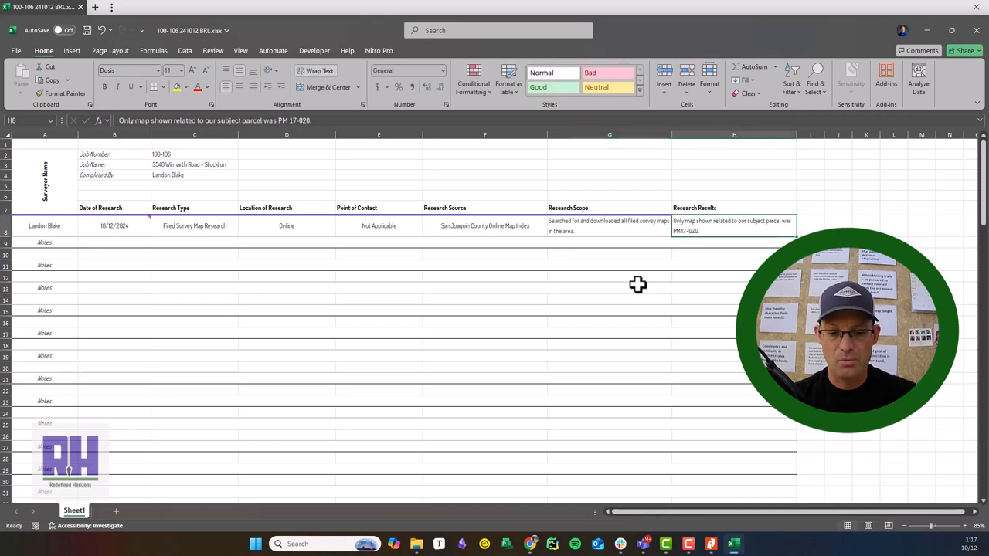
pyautogui.write('No')
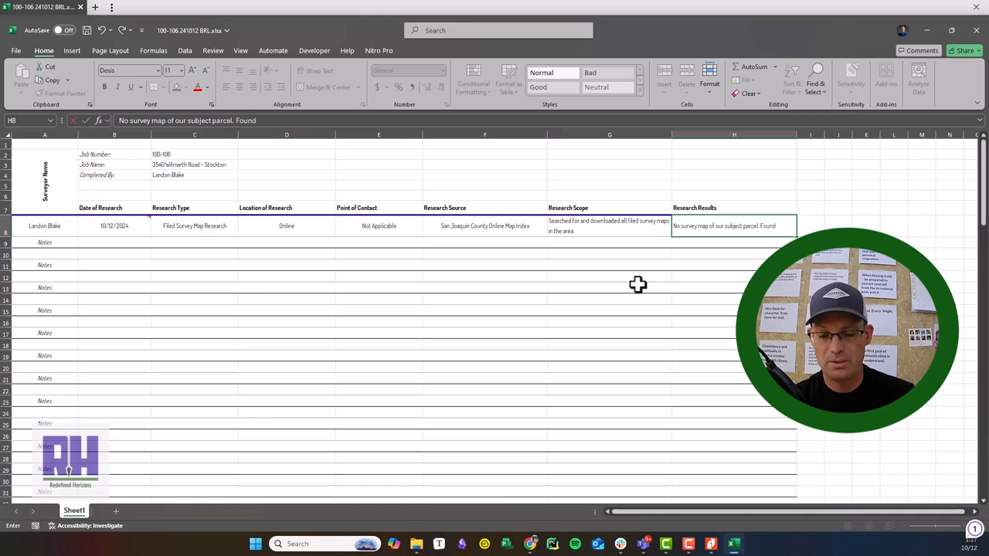
pyautogui.write('one retracement survey of our')
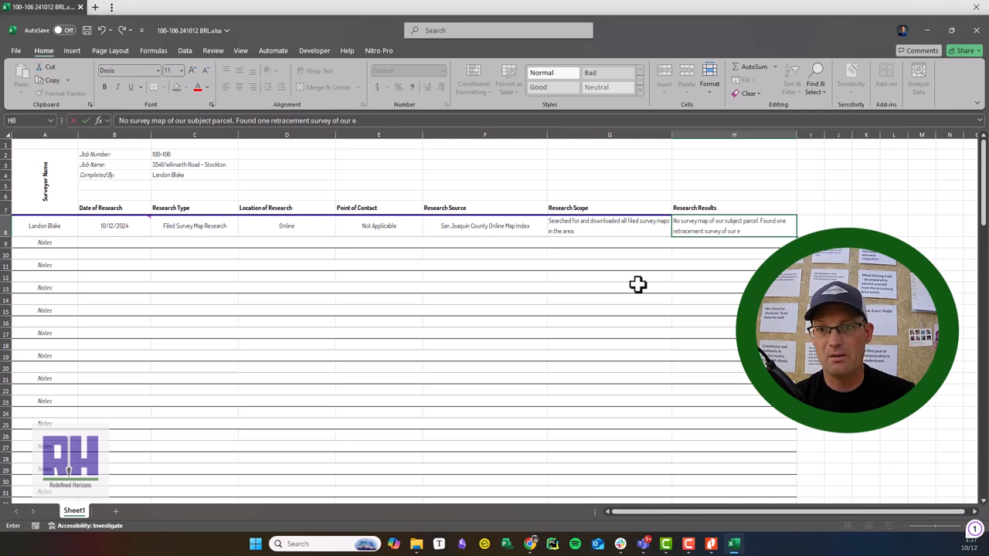
pyautogui.write('east adjoiner and a')
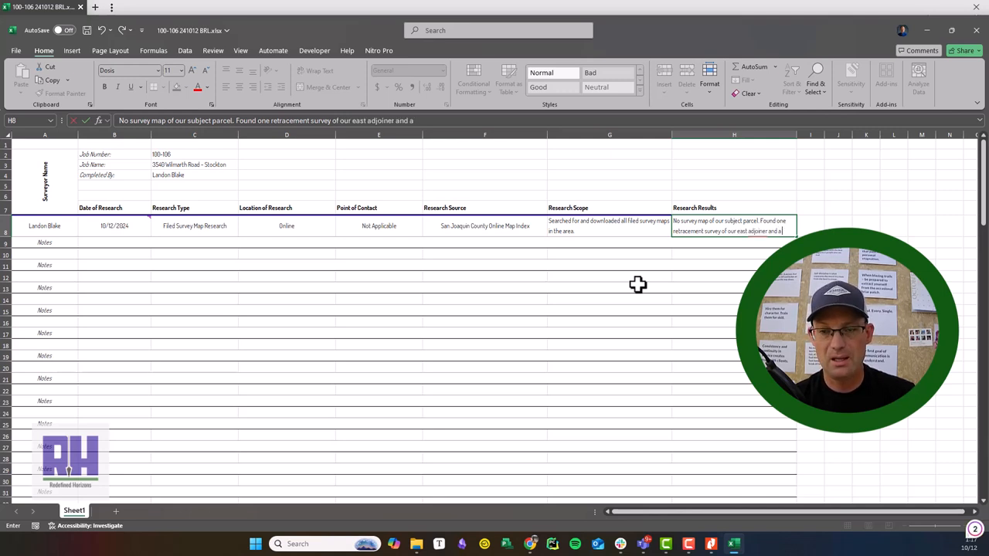
pyautogui.write('handful o')
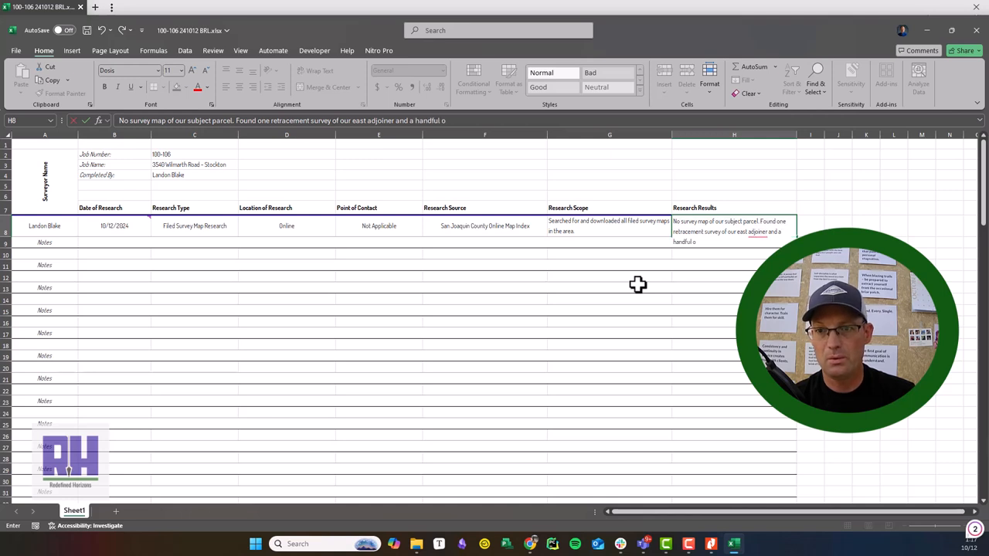
pyautogui.write('f other parcel')
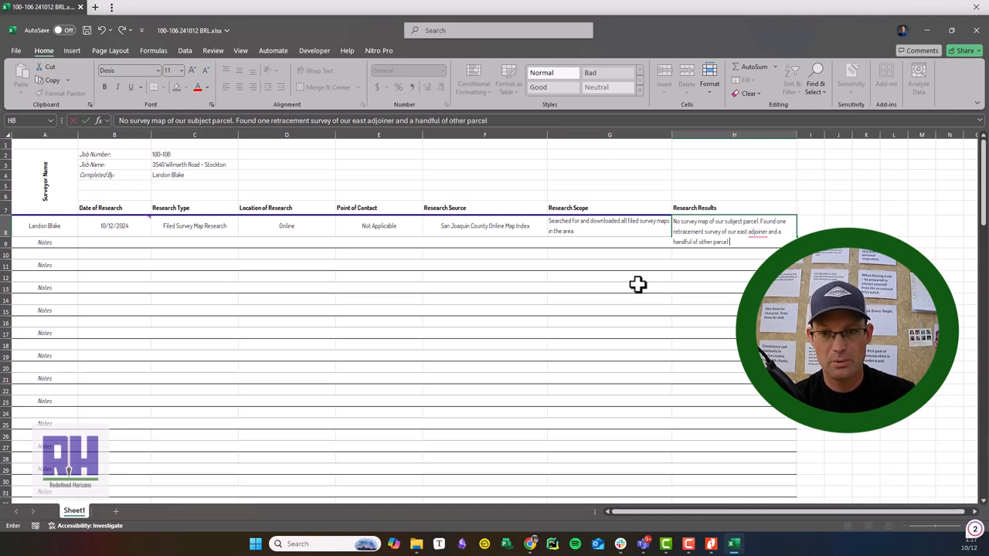
pyautogui.write('maps or record-of-survey maps in t')
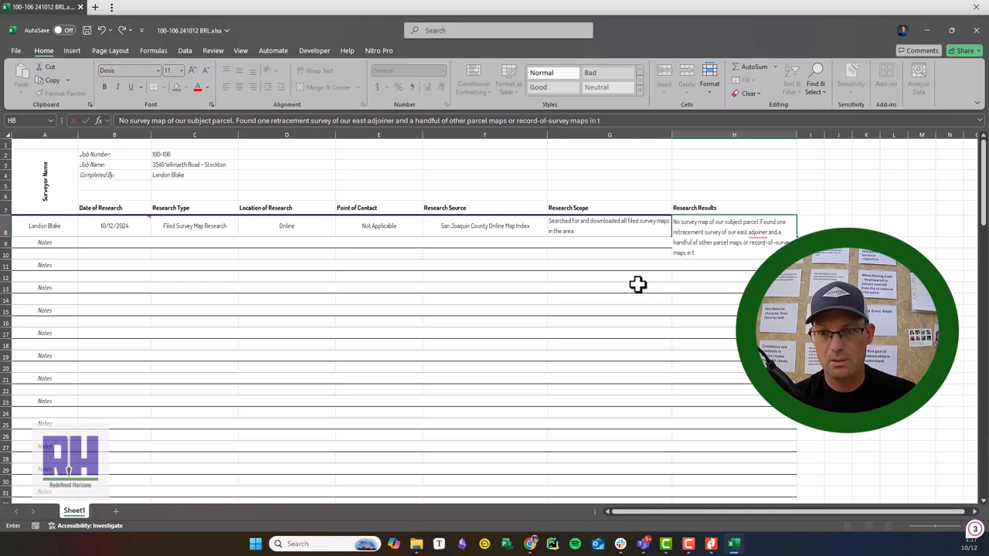
pyautogui.click(734, 274)
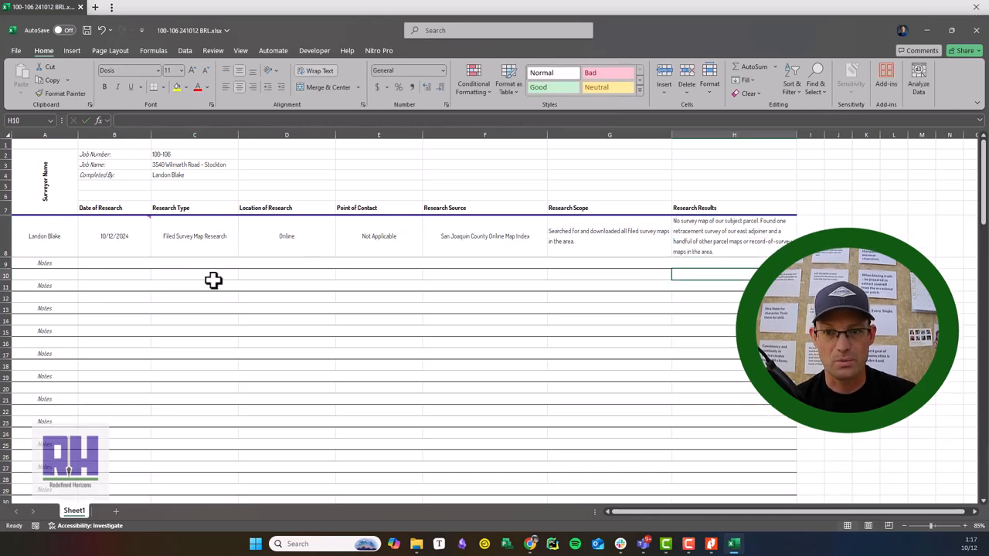
pyautogui.click(734, 236)
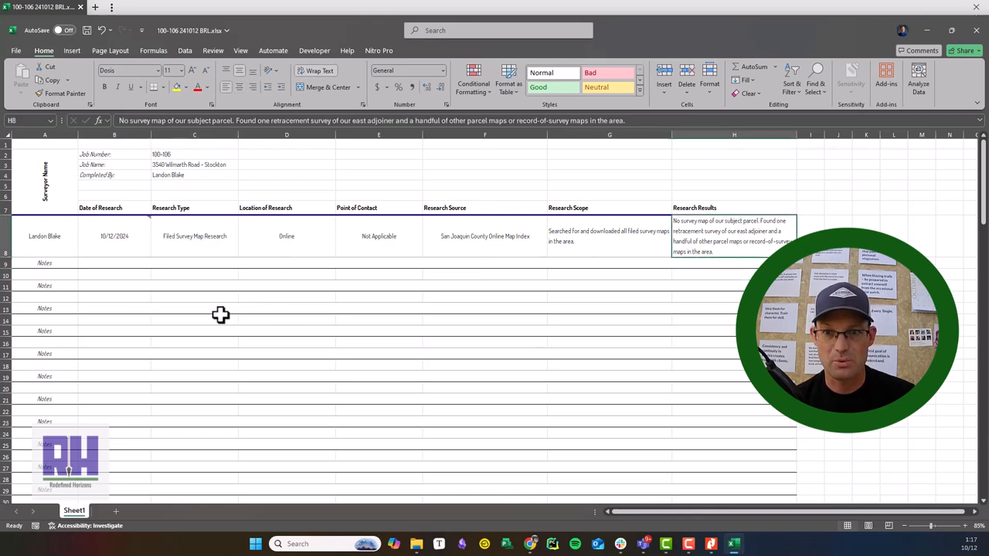
pyautogui.click(114, 274)
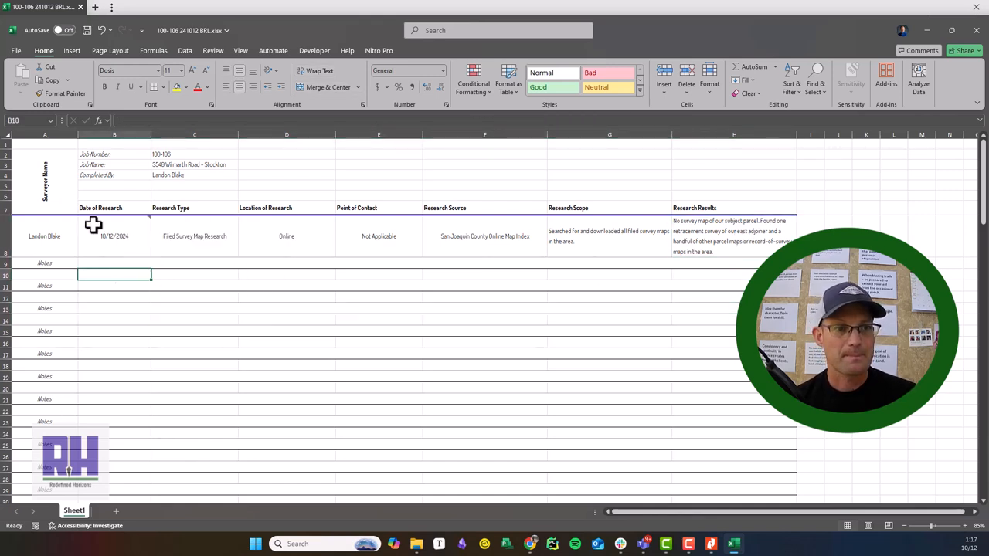
pyautogui.click(44, 237)
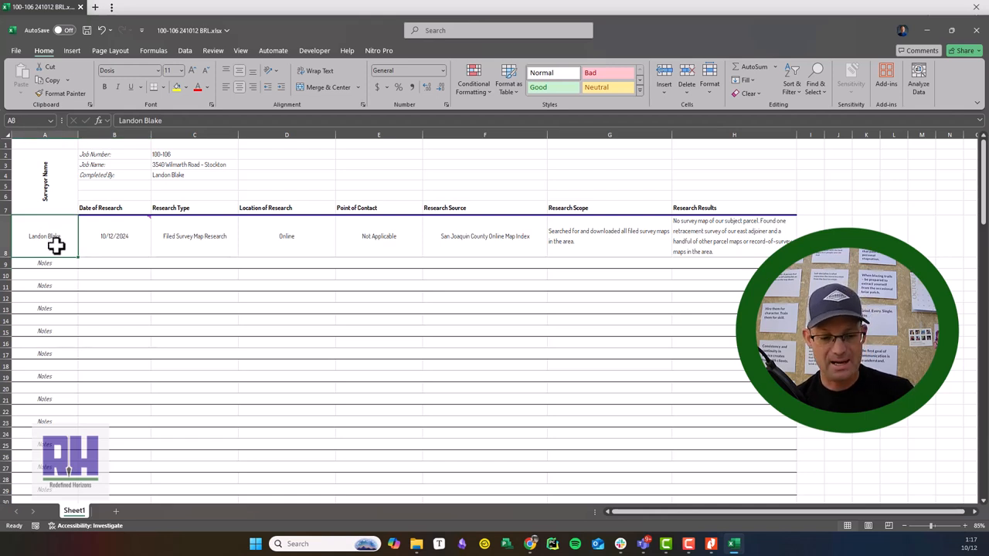
pyautogui.click(44, 273)
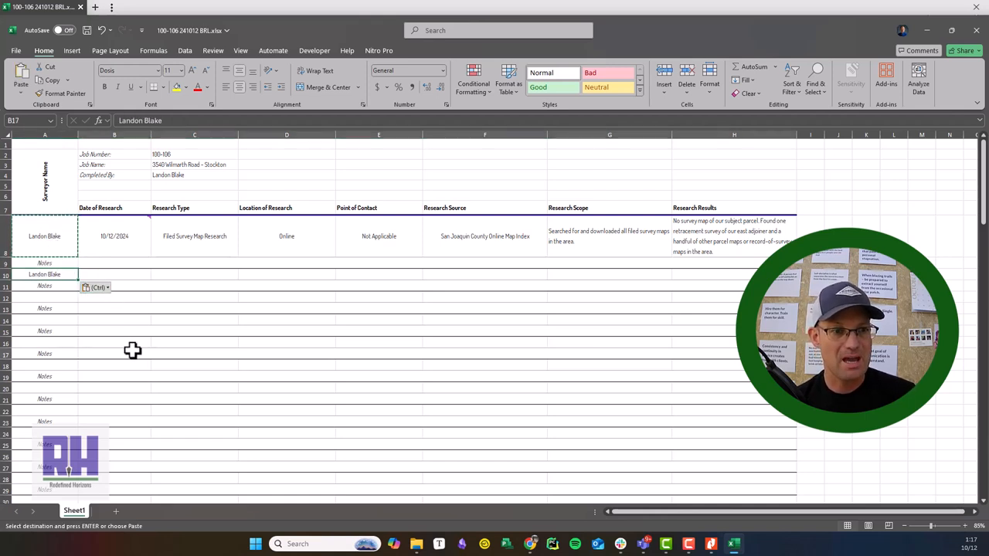
pyautogui.click(102, 30)
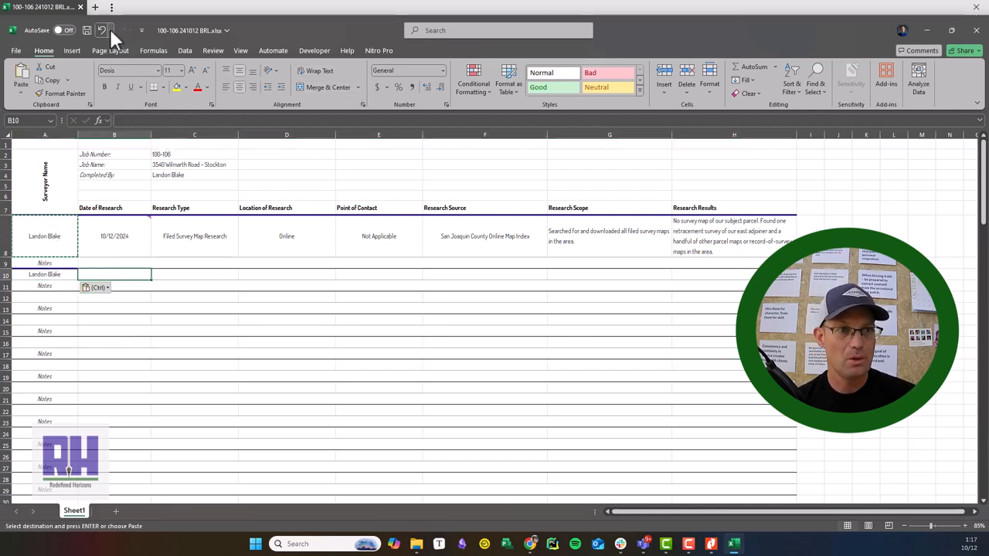
pyautogui.rightClick(47, 272)
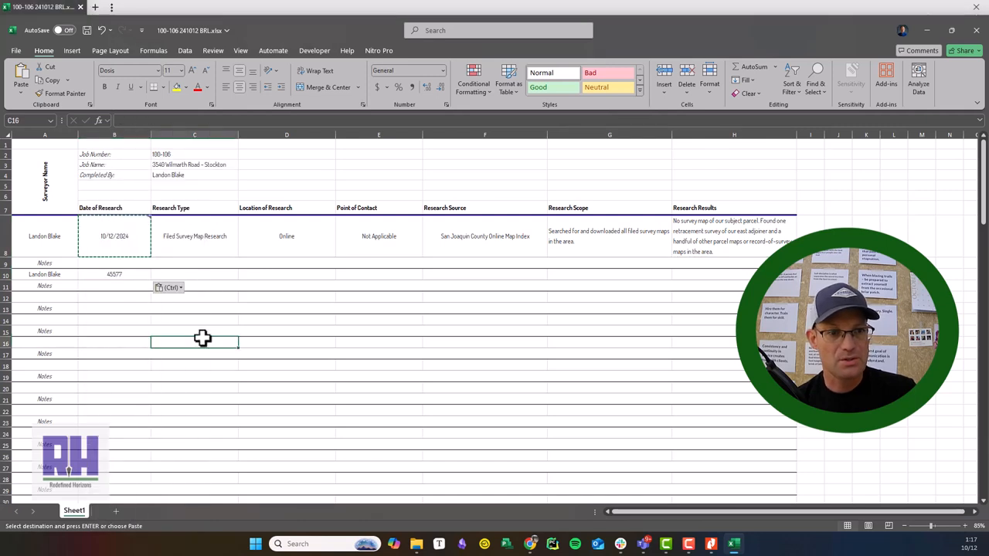
pyautogui.rightClick(114, 274)
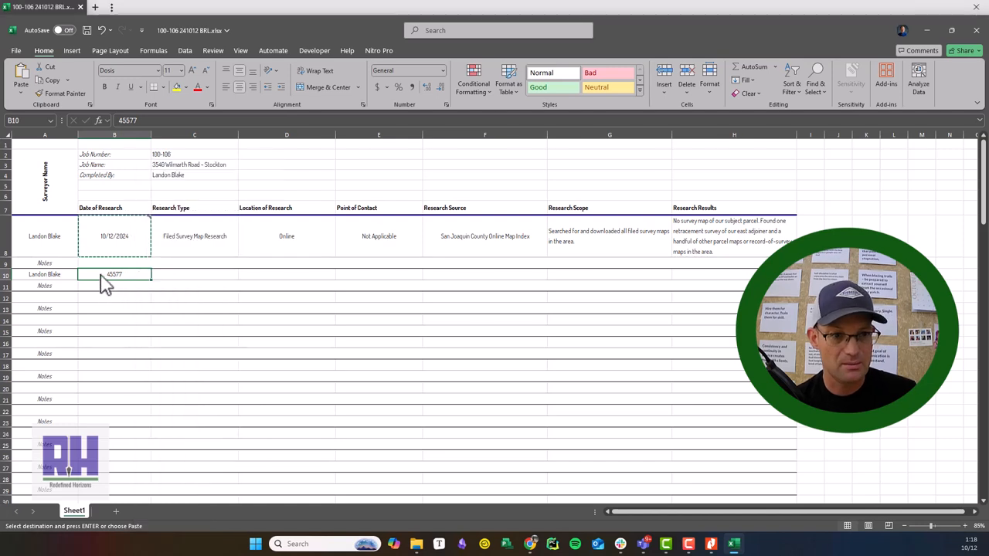
# - Enter row 10's date 10/12, source Datatree Web-Site, and scope about downloading area survey maps
pyautogui.write('10/12/2024')
pyautogui.click(195, 274)
pyautogui.write('Tax Assessor Maps')
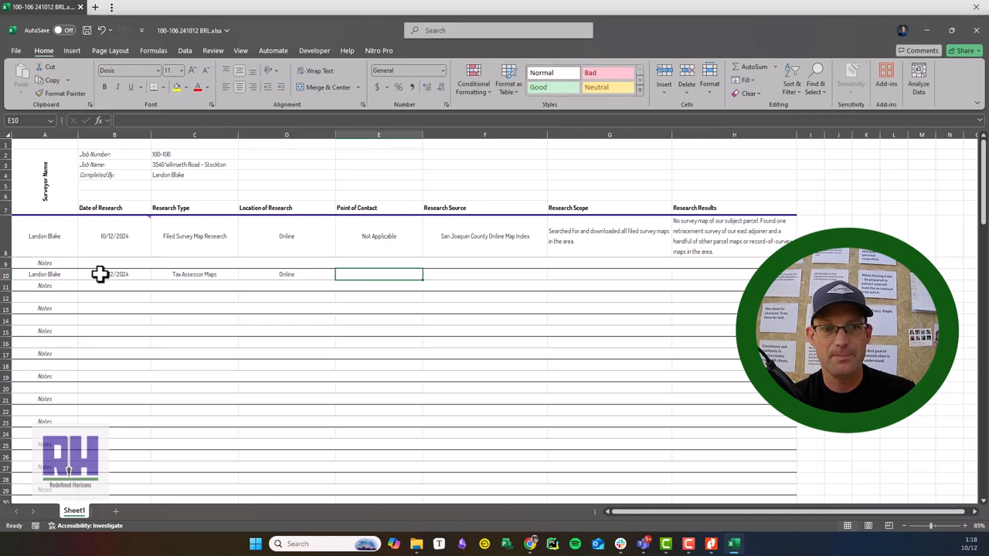
pyautogui.write('Da')
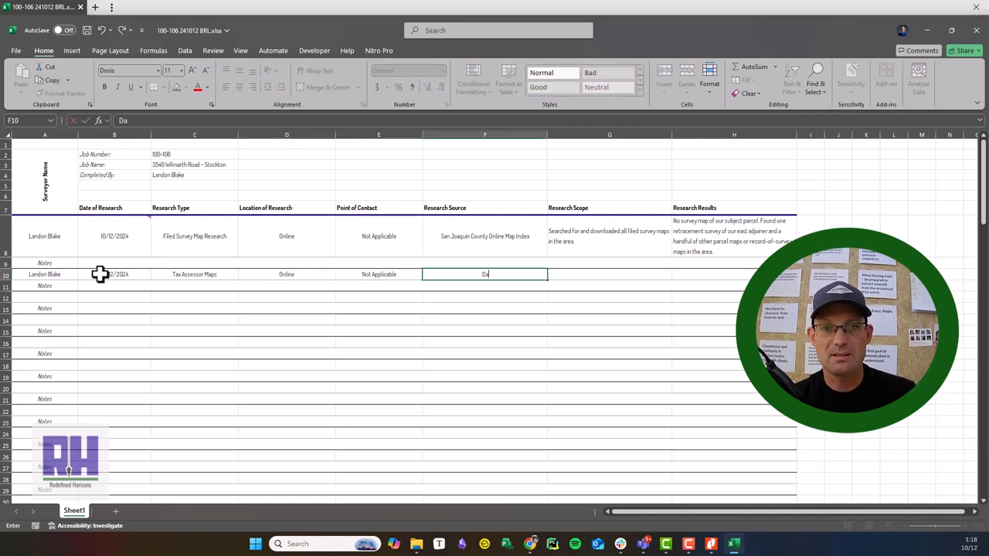
pyautogui.write('Datatree Web-Site')
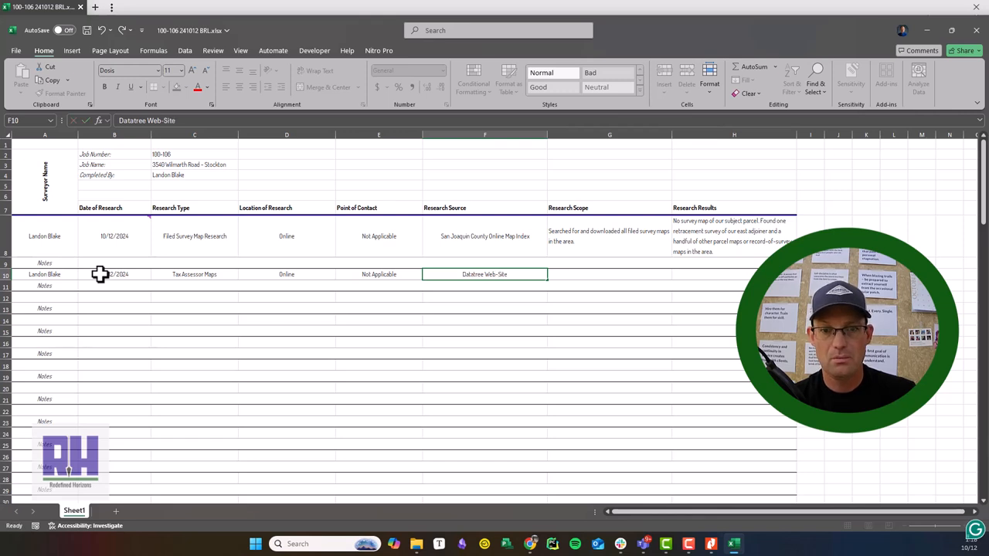
pyautogui.click(610, 275)
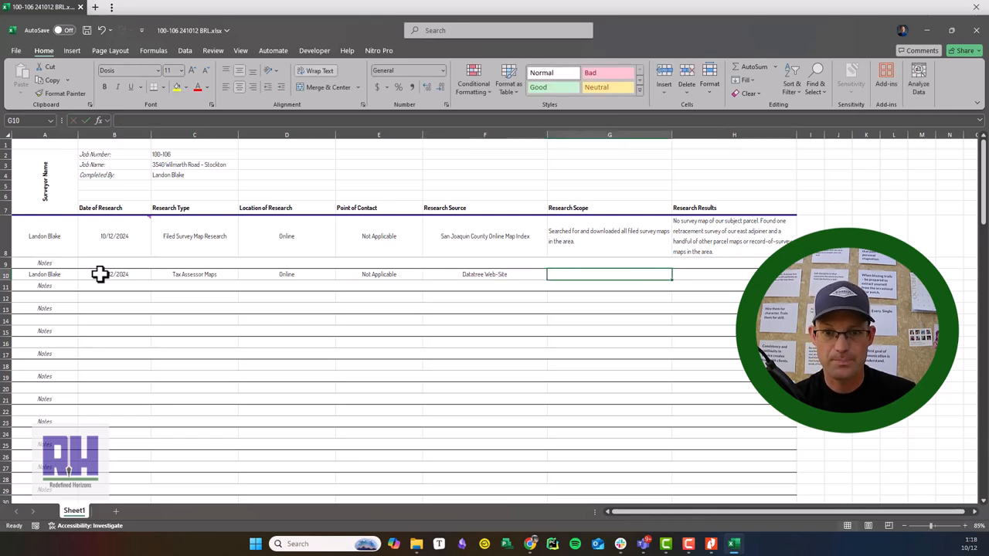
pyautogui.write('Searched for and downloaded all filed survey maps in the area.')
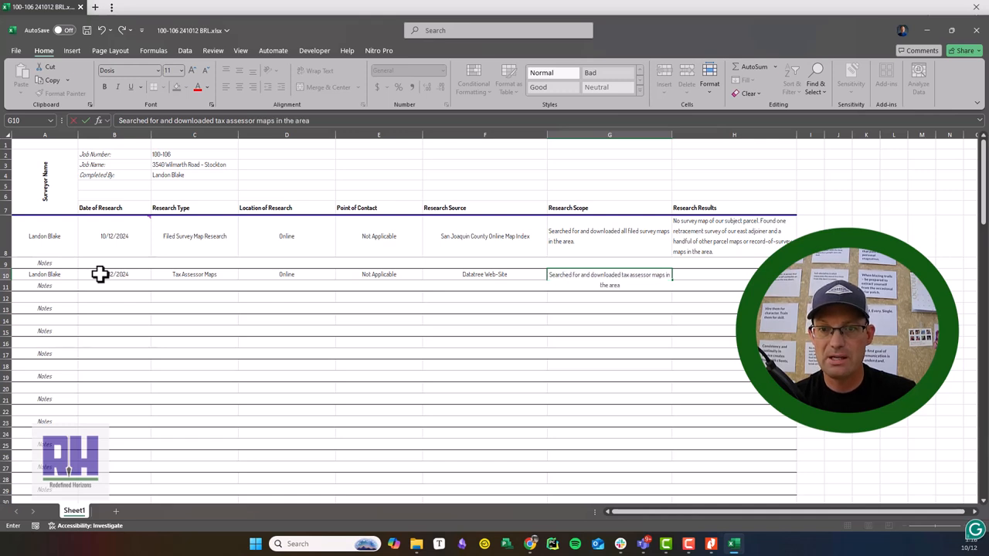
pyautogui.press('Enter')
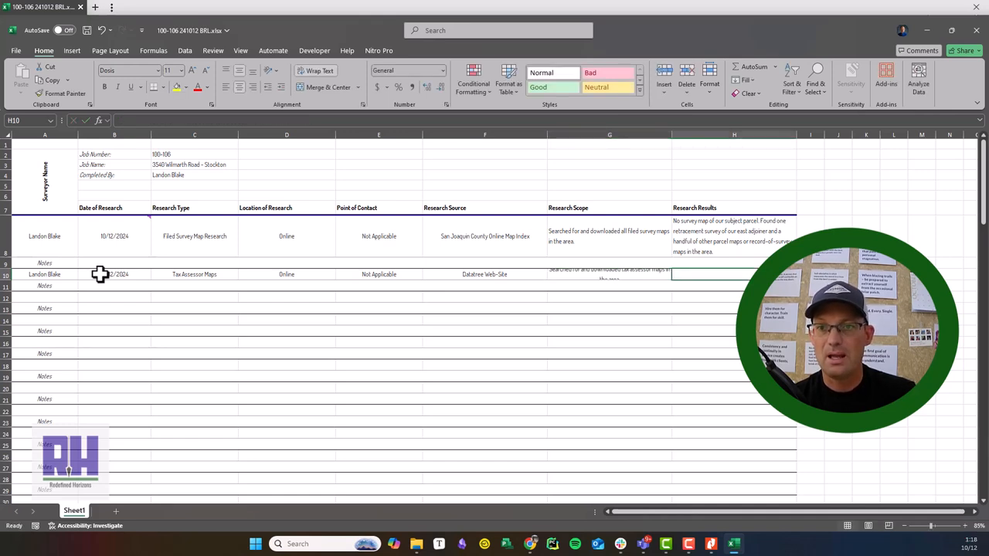
# - Write row 10's results: tax assessor maps for subject parcel, adjacent highway, county road, and parcels
pyautogui.write('Obtained on')
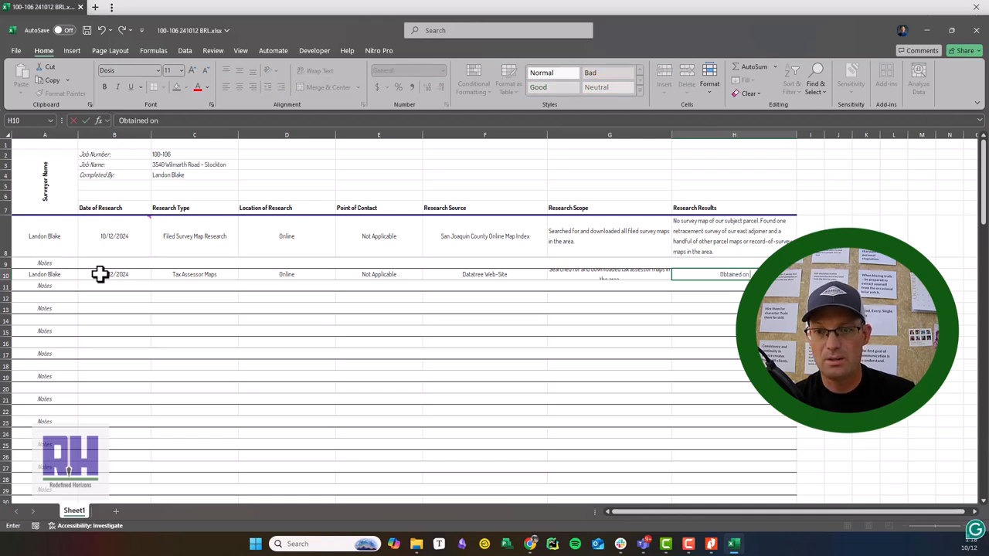
pyautogui.write('tax assessor map that covered the subjkec')
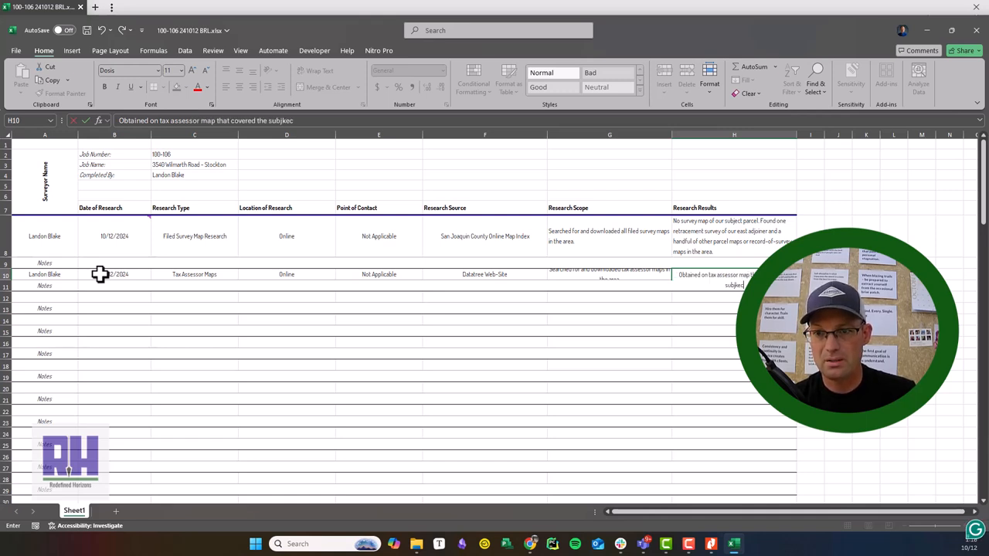
pyautogui.write('t parcel')
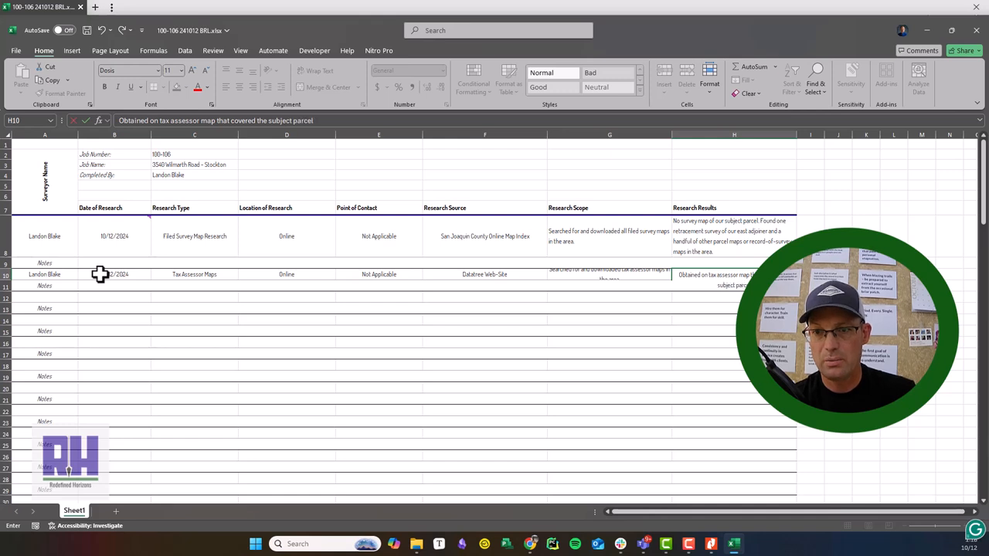
pyautogui.write(', adjaccent')
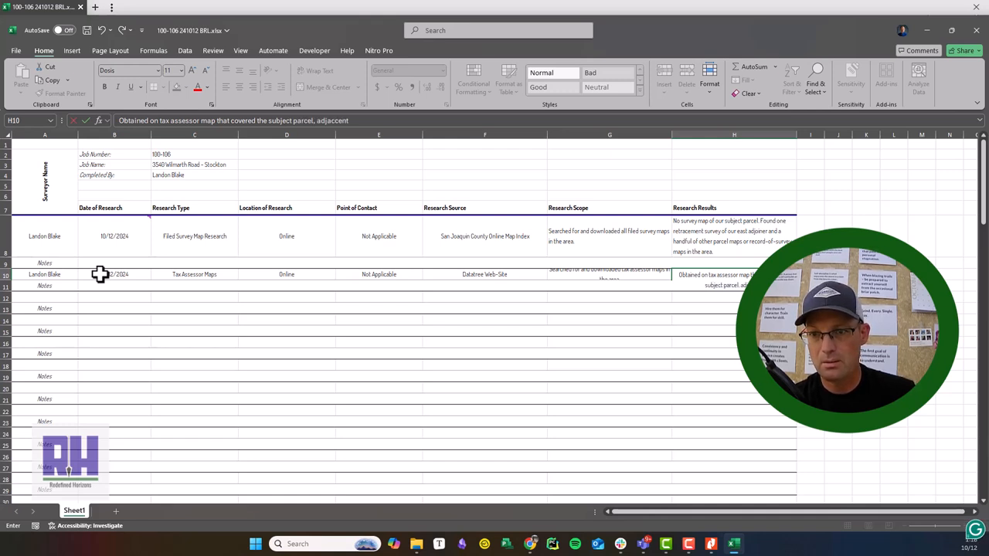
pyautogui.write('highway, adjacent')
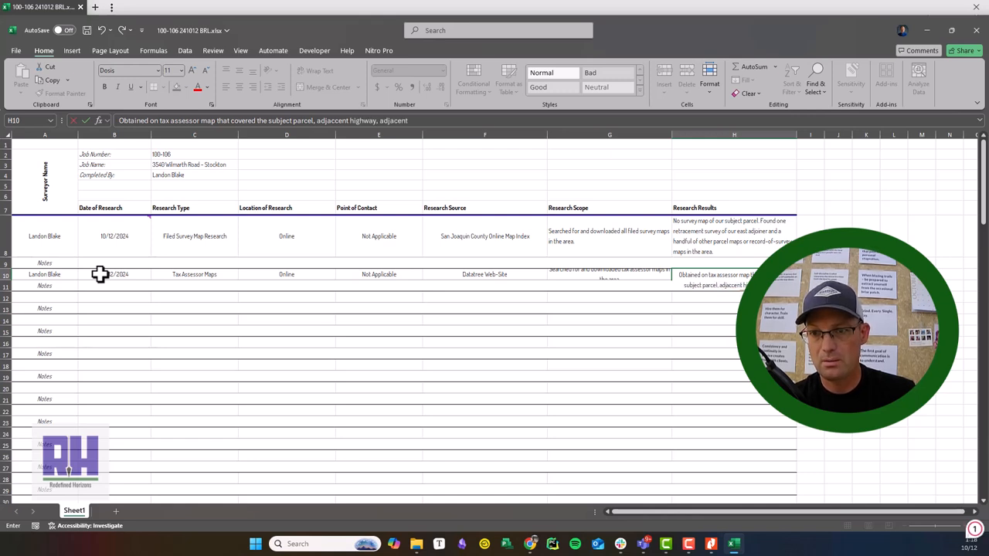
pyautogui.write('county road, and all adjoiners')
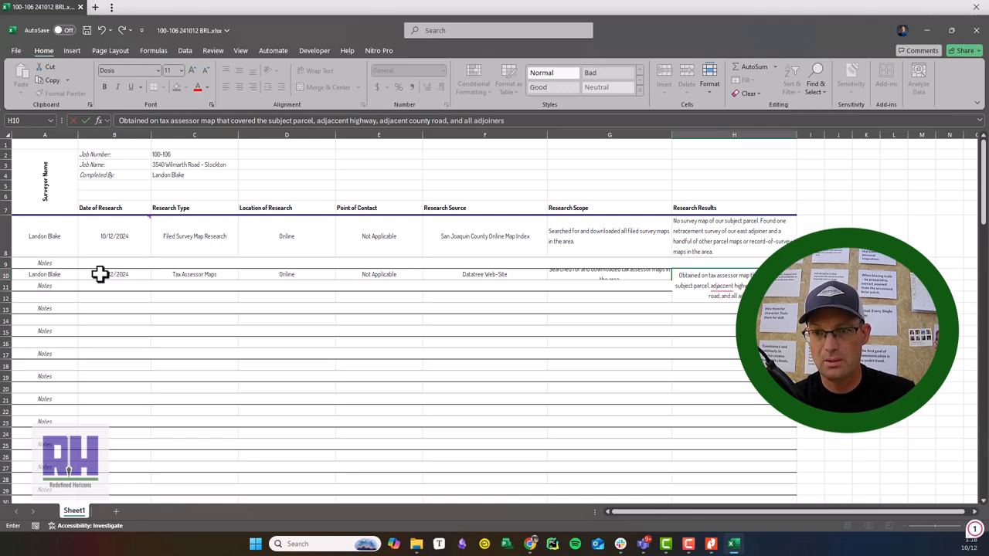
pyautogui.write('parc')
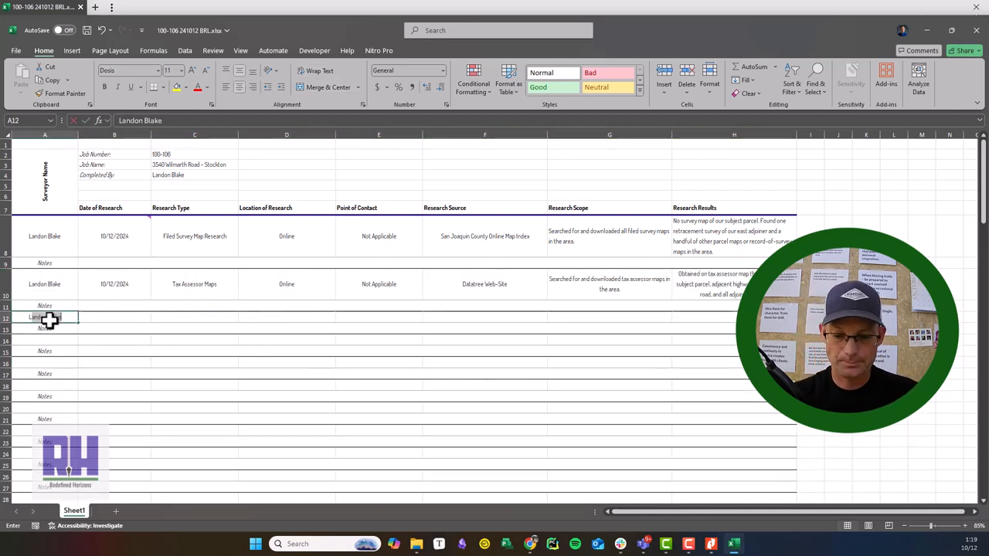
# - Enter the Deed Research text about subject parcel and adjoiner deeds, then heighten row 12
pyautogui.write('10/12/2024')
pyautogui.click(195, 317)
pyautogui.write('Deed Research')
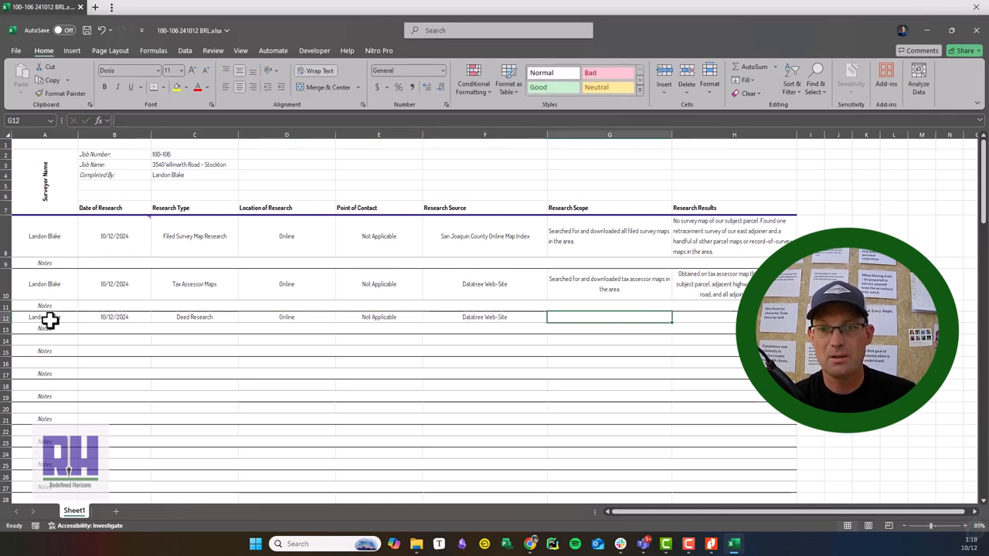
pyautogui.write('Searched for and obtained the subje')
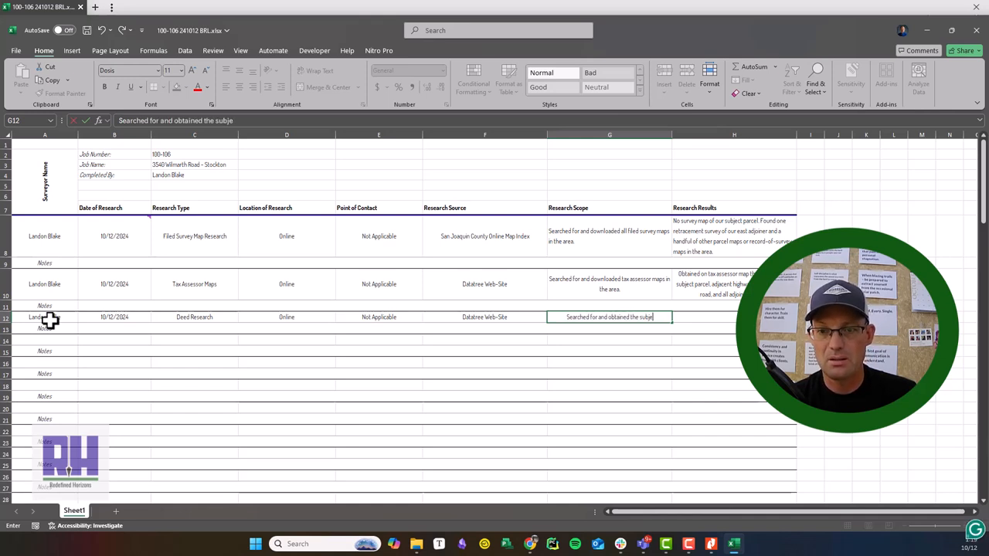
pyautogui.write('ct parcel')
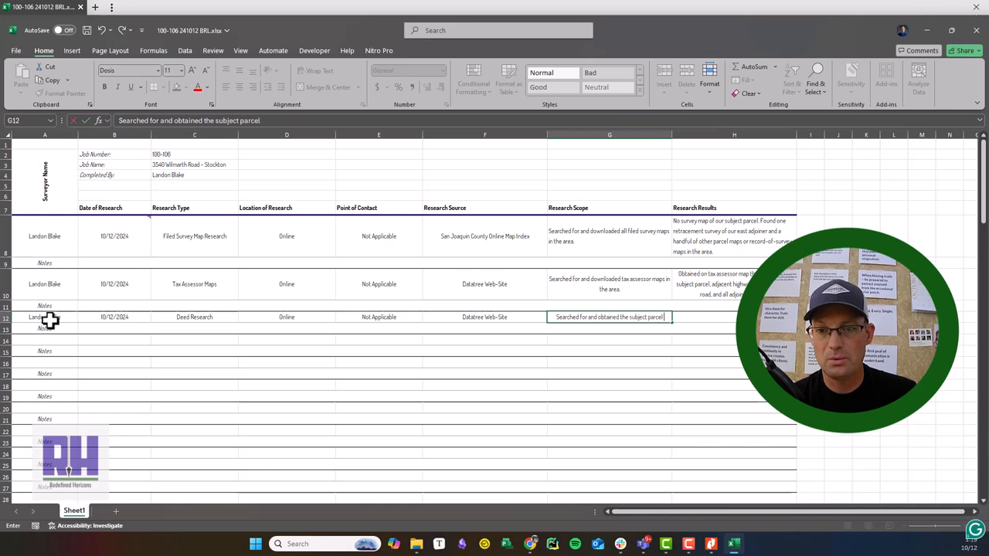
pyautogui.write('deed and adj')
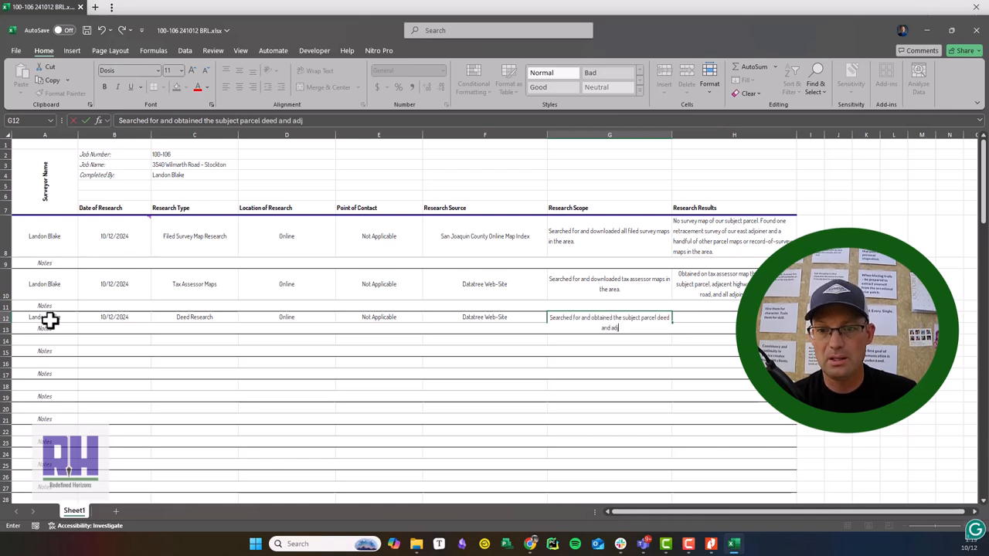
pyautogui.write('oiner parcle')
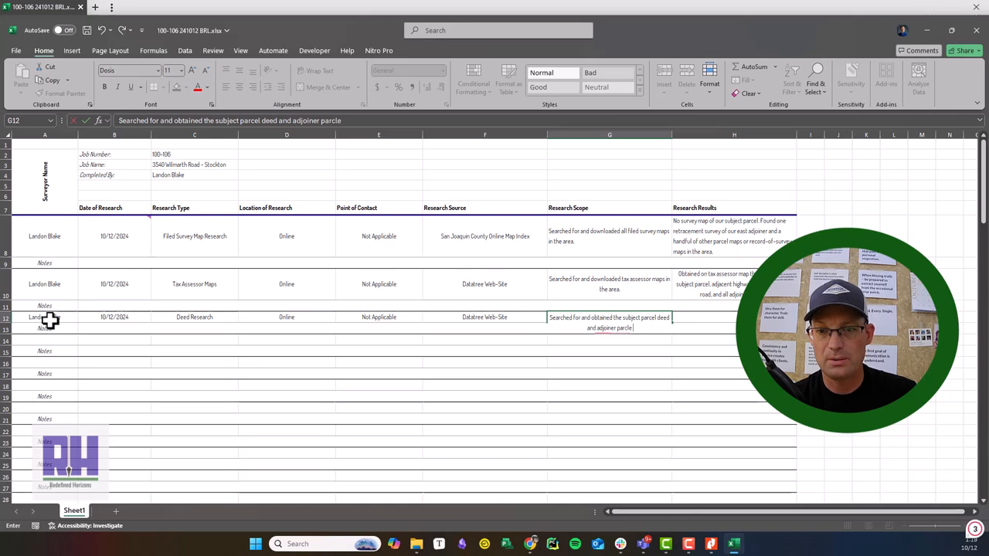
pyautogui.write('deeds')
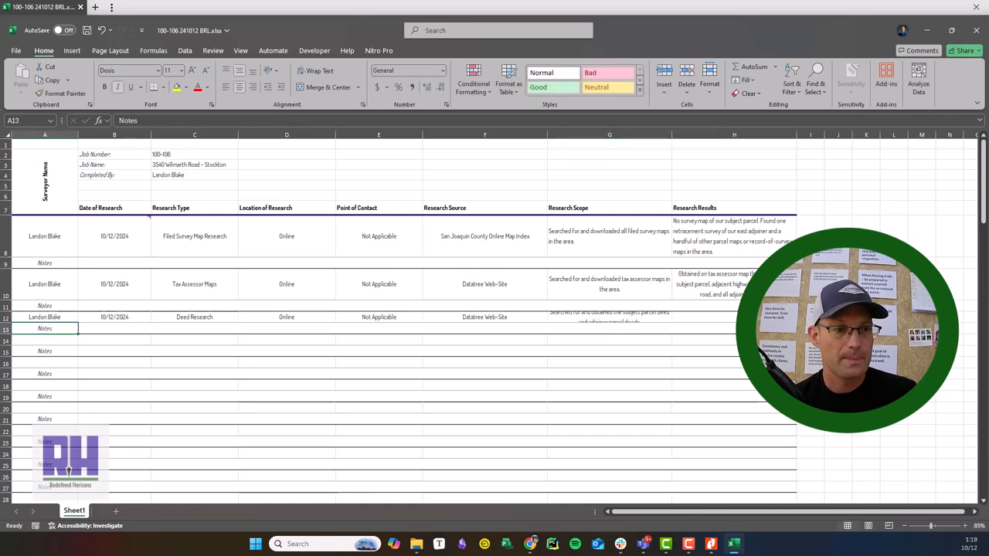
pyautogui.moveTo(6, 317); pyautogui.dragTo(6, 322)
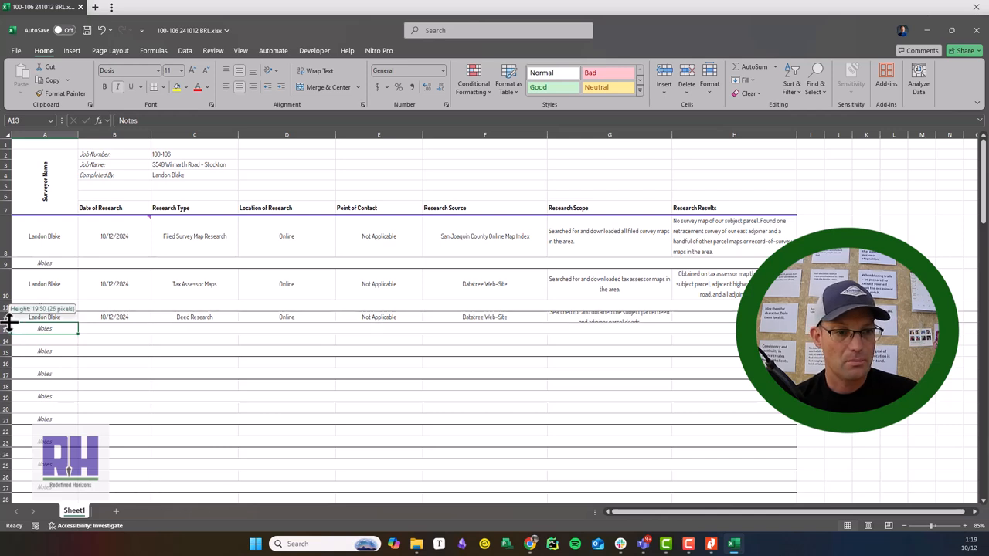
pyautogui.click(609, 322)
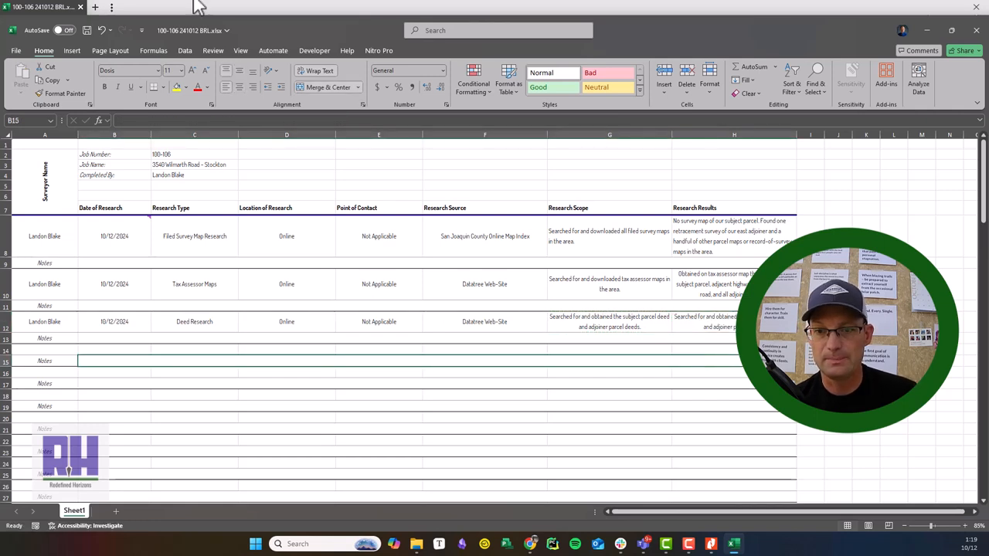
pyautogui.moveTo(120, 108)
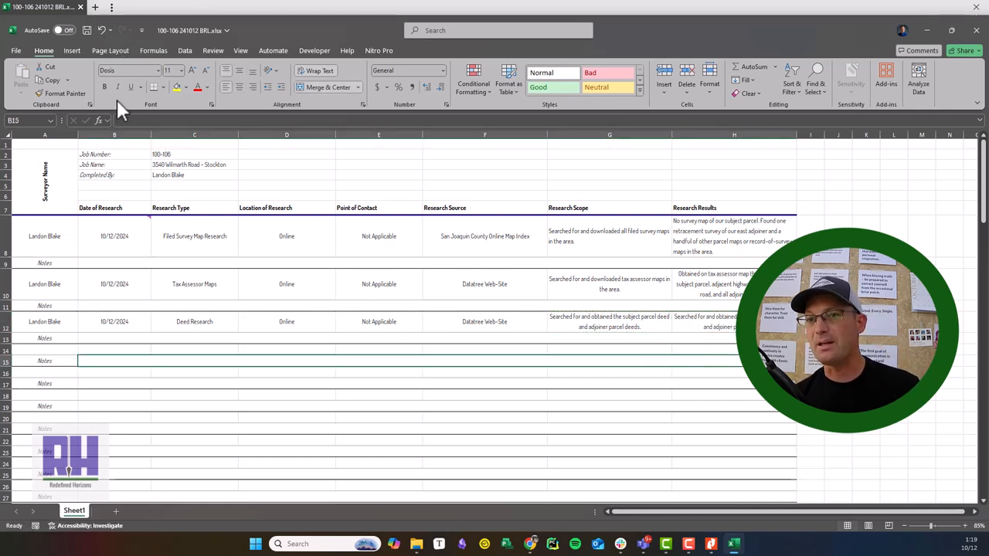
pyautogui.moveTo(53, 246)
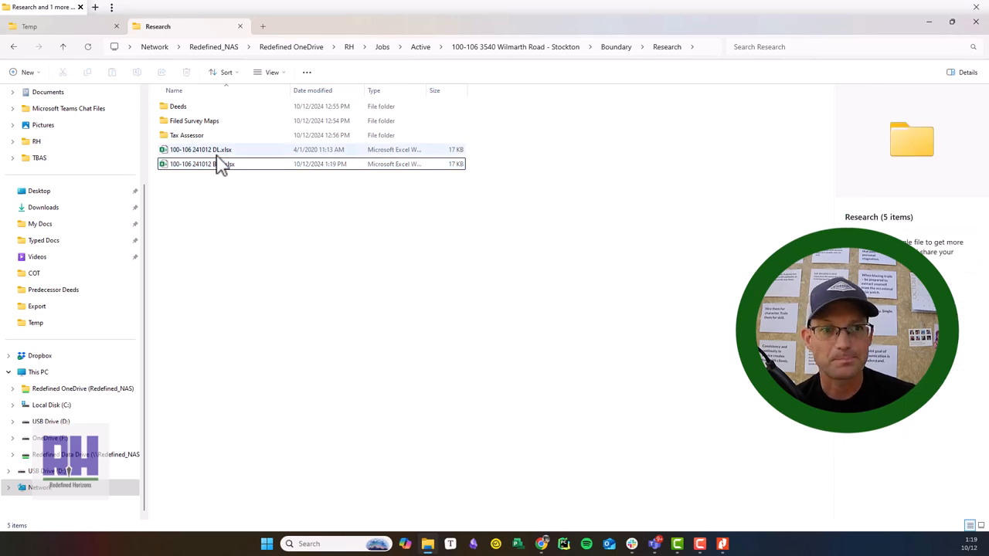
pyautogui.doubleClick(201, 149)
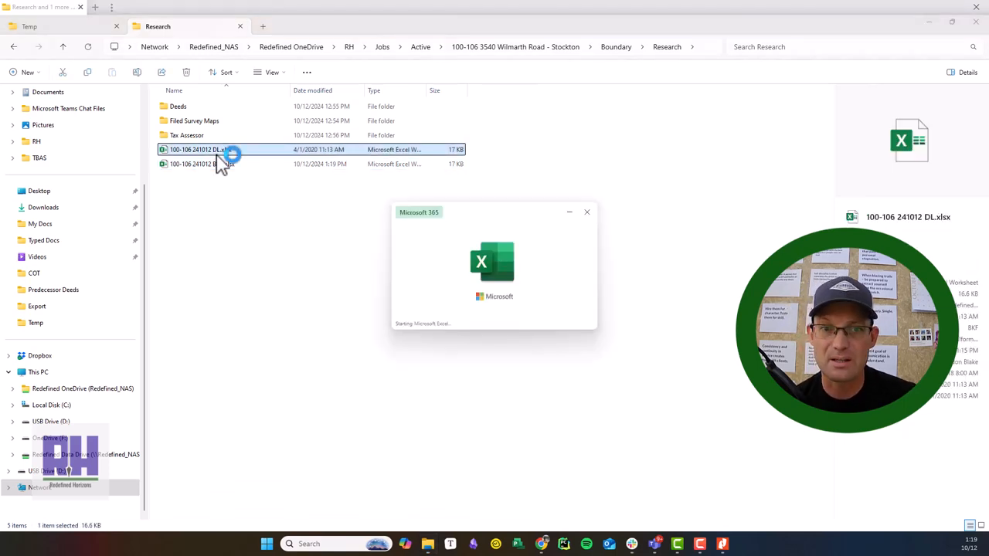
pyautogui.doubleClick(197, 149)
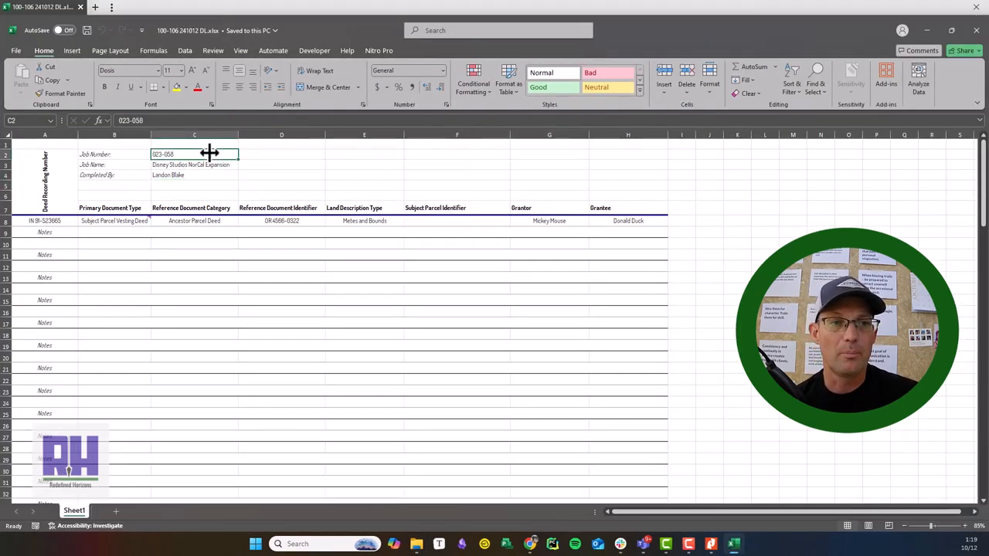
pyautogui.write('100-106')
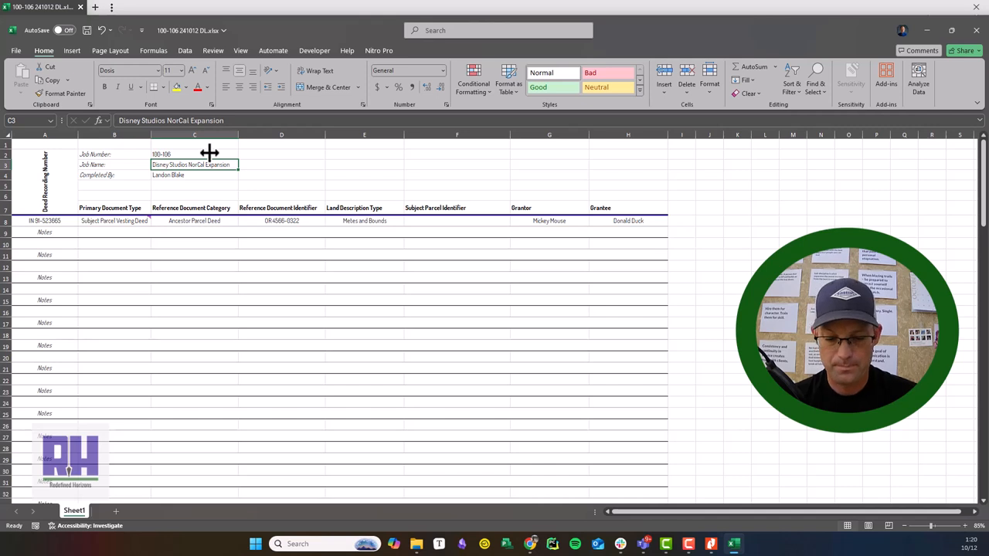
pyautogui.write('3540 Wilmarth Road')
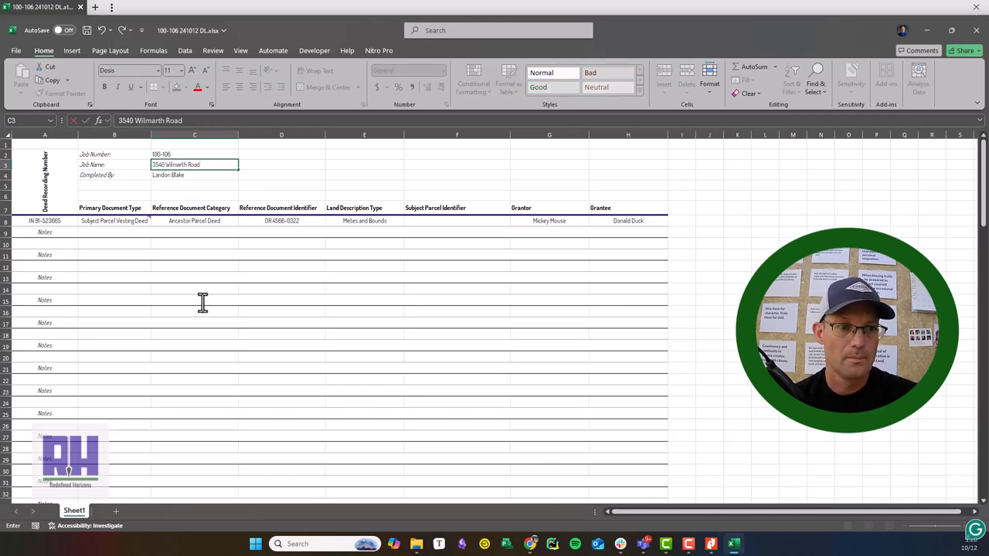
pyautogui.click(114, 221)
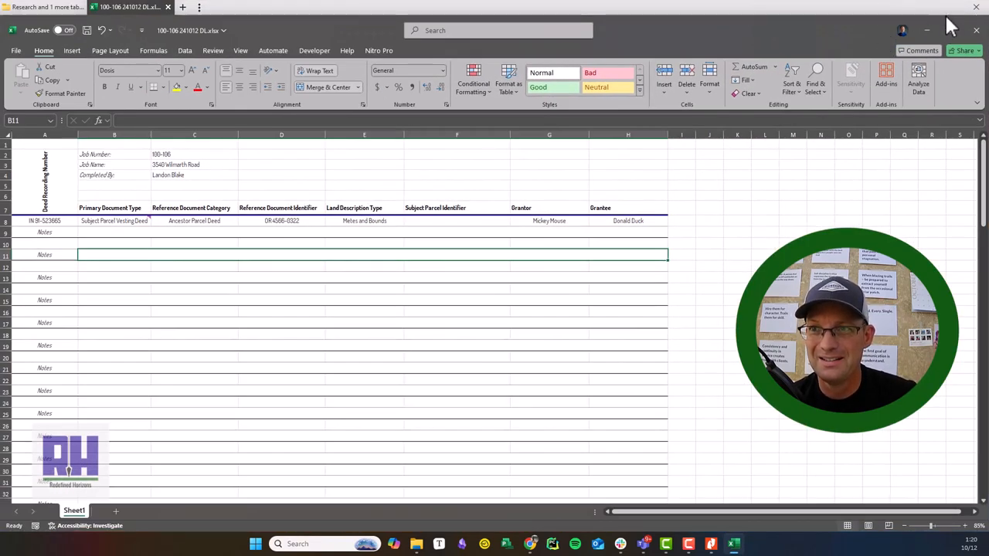
pyautogui.click(946, 30)
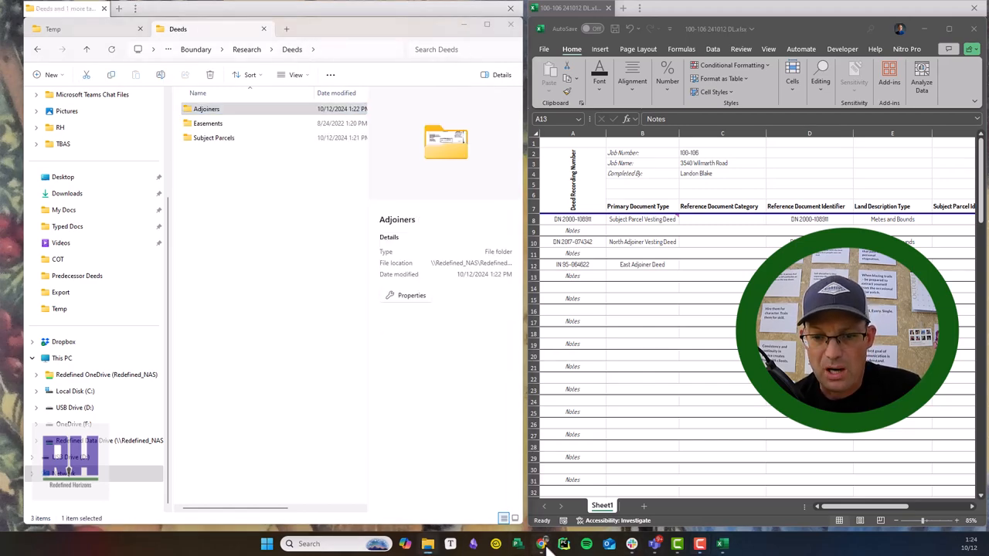
pyautogui.click(542, 544)
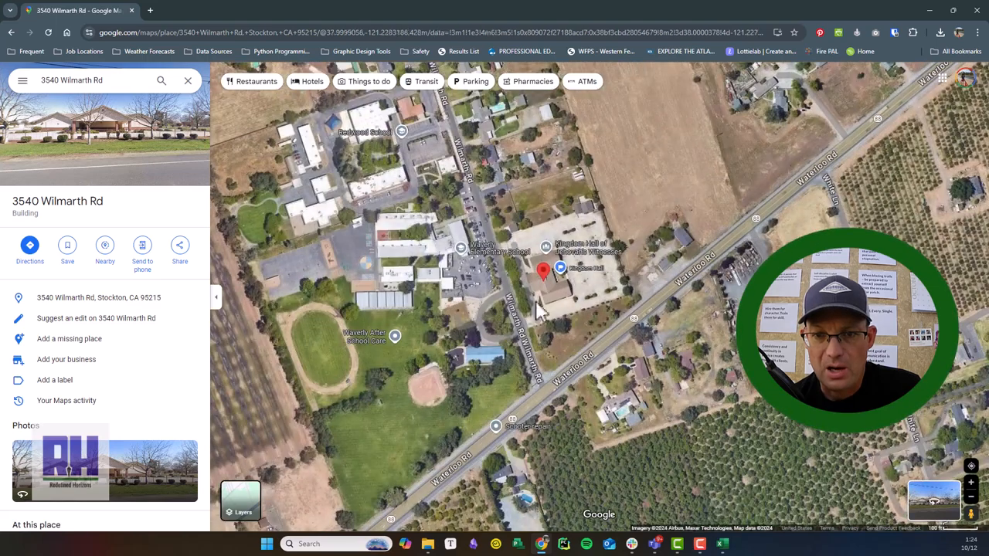
pyautogui.moveTo(633, 212)
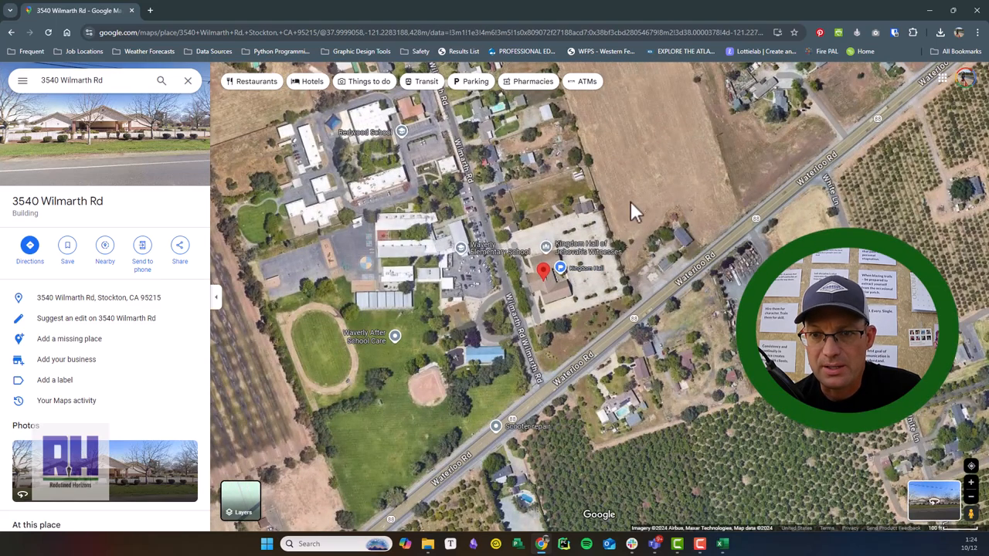
pyautogui.moveTo(661, 457)
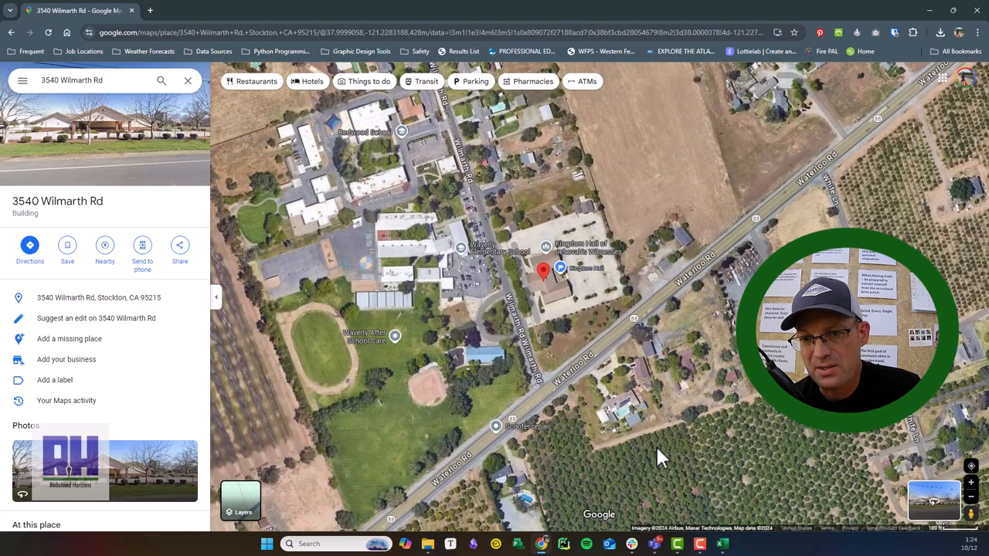
pyautogui.moveTo(472, 228)
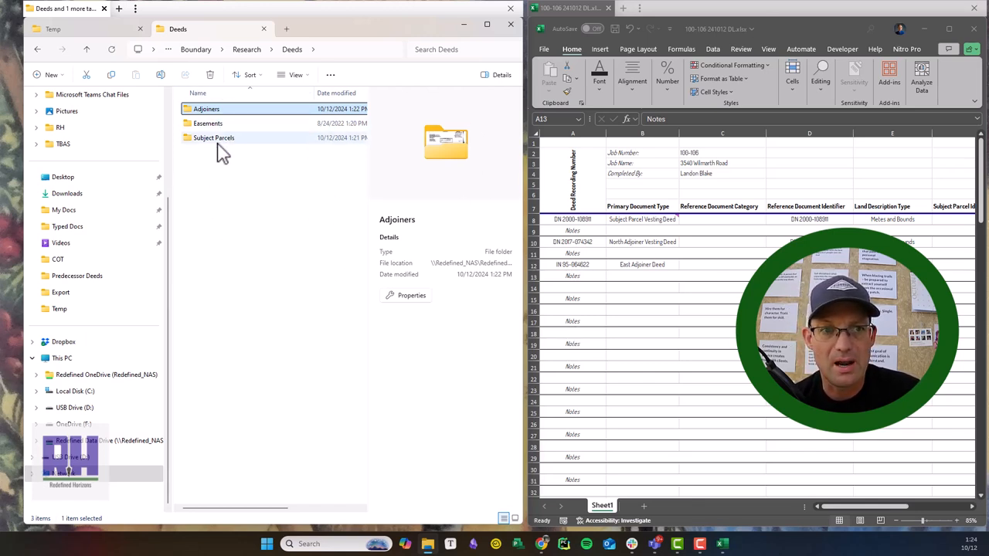
pyautogui.click(214, 138)
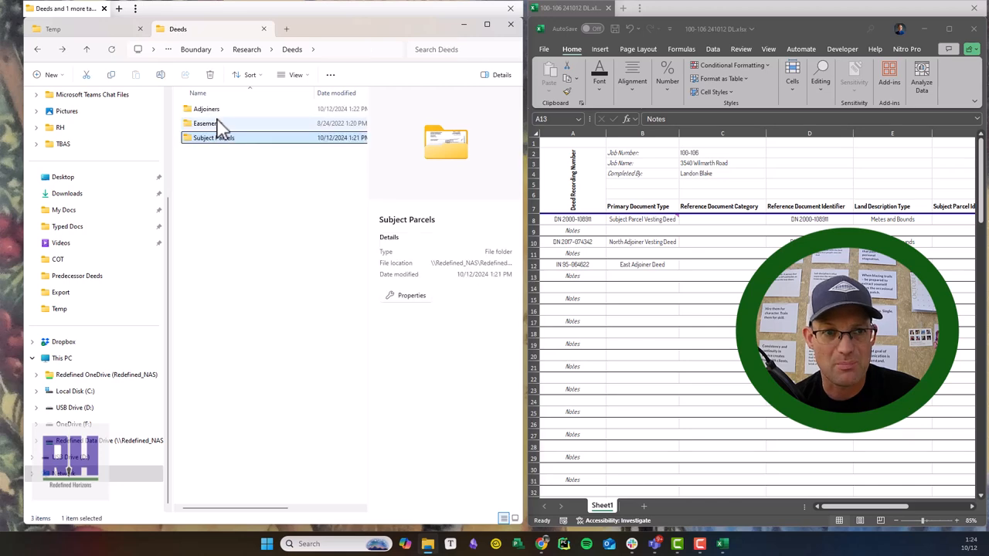
pyautogui.doubleClick(206, 108)
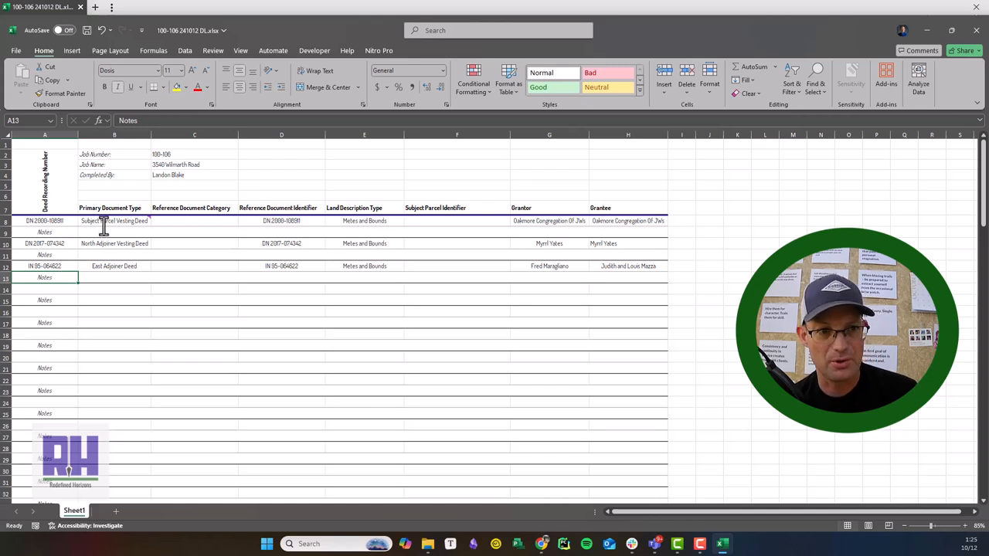
# - Set the east adjoiner's document type in B12 to 'East Adjoiner Vesting Deed' via autocomplete
pyautogui.click(114, 244)
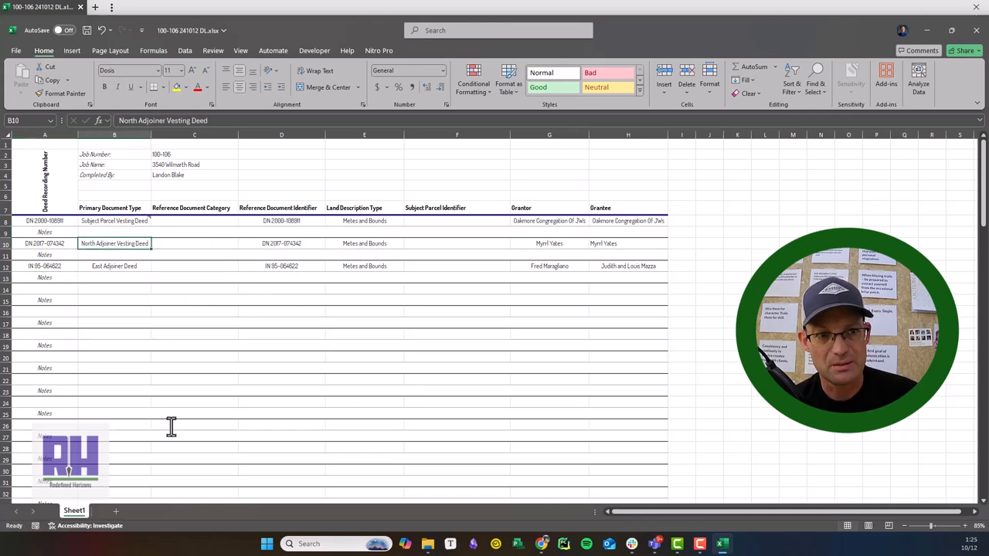
pyautogui.click(114, 265)
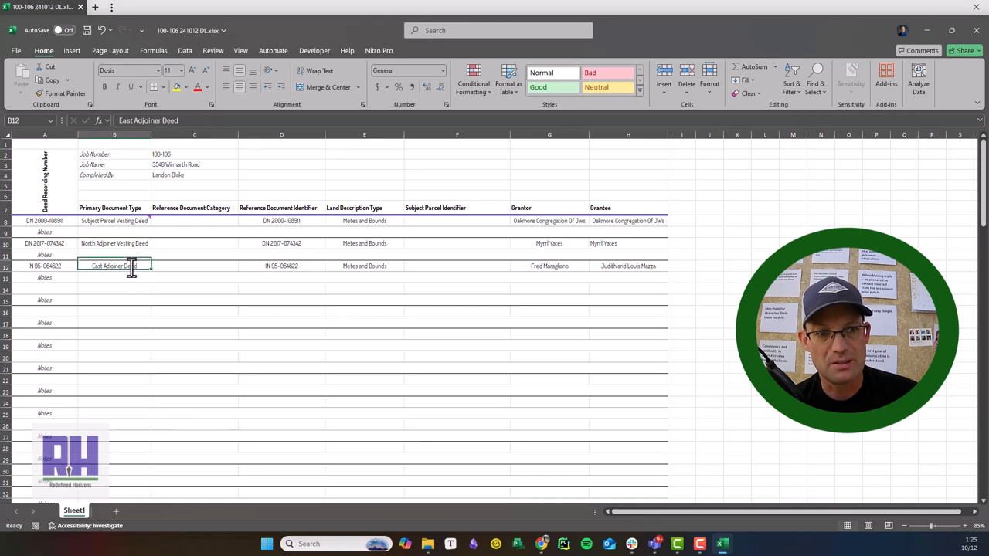
pyautogui.write('Vesting')
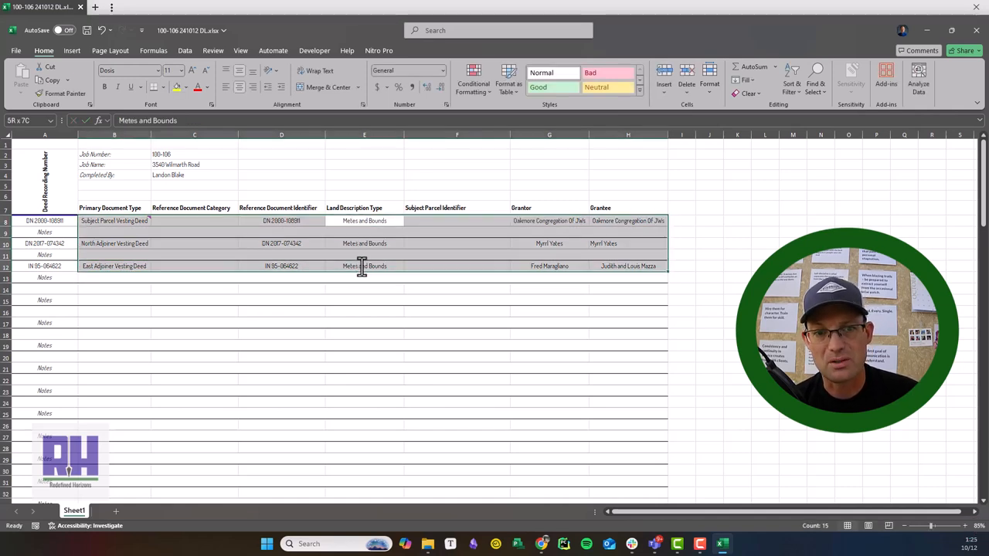
pyautogui.click(628, 220)
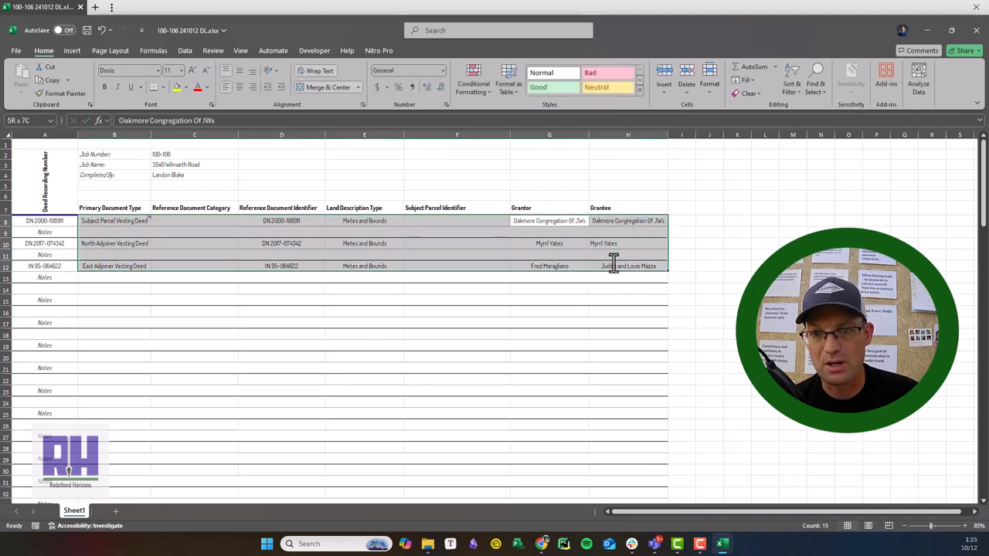
pyautogui.click(194, 357)
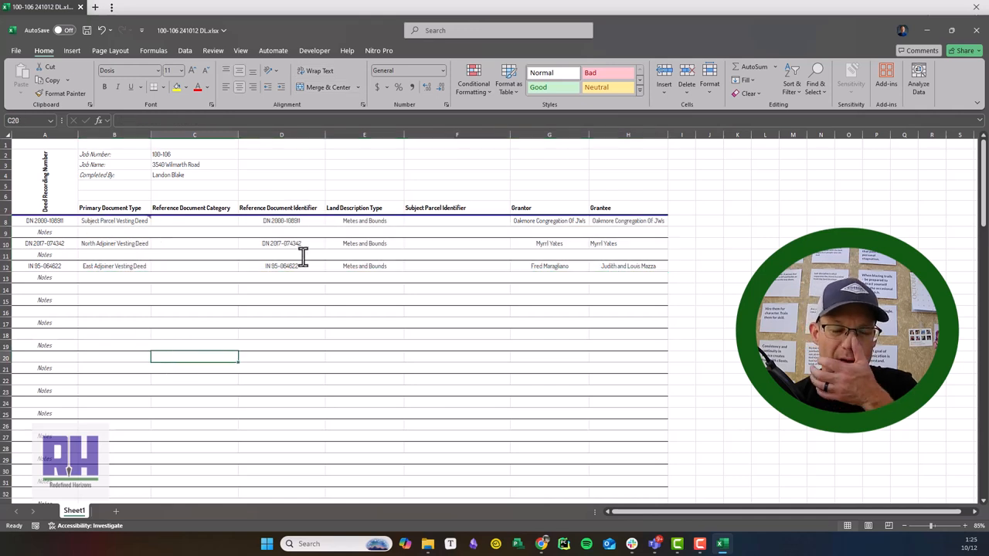
pyautogui.moveTo(84, 8)
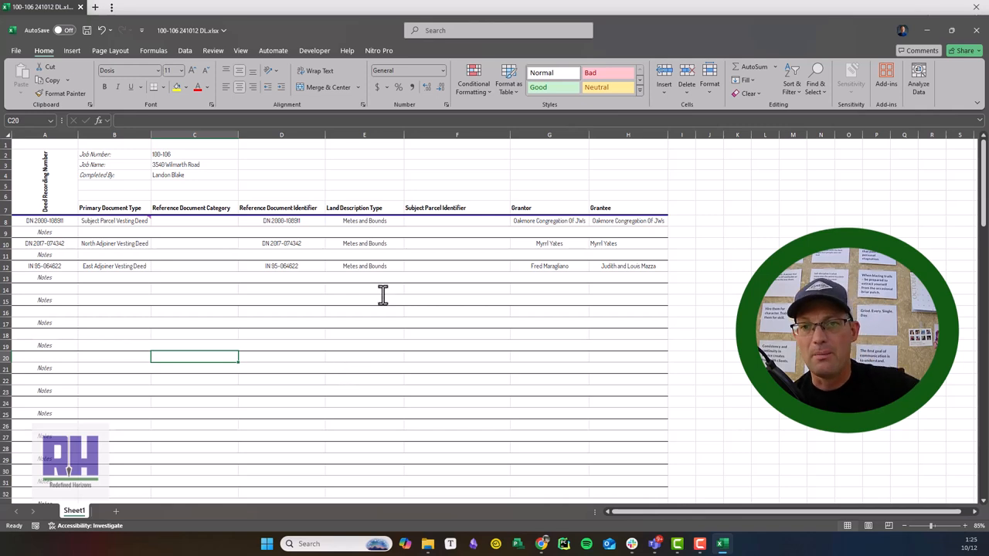
pyautogui.click(628, 243)
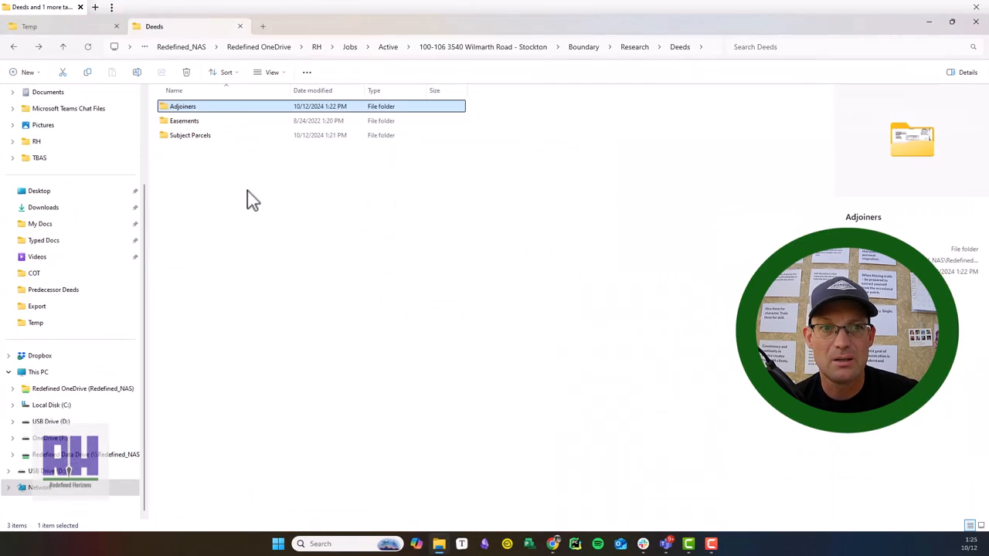
# - Open the Adjoiners folder to show the NA01 and EA01 adjoiner deed PDFs
pyautogui.doubleClick(183, 106)
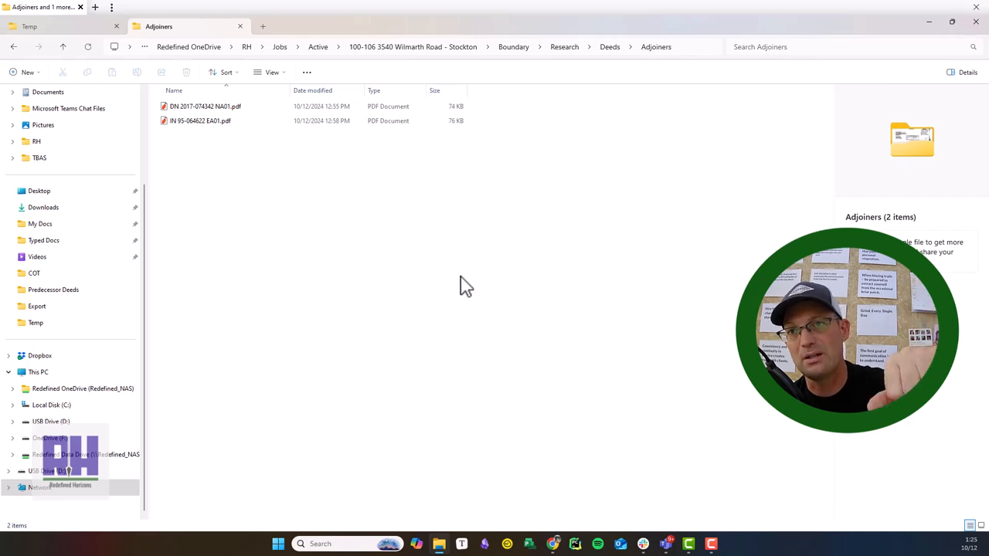
pyautogui.moveTo(495, 347)
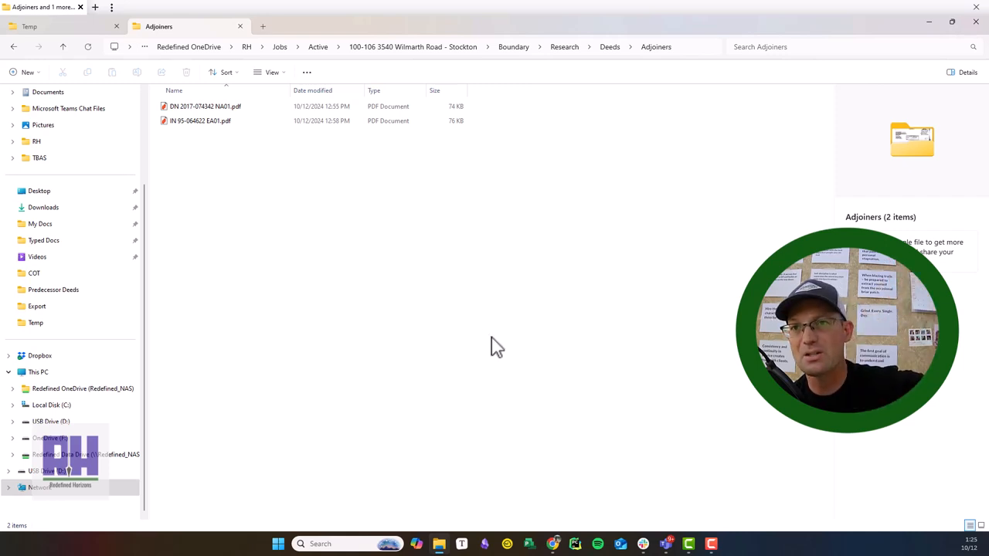
pyautogui.moveTo(503, 342)
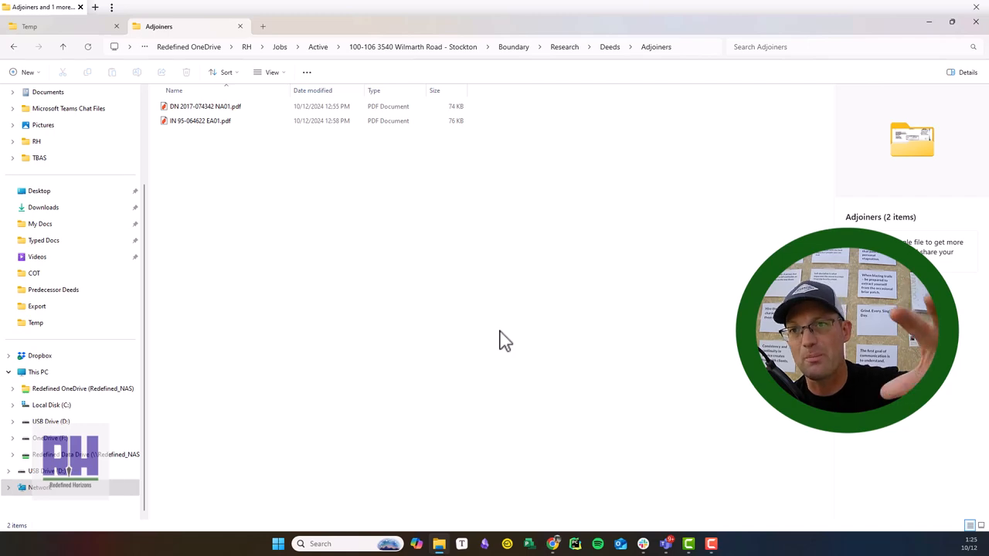